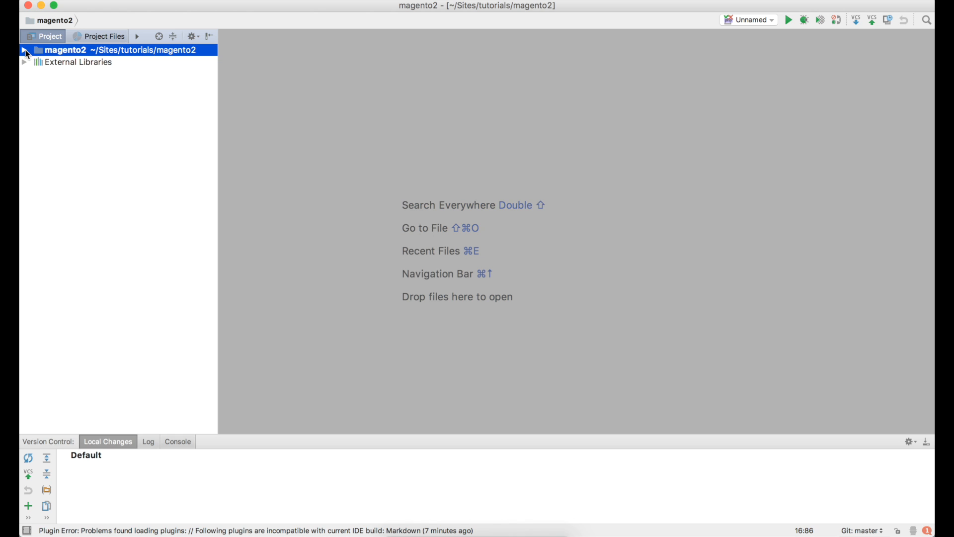
# Create a Pronko folder inside app/code in the magento2 project.
pyautogui.click(24, 49)
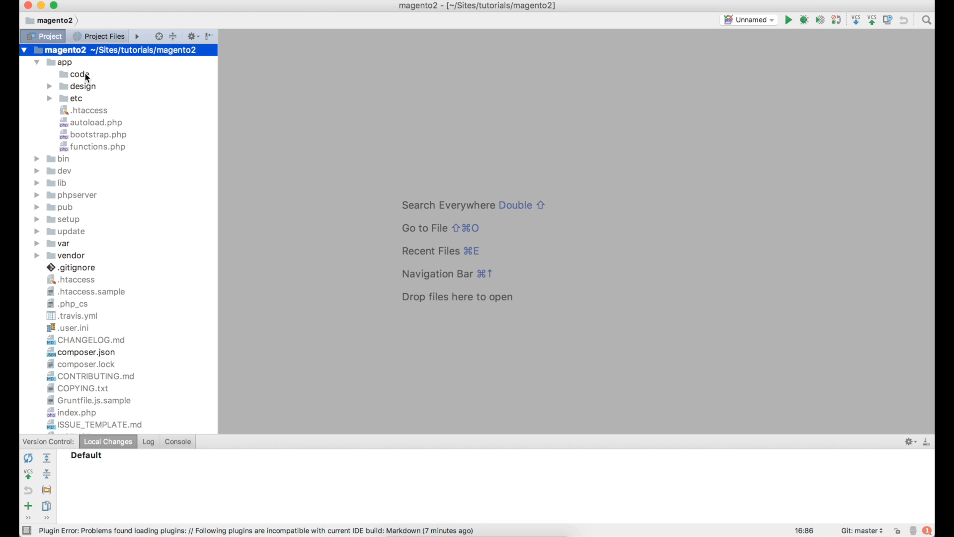
pyautogui.rightClick(78, 73)
pyautogui.write('Pr')
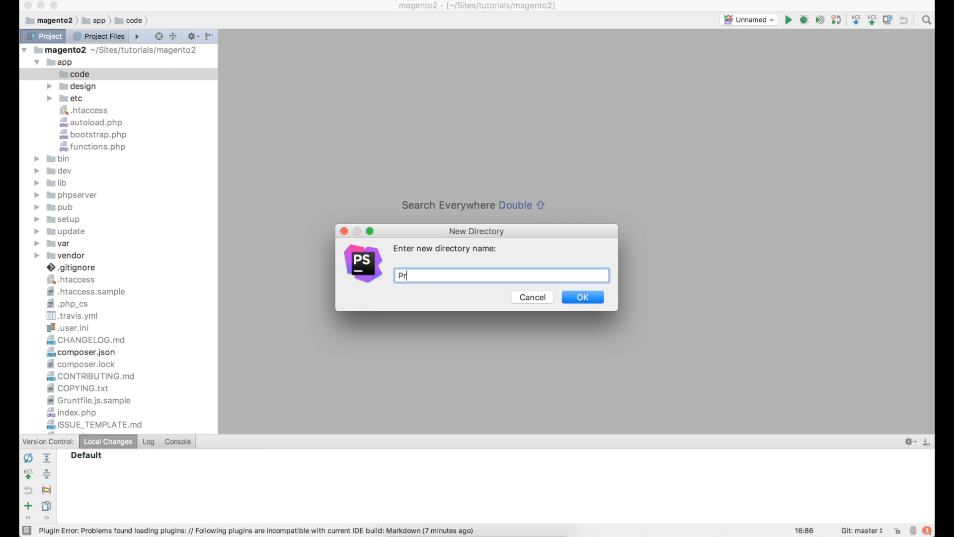
pyautogui.click(581, 297)
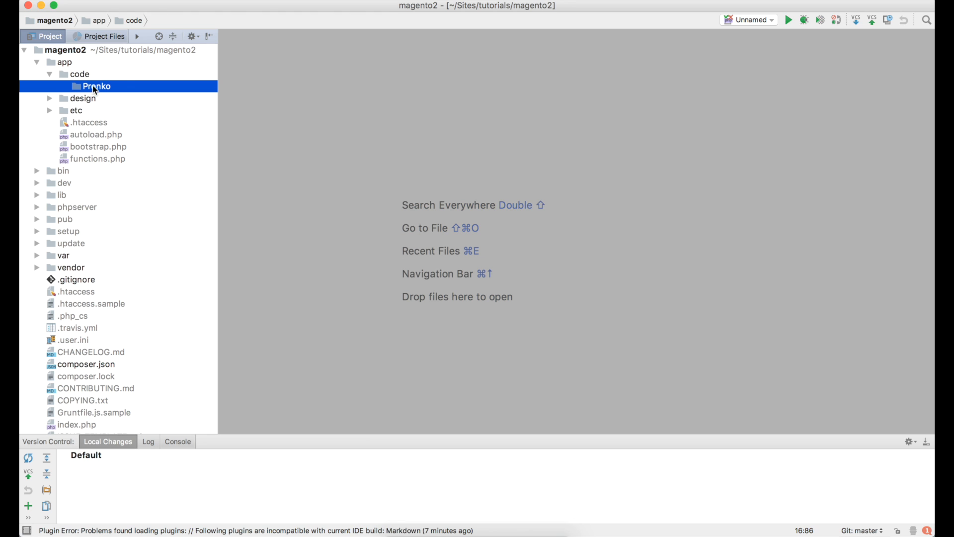
# Create a Magento2Module folder inside Pronko.
pyautogui.rightClick(96, 86)
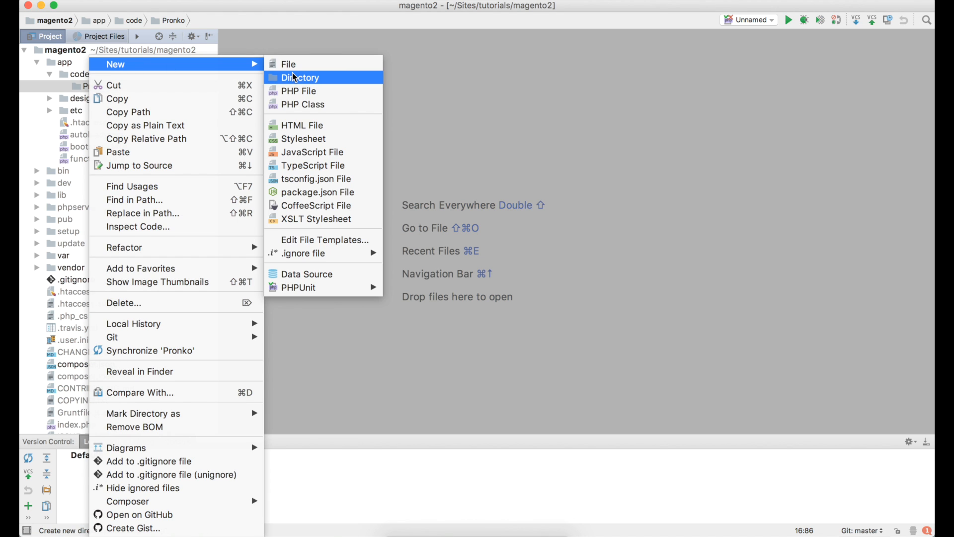
pyautogui.click(300, 78)
pyautogui.write('Magento2Module')
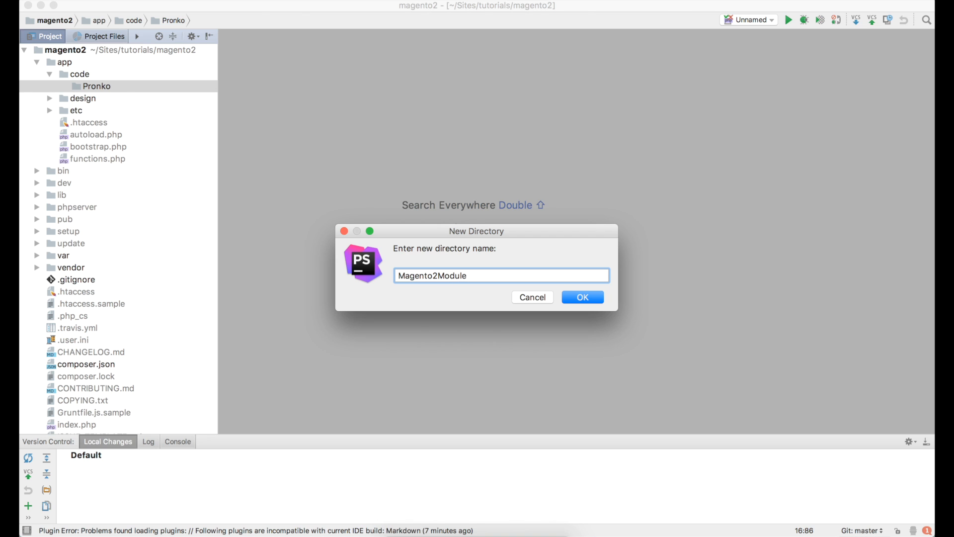
pyautogui.click(580, 297)
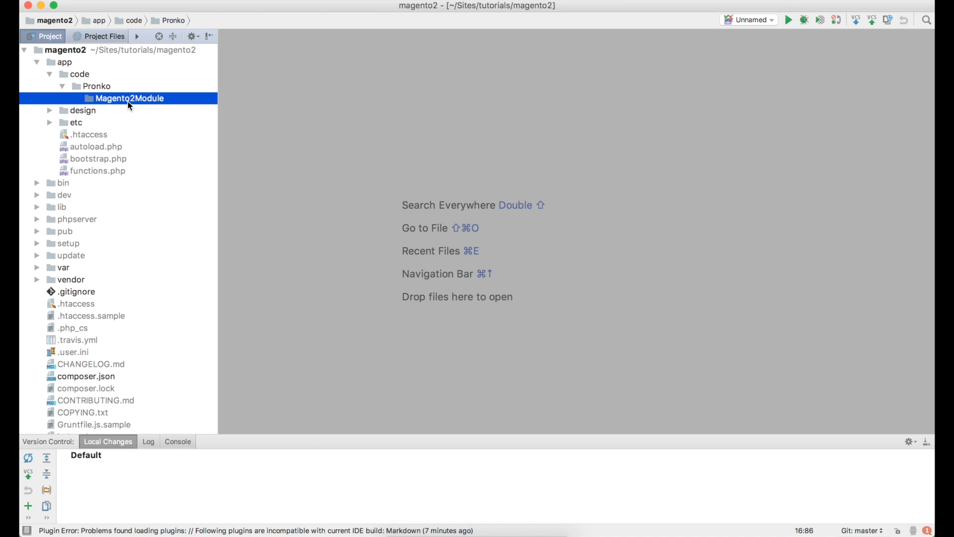
pyautogui.rightClick(130, 98)
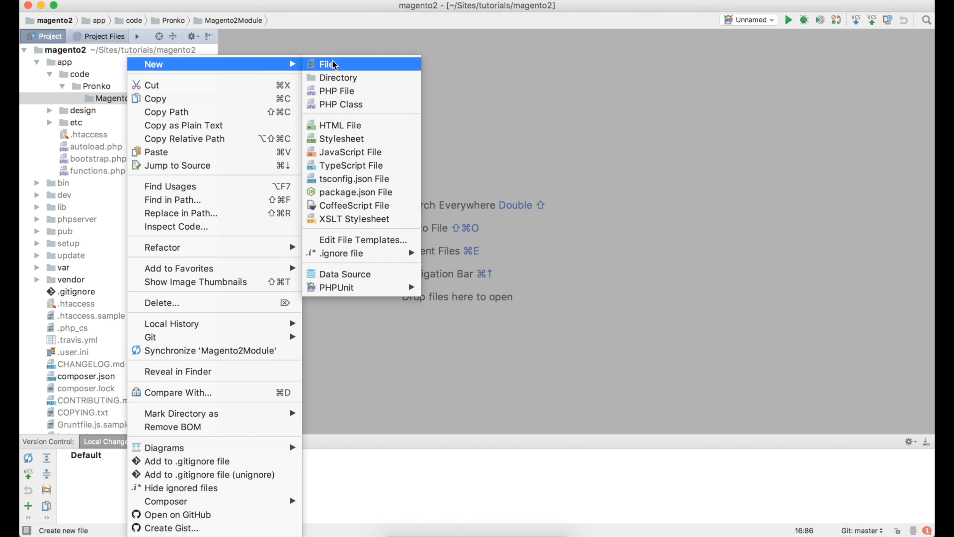
# Create registration.php inside Magento2Module and open it.
pyautogui.click(337, 90)
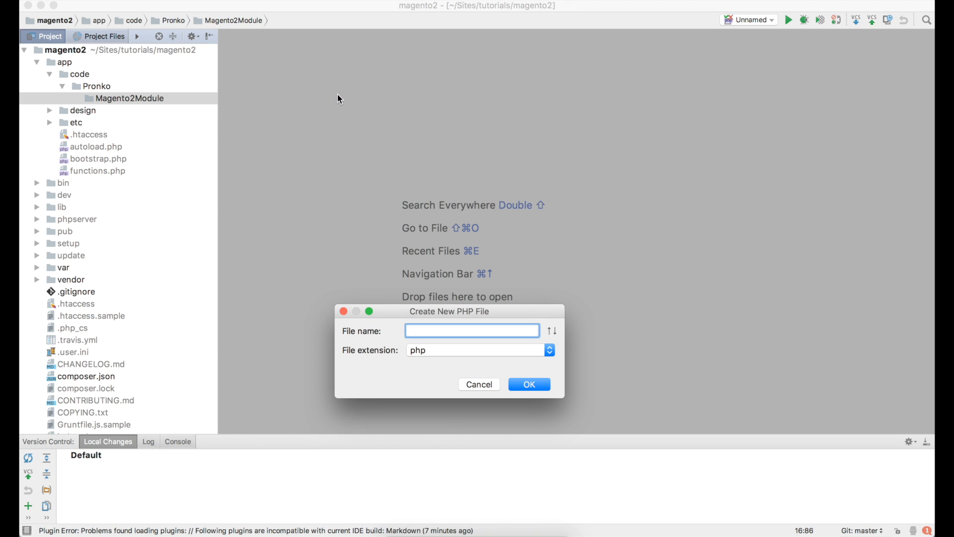
pyautogui.write('regist')
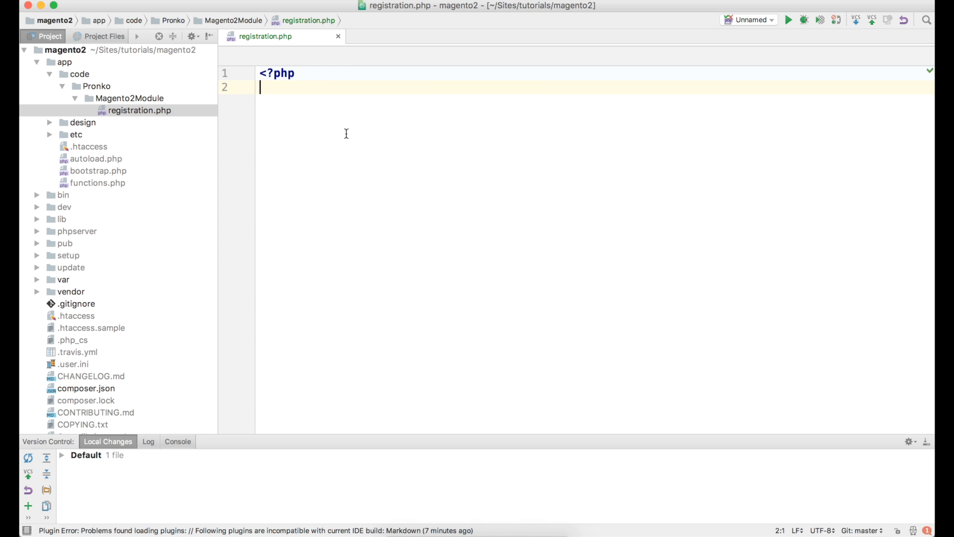
# Type the \Magento\Framework\Component\ComponentRegistrar::register( call using autocomplete.
pyautogui.write('\\Mag')
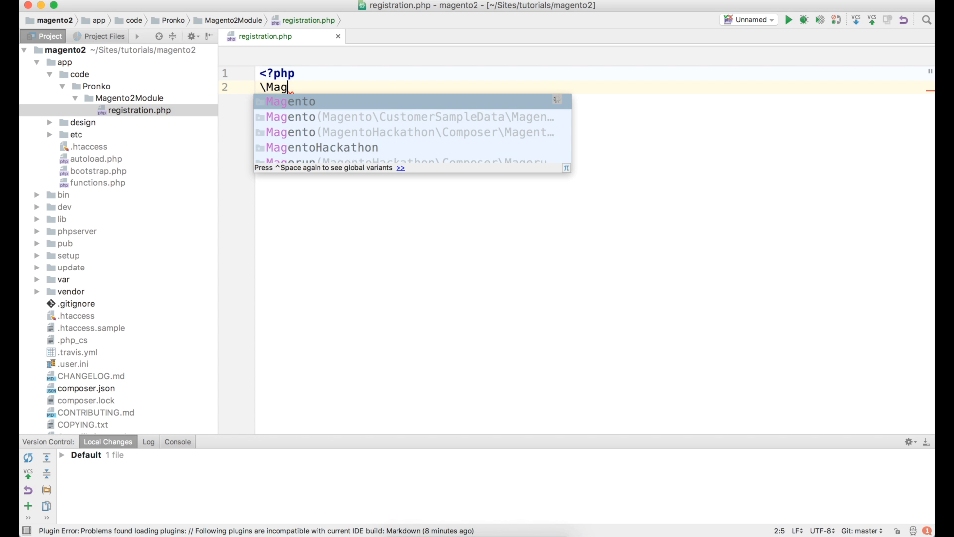
pyautogui.write('ento\\Frame')
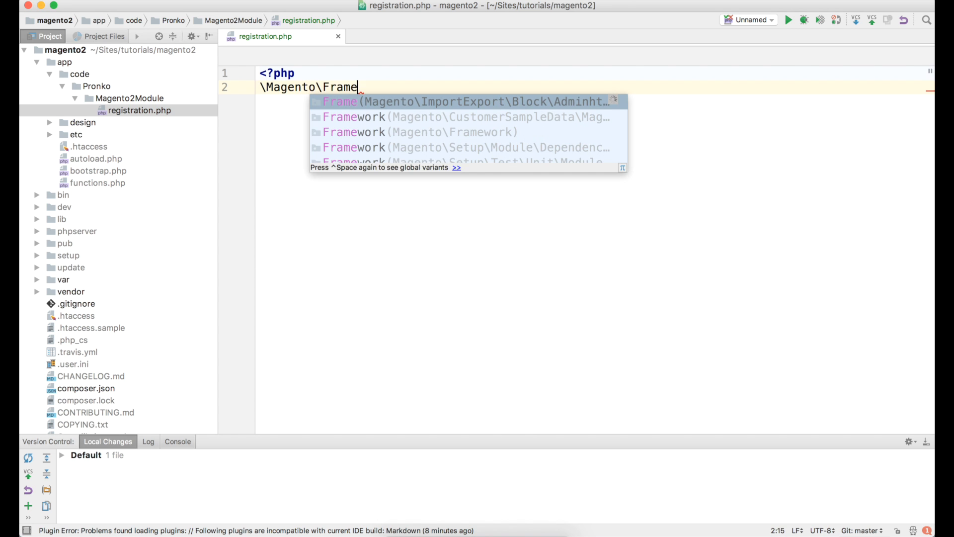
pyautogui.write('work')
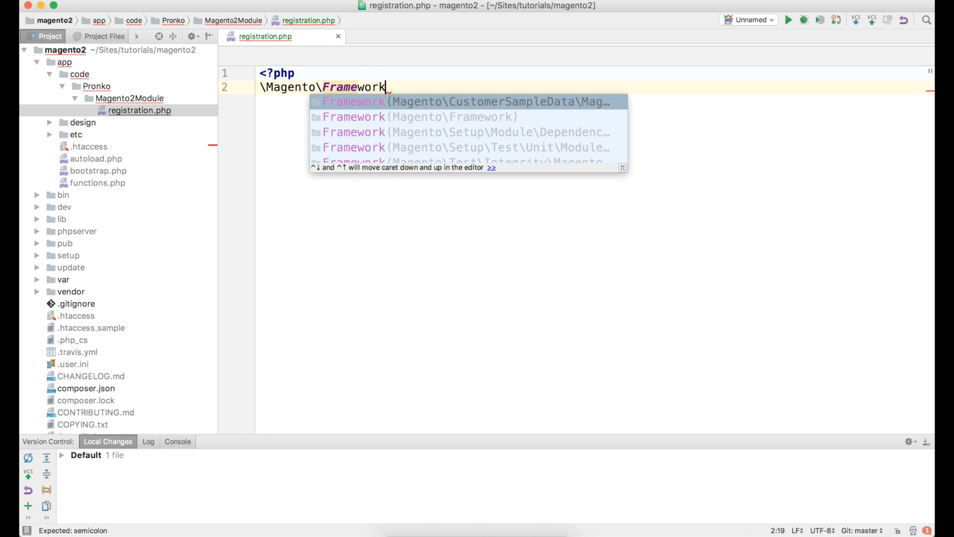
pyautogui.write('\\Component\\')
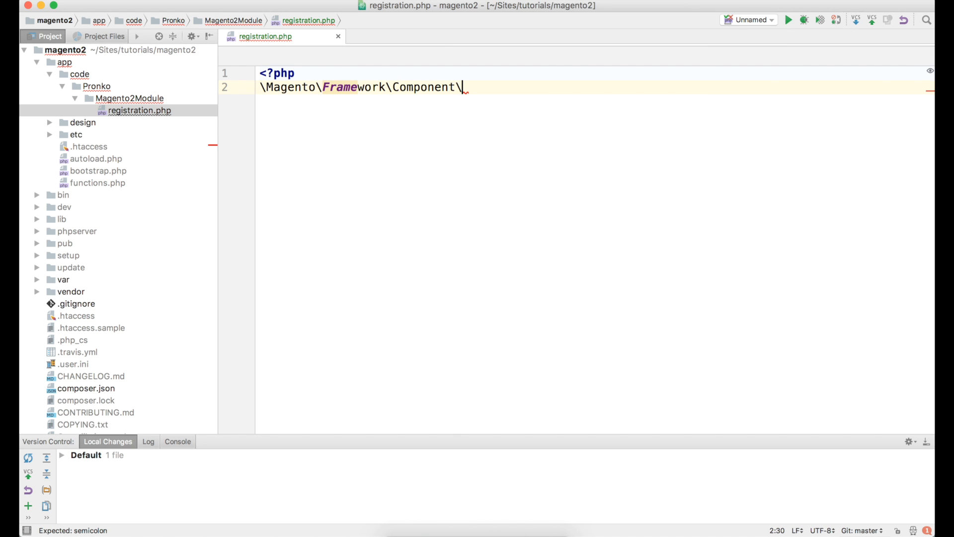
pyautogui.write('Com')
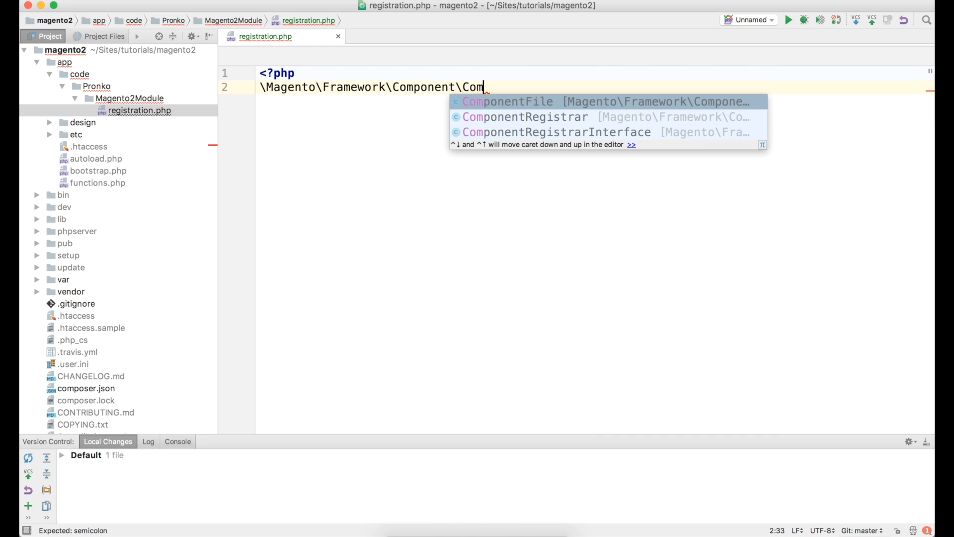
pyautogui.write('pon')
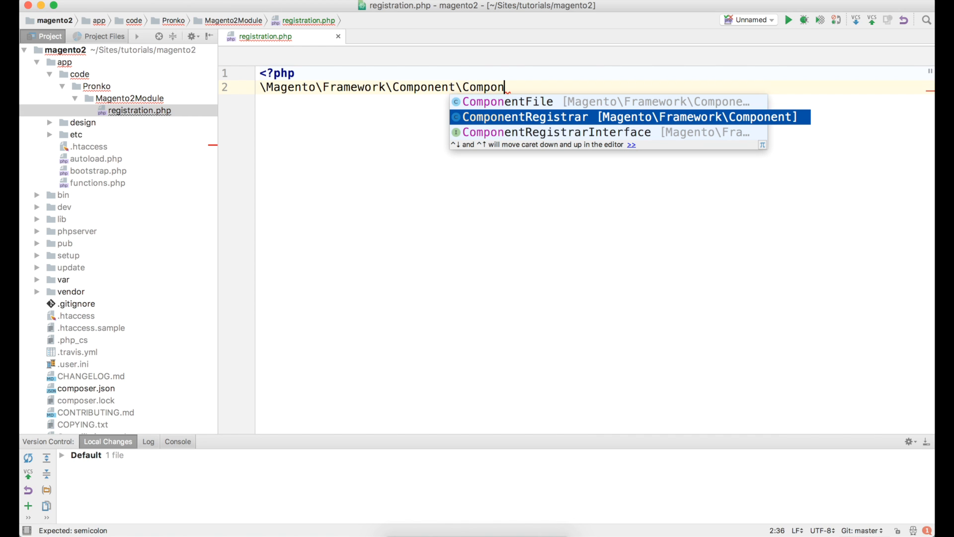
pyautogui.write('ComponentRegistrar::register(')
pyautogui.write(');')
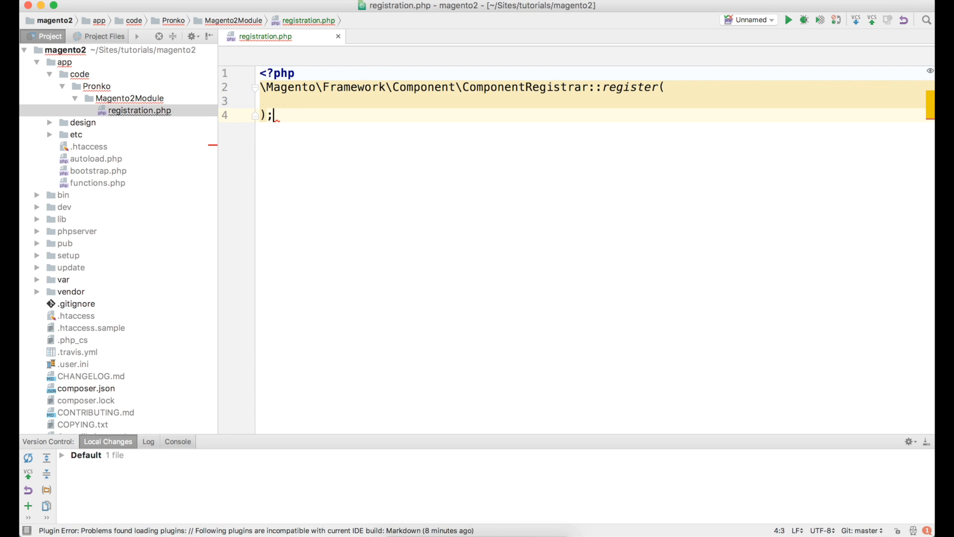
# Add \Magento\Framework\Component\ComponentRegistrar::MODULE as the register call's first argument.
pyautogui.write('\\')
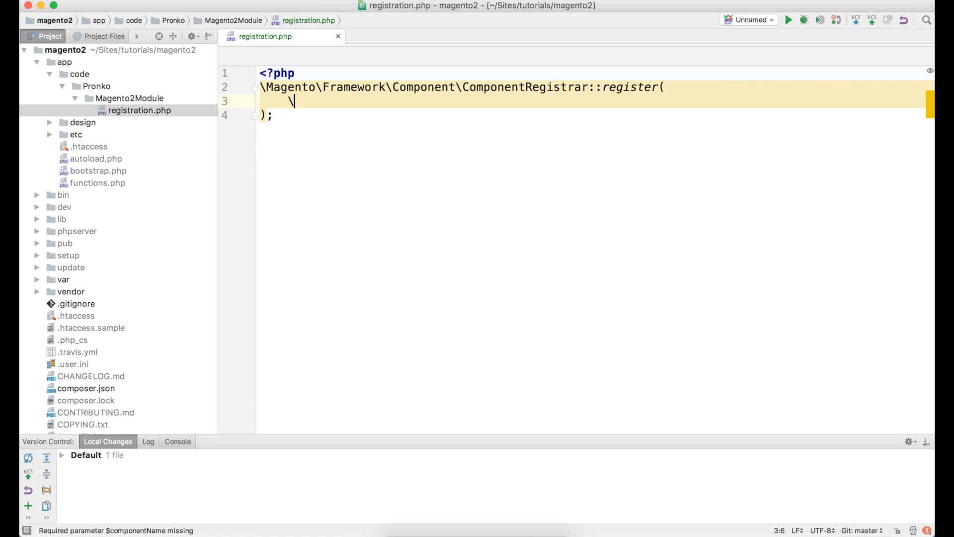
pyautogui.write('M')
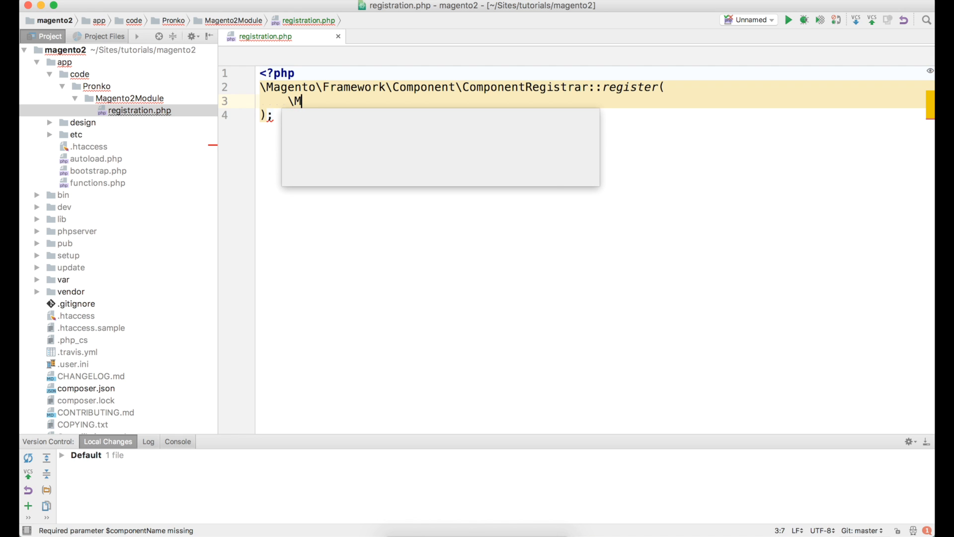
pyautogui.write('agento\\Framew')
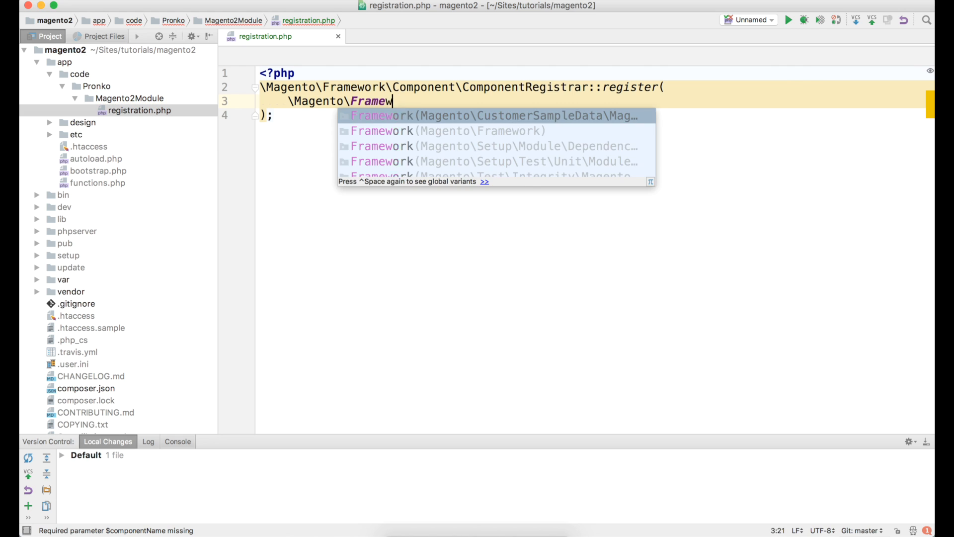
pyautogui.write('ork\\Com')
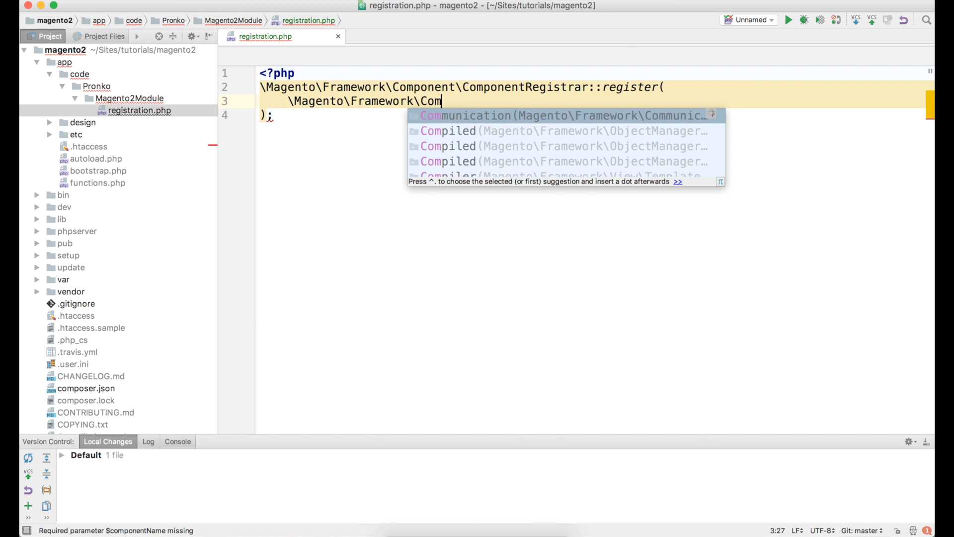
pyautogui.write('ponent\\')
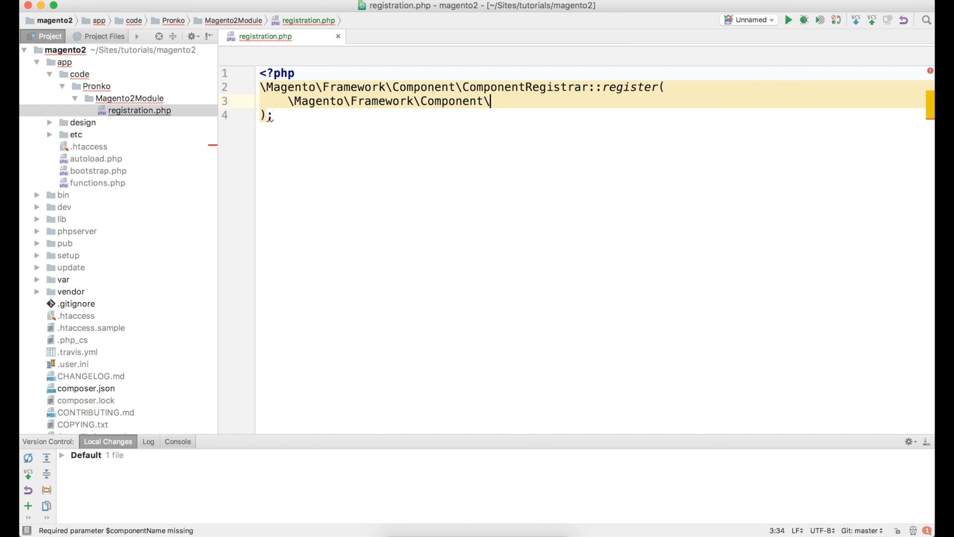
pyautogui.write('ComponentRegistrar::MODULE,')
pyautogui.write("'")
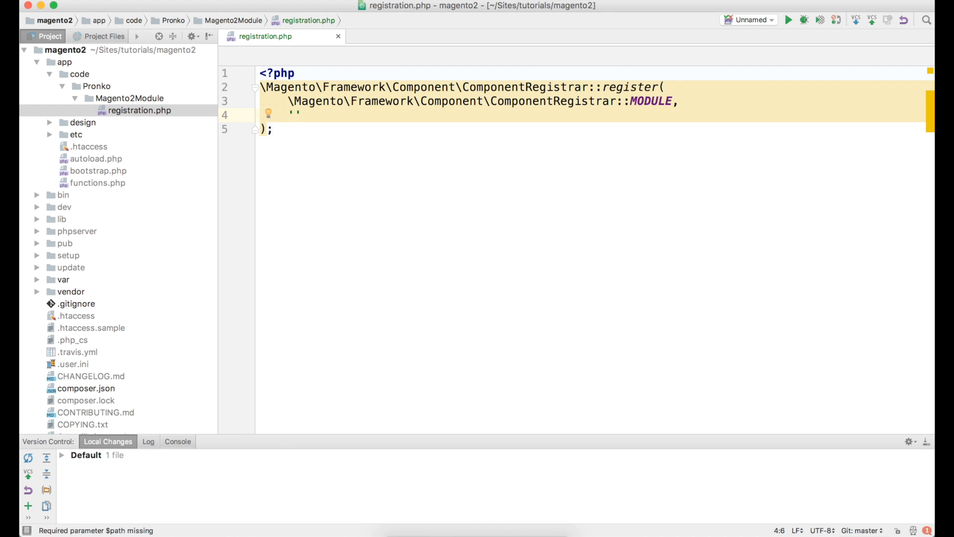
# Pass 'Pronko_Magento2Module' and __DIR__ as the remaining register arguments.
pyautogui.write('Pron')
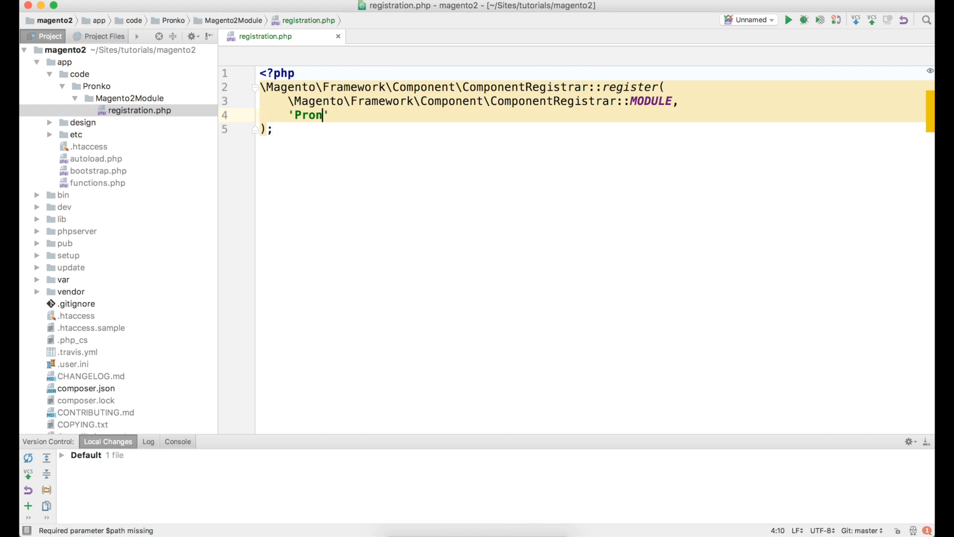
pyautogui.write('ko_')
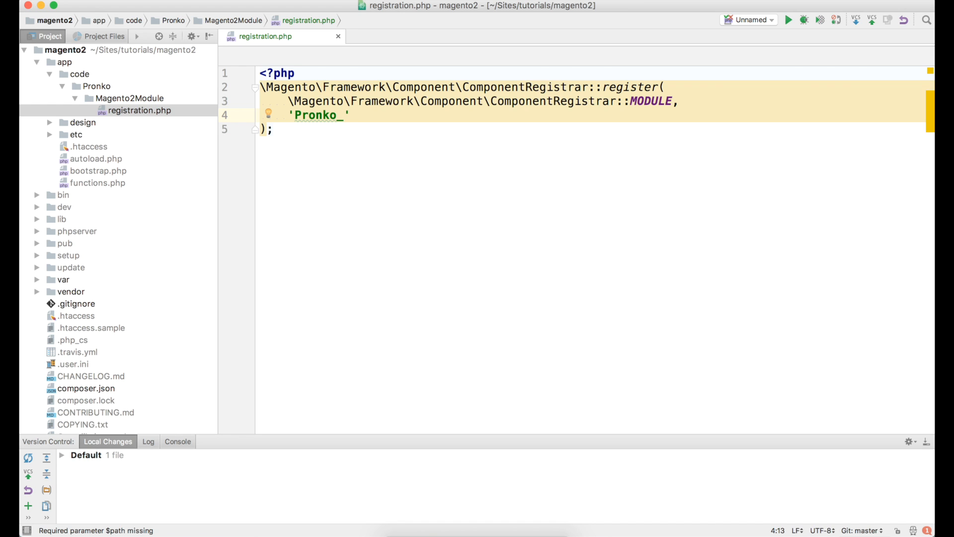
pyautogui.write('Magento')
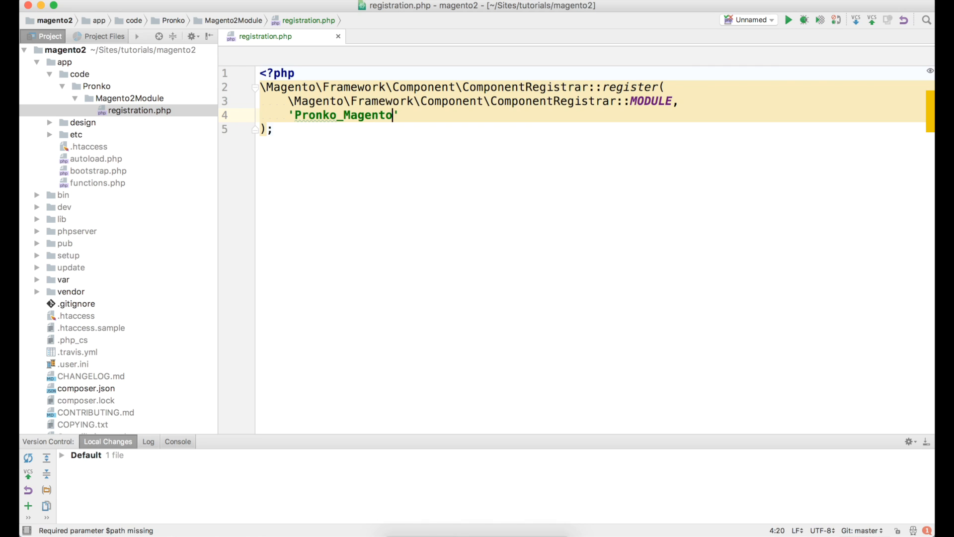
pyautogui.write('2Module')
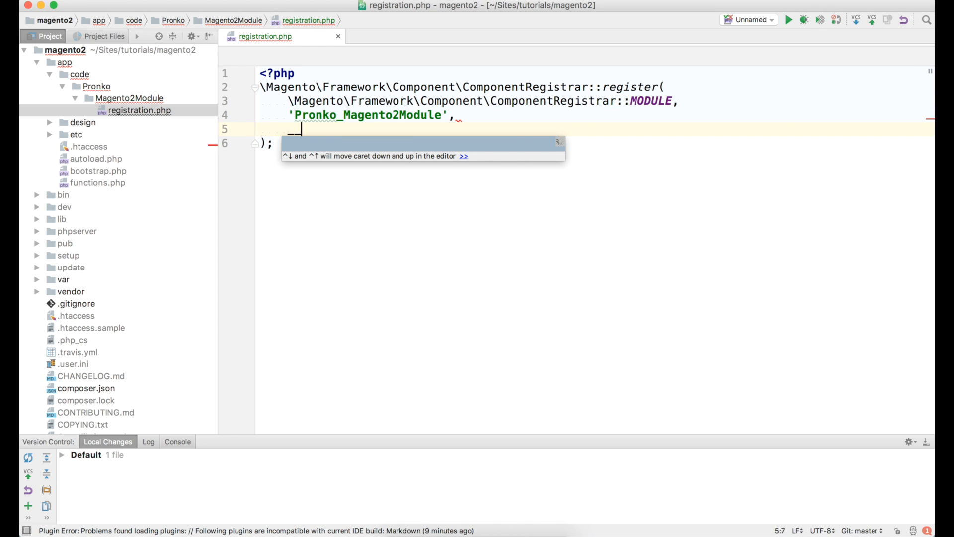
pyautogui.write('__DIR')
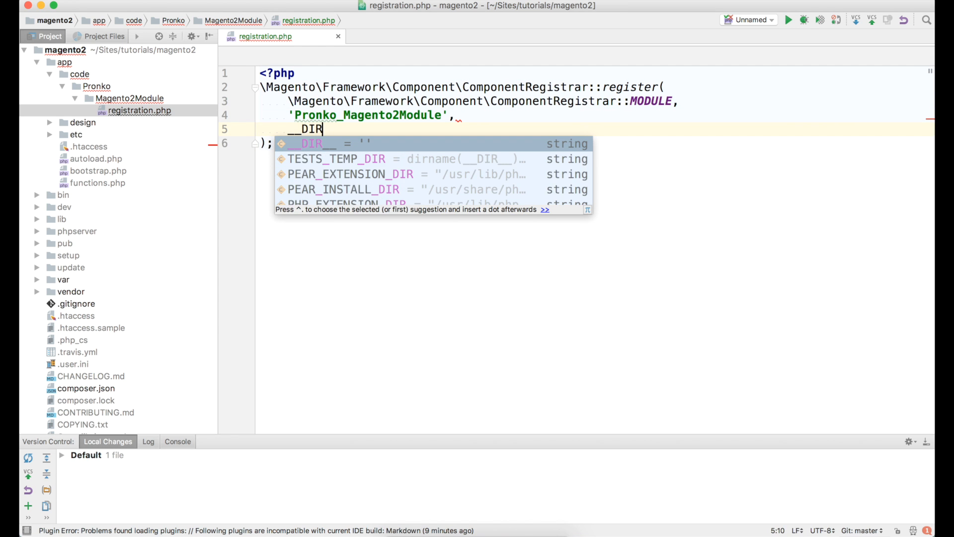
pyautogui.write('__')
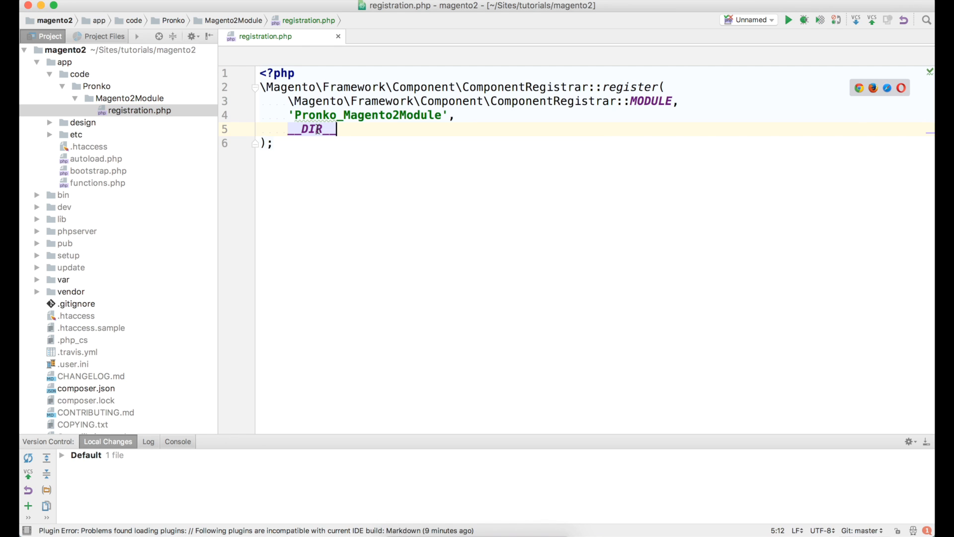
pyautogui.click(139, 110)
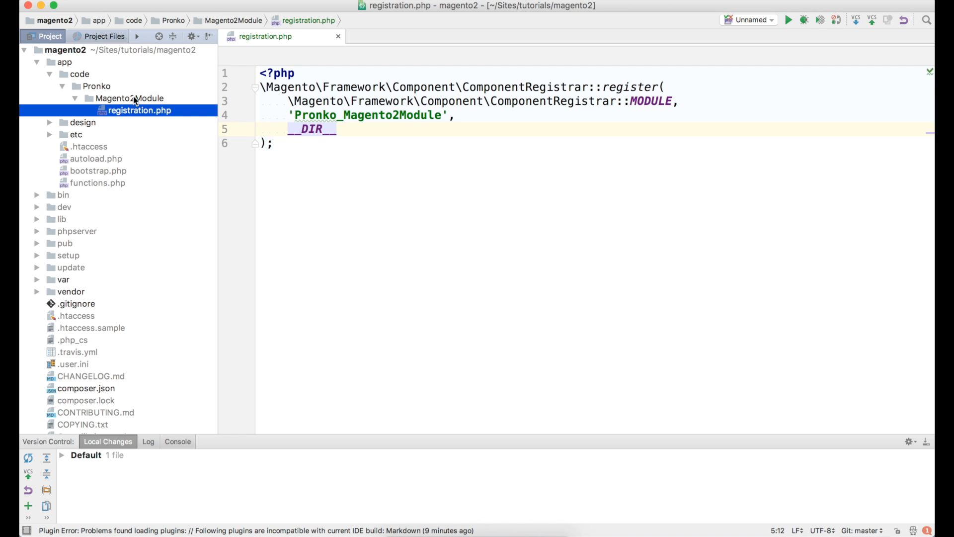
# Create an etc folder in Magento2Module containing a new module.xml file.
pyautogui.rightClick(130, 98)
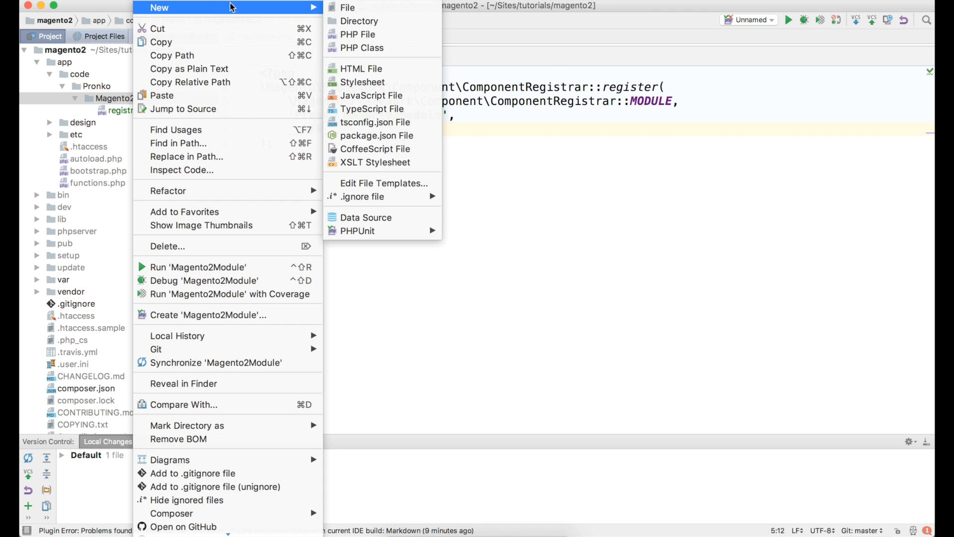
pyautogui.click(360, 21)
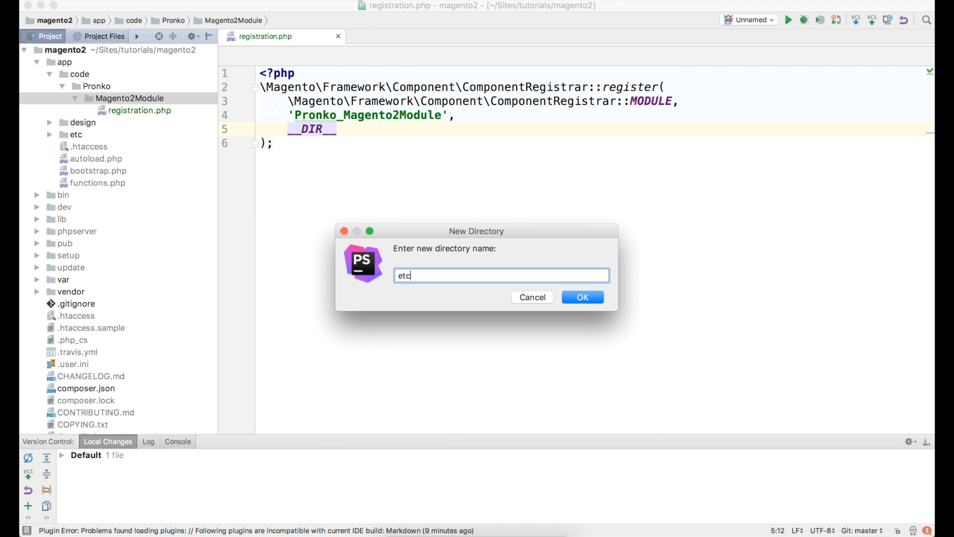
pyautogui.click(581, 299)
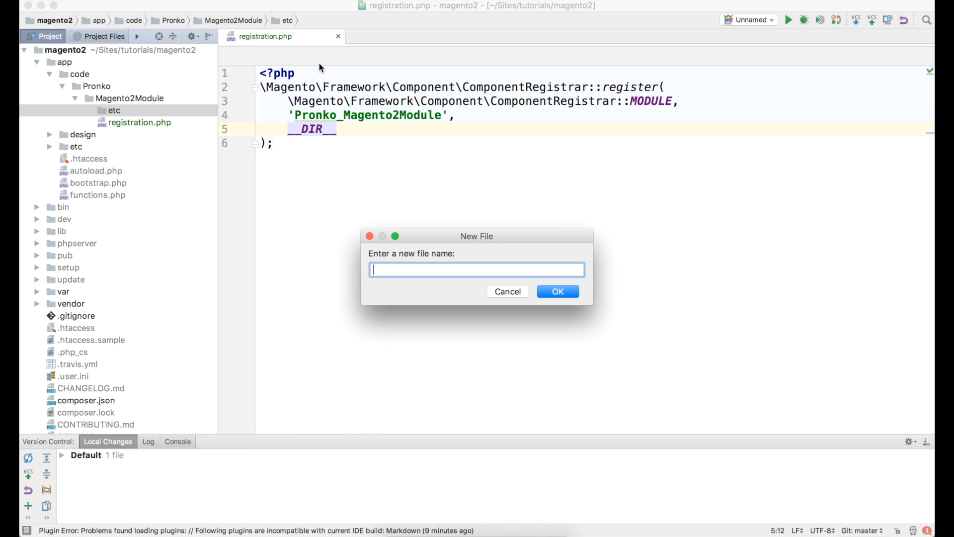
pyautogui.write('module.xml')
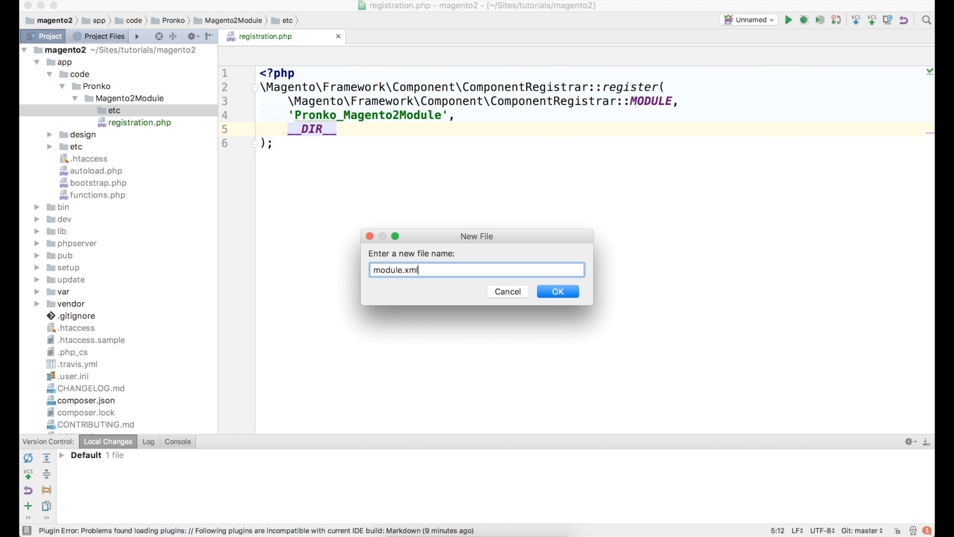
pyautogui.click(557, 290)
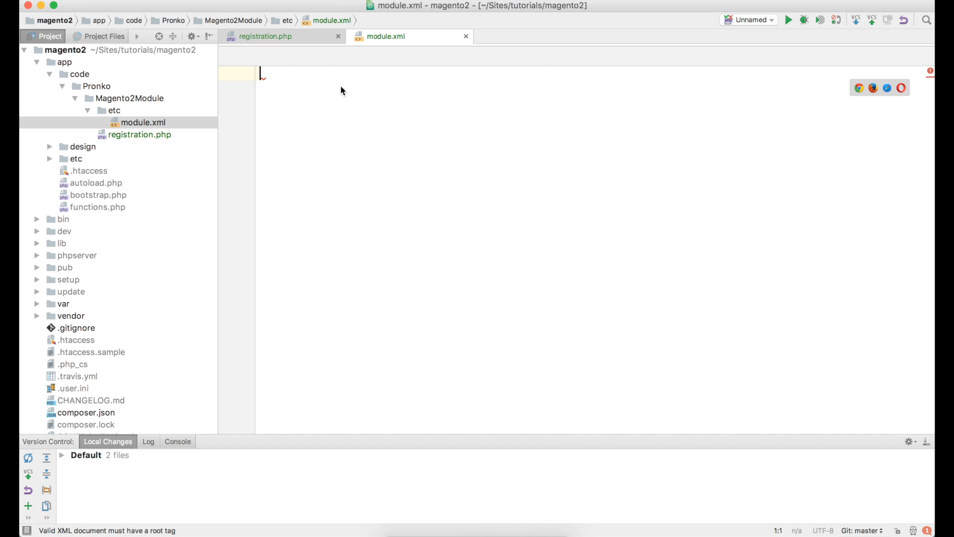
# Add the XML declaration and a config root with the xsi namespace.
pyautogui.write('<?xml version="1.0" ?>')
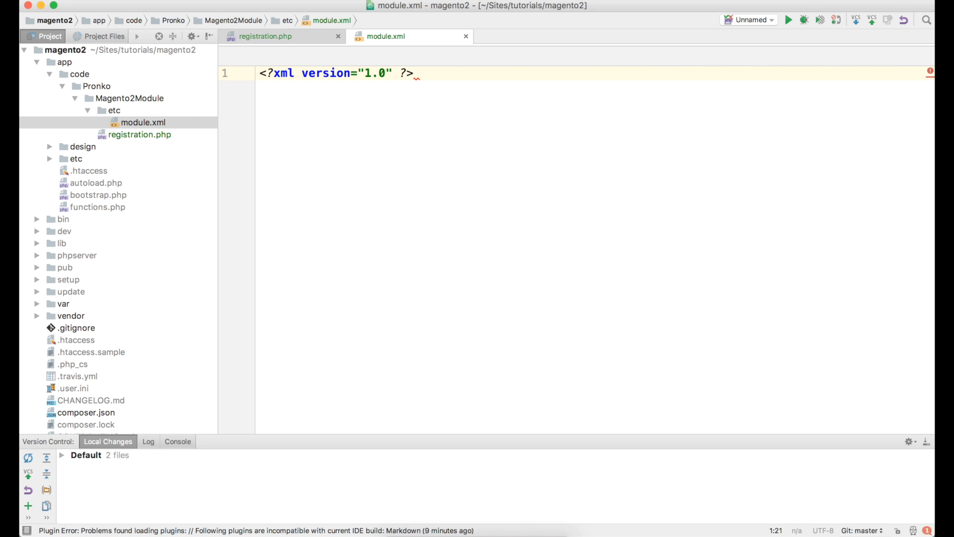
pyautogui.write('<')
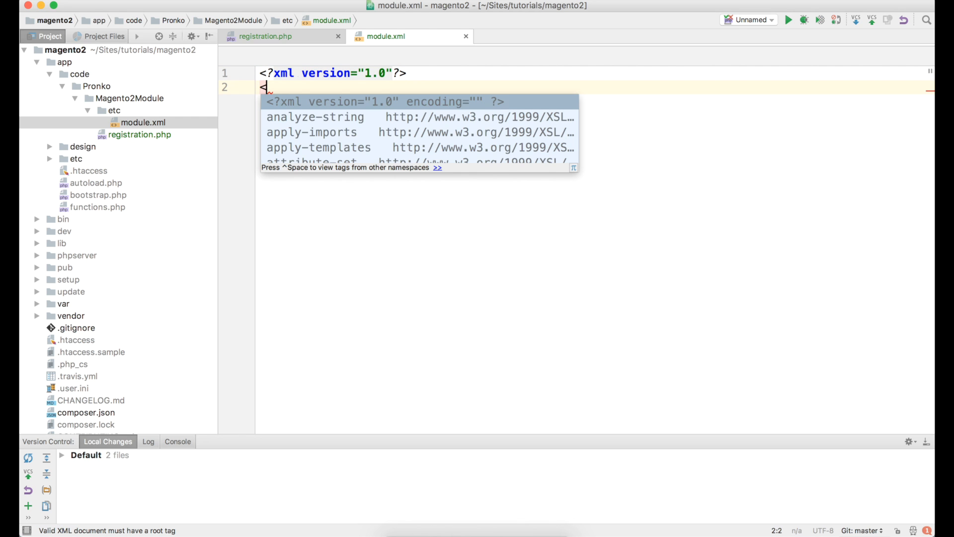
pyautogui.write('config>')
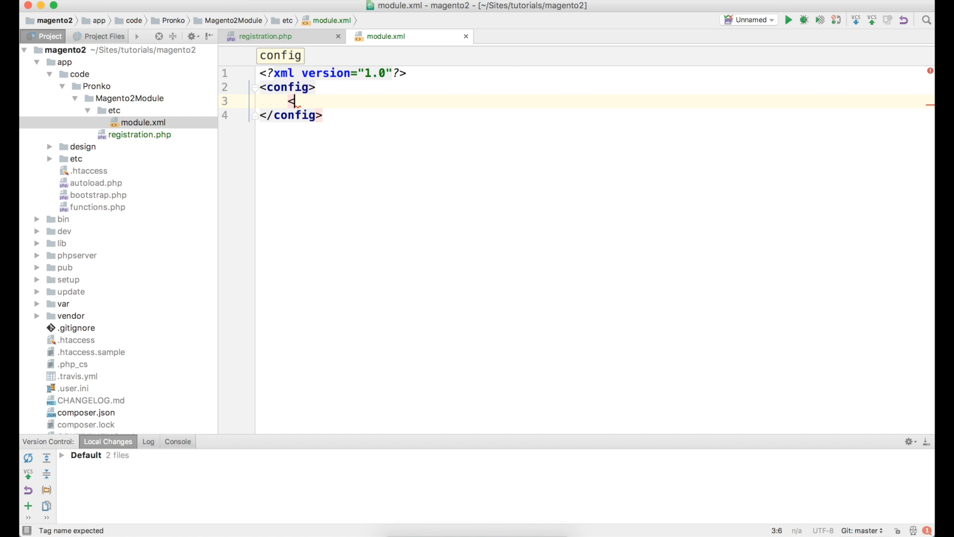
pyautogui.write('module />')
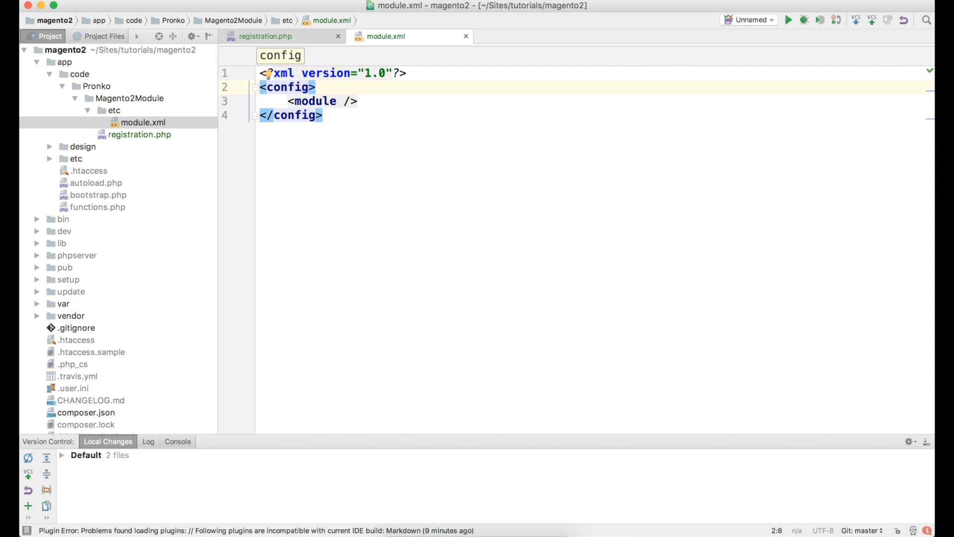
pyautogui.write('xmlns:sui')
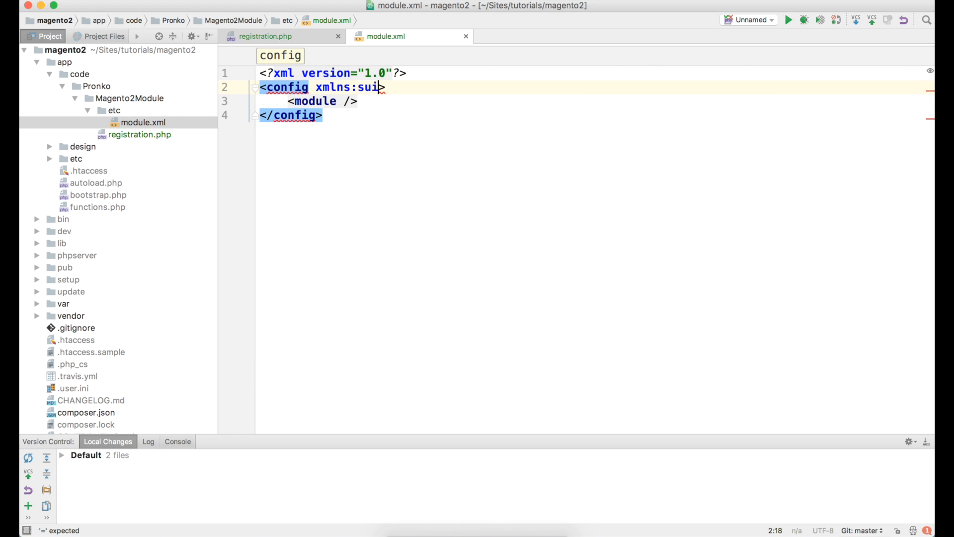
pyautogui.press('Backspace')
pyautogui.write('xsi="http://www.w3.org/2001/XMLSchema-instance"')
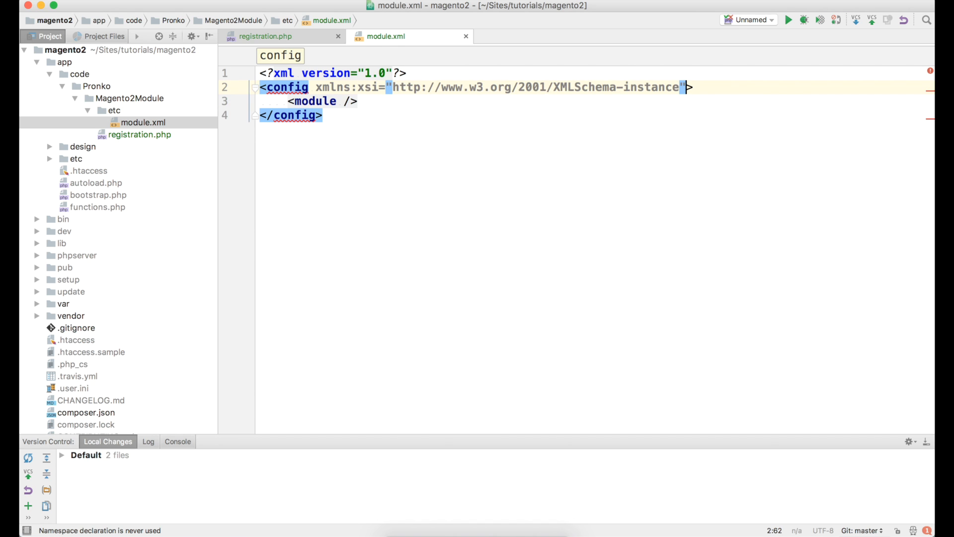
# Set xsi:noNamespaceSchemaLocation to urn:magento:framework:Module/etc/module.xsd.
pyautogui.press('Enter')
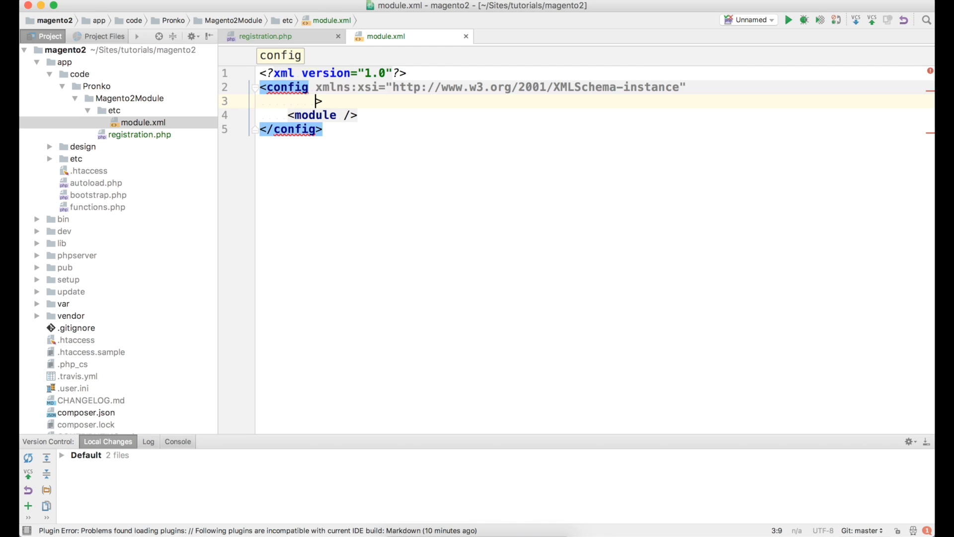
pyautogui.write('xs')
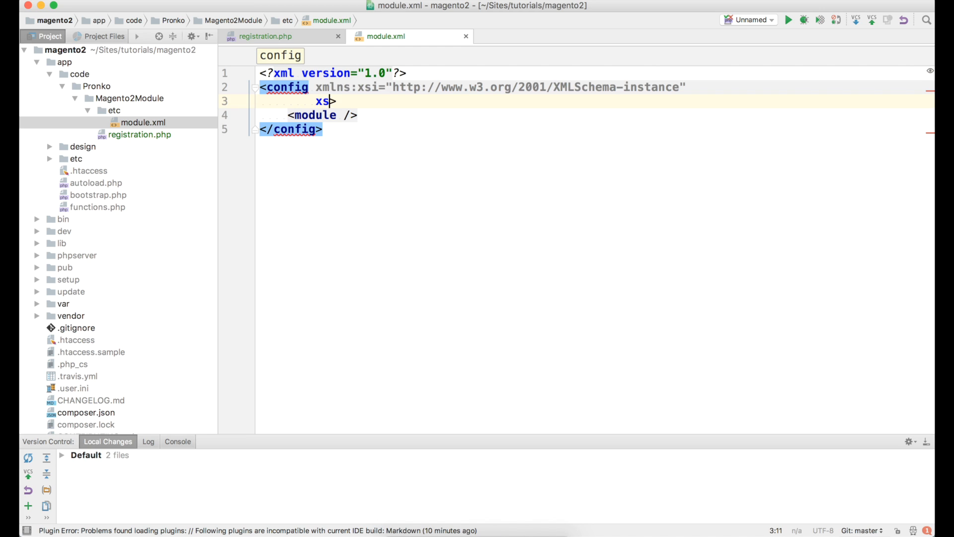
pyautogui.write('i:no')
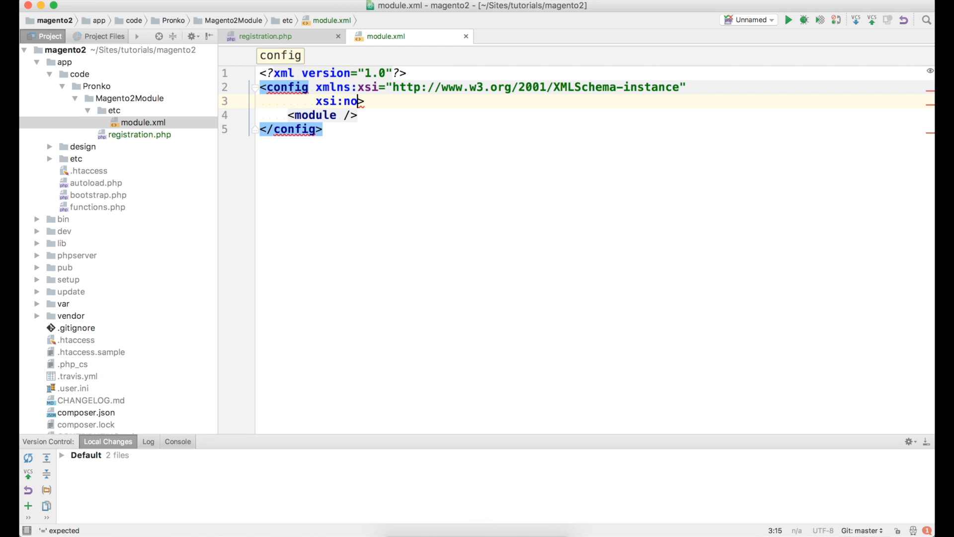
pyautogui.write('Names')
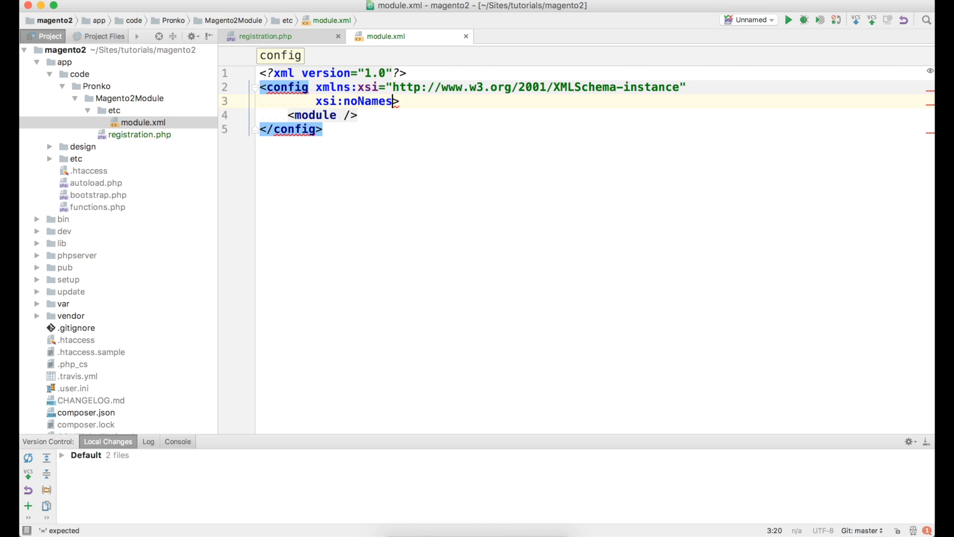
pyautogui.write('paceSch')
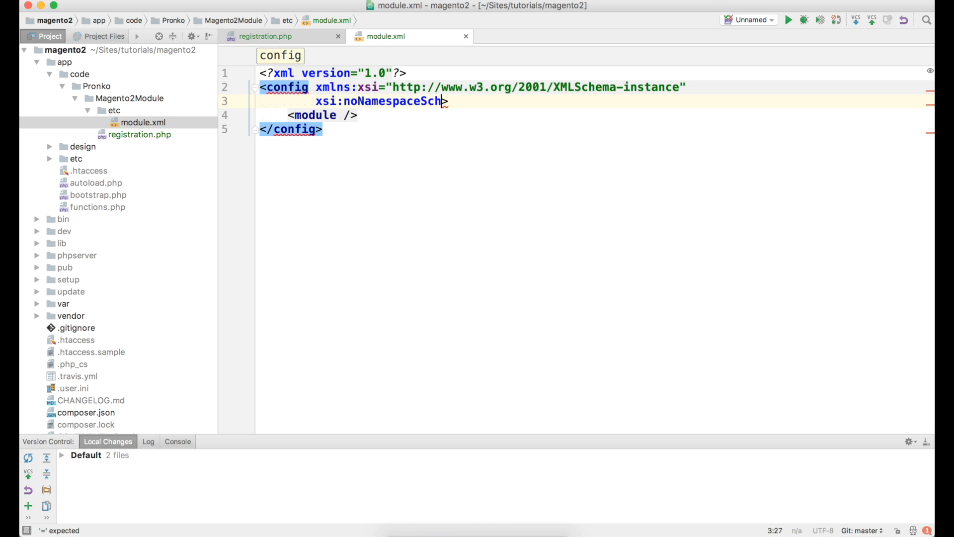
pyautogui.write('emaLocation')
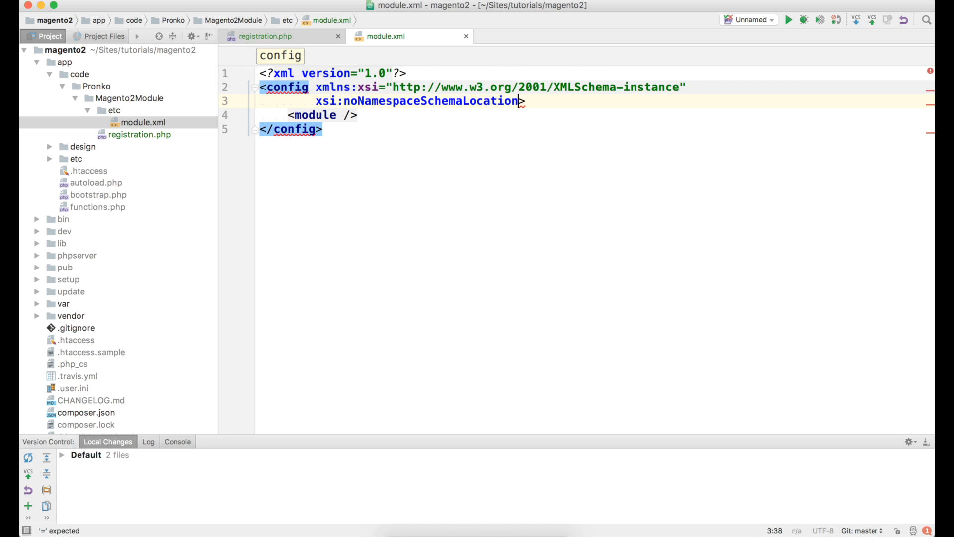
pyautogui.write('="')
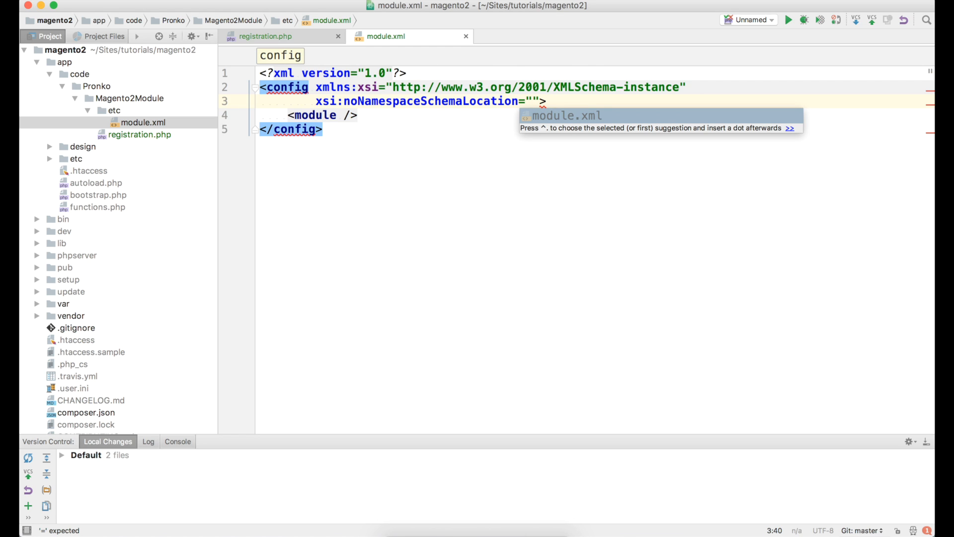
pyautogui.write('urn')
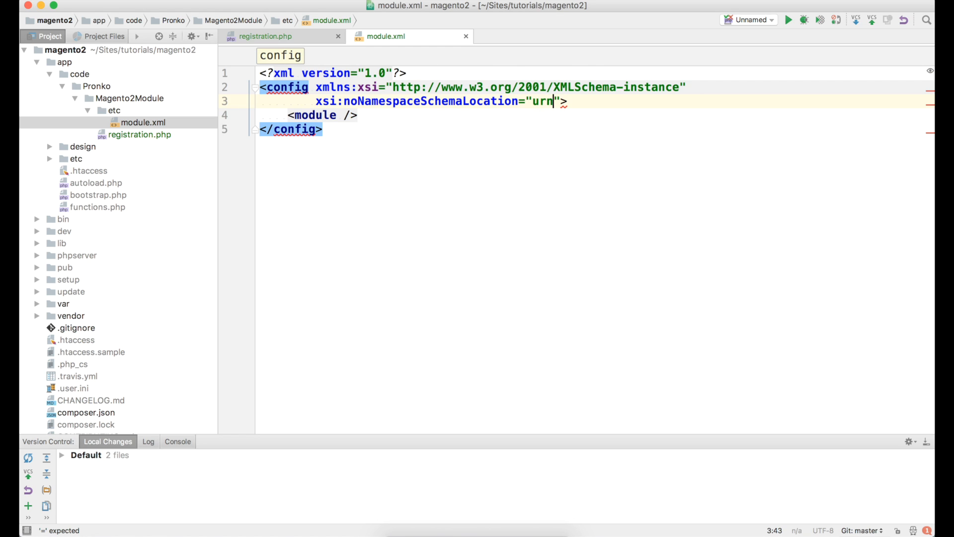
pyautogui.write(':magent')
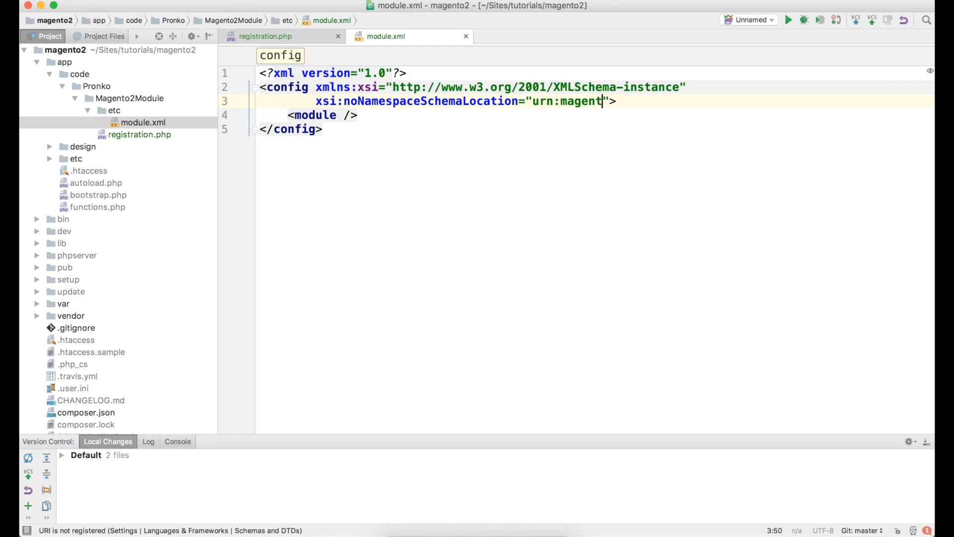
pyautogui.write('o:fram')
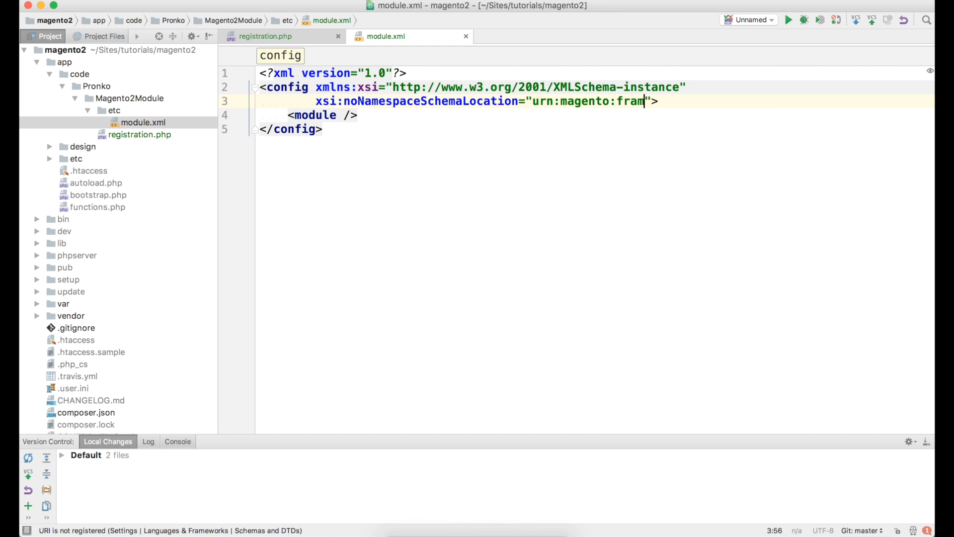
pyautogui.write('ewor')
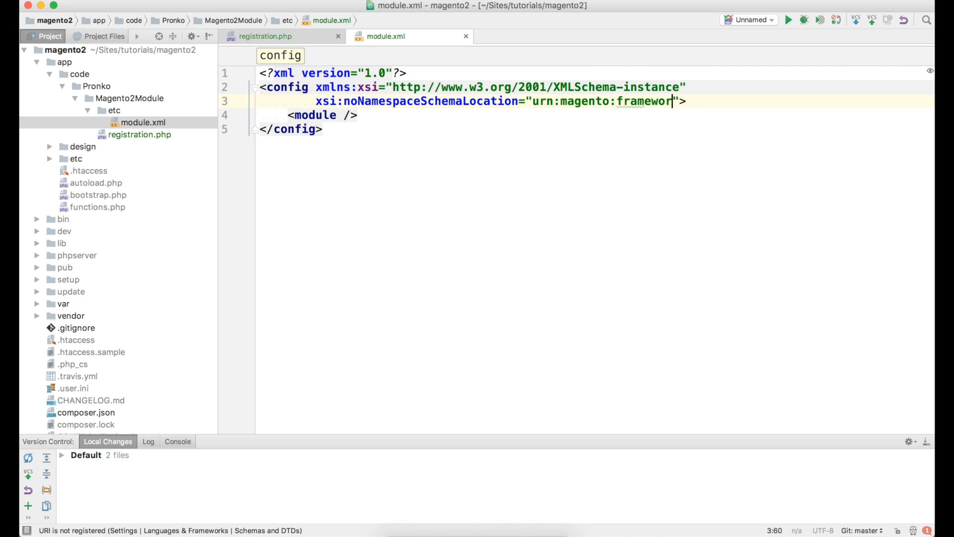
pyautogui.write('k:Module')
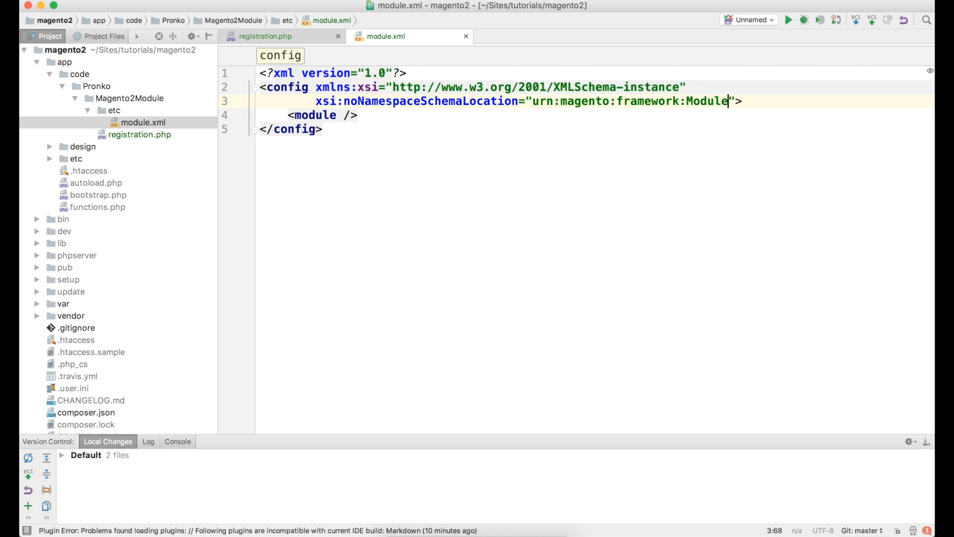
pyautogui.write('/etc')
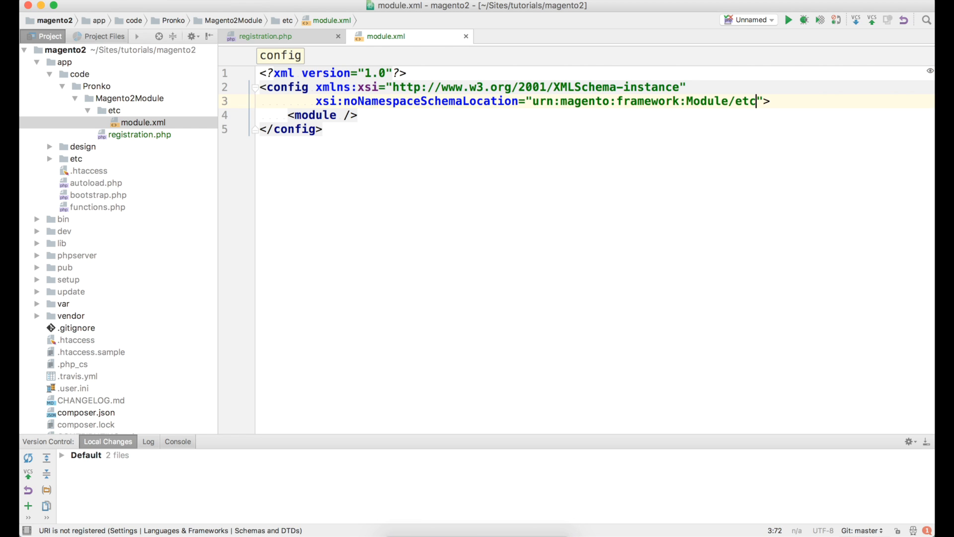
pyautogui.write('/modu')
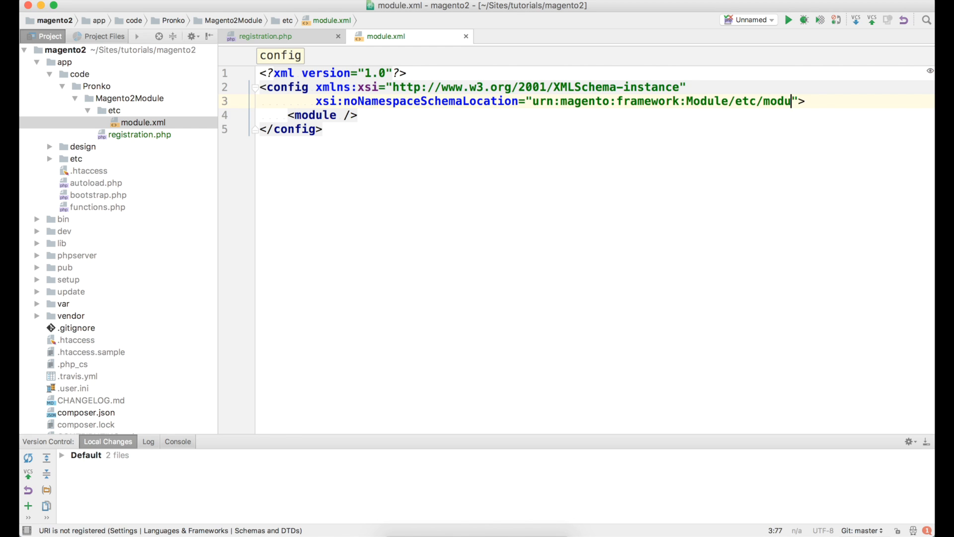
pyautogui.write('le.xsd')
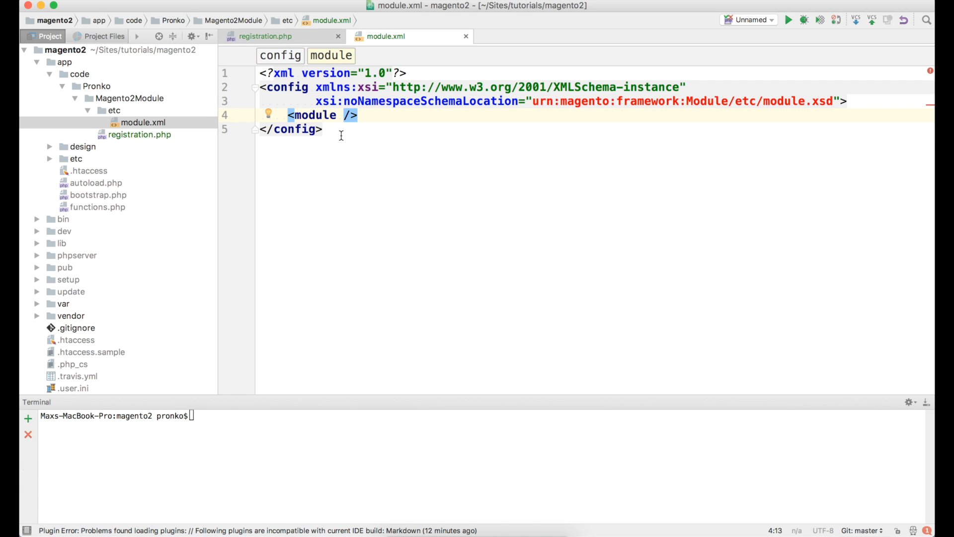
# Give the module element name="Pronko_Magento2Module" and setup_version="1.0.0".
pyautogui.write('name=""')
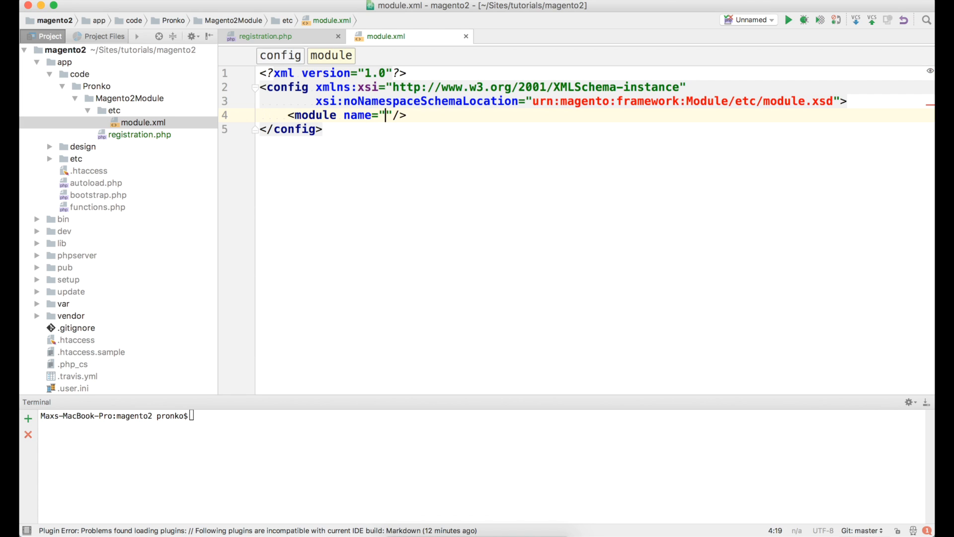
pyautogui.write('Pronko_M')
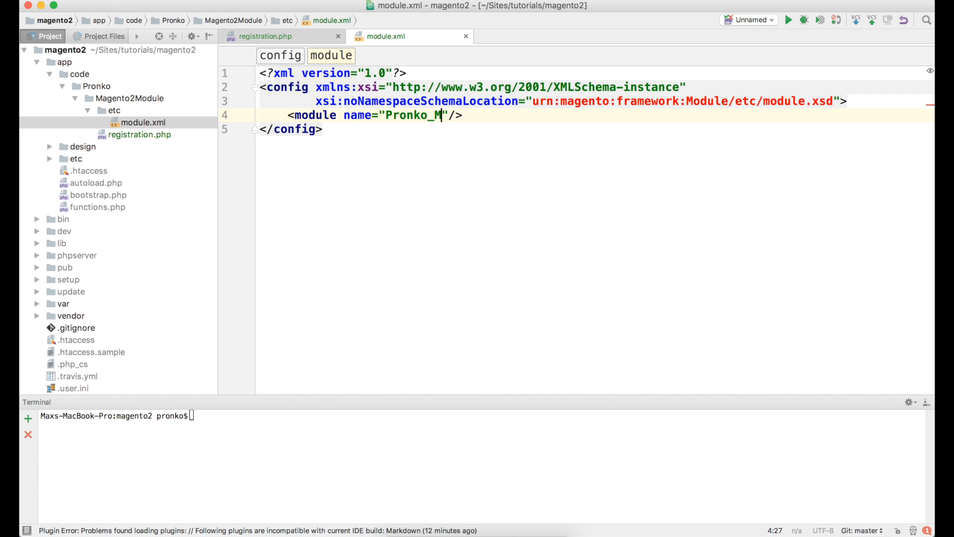
pyautogui.write('agento2M')
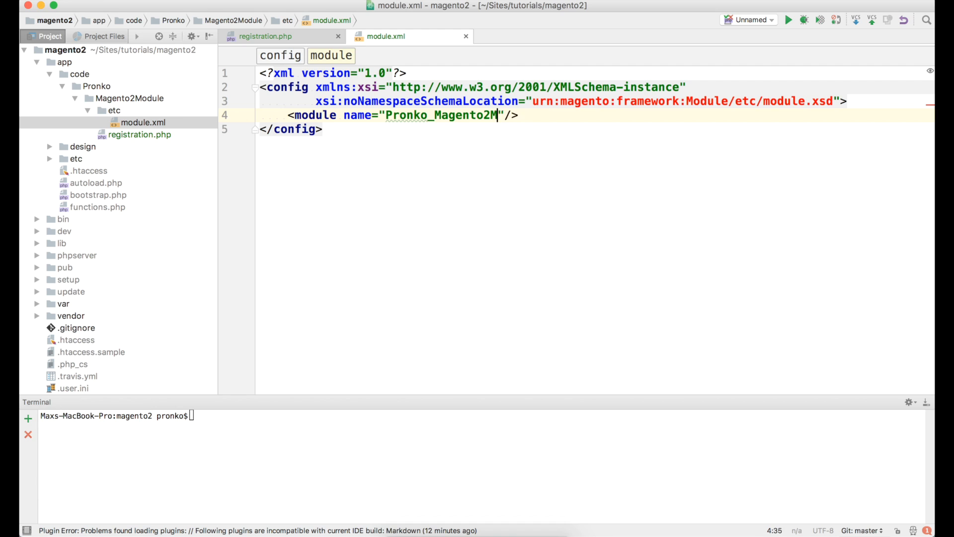
pyautogui.write('odule')
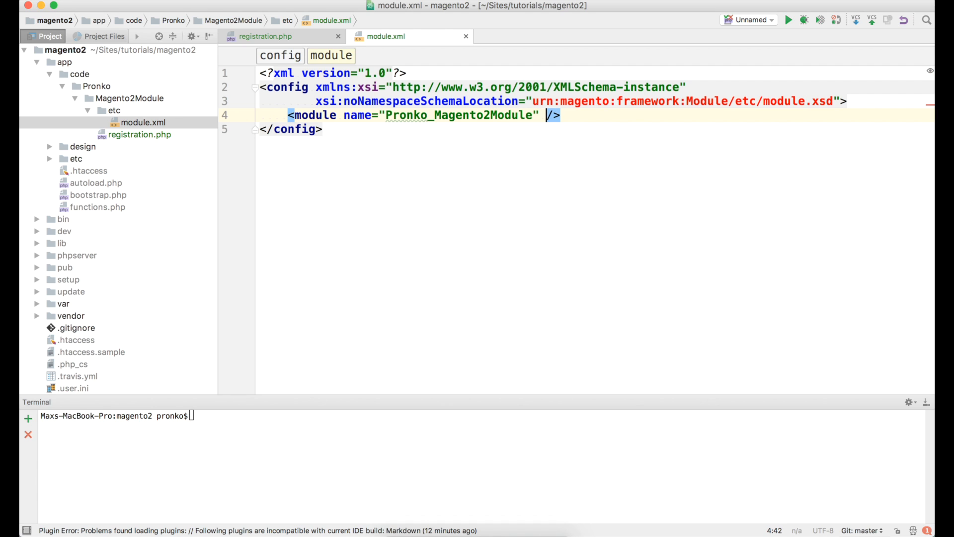
pyautogui.write('setup_')
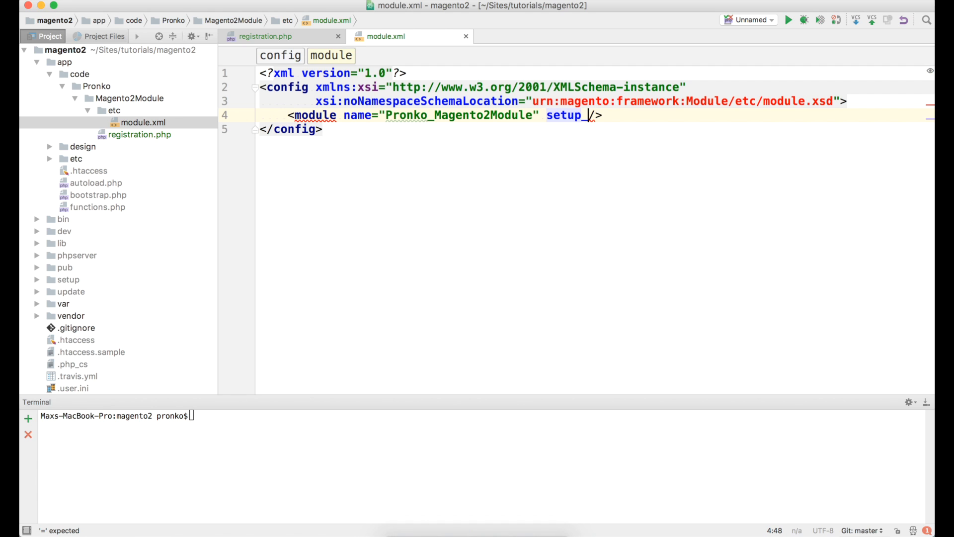
pyautogui.write('version=""')
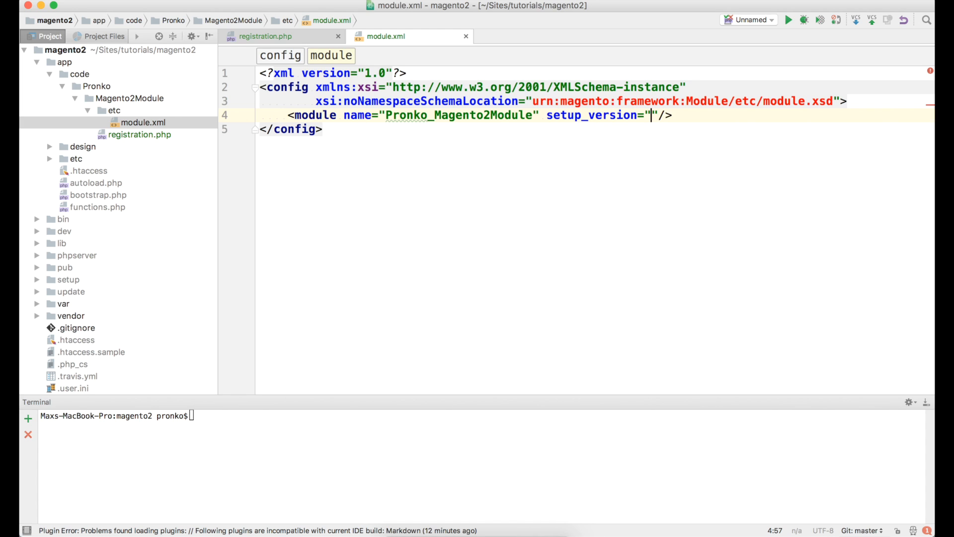
pyautogui.write('1.0.0')
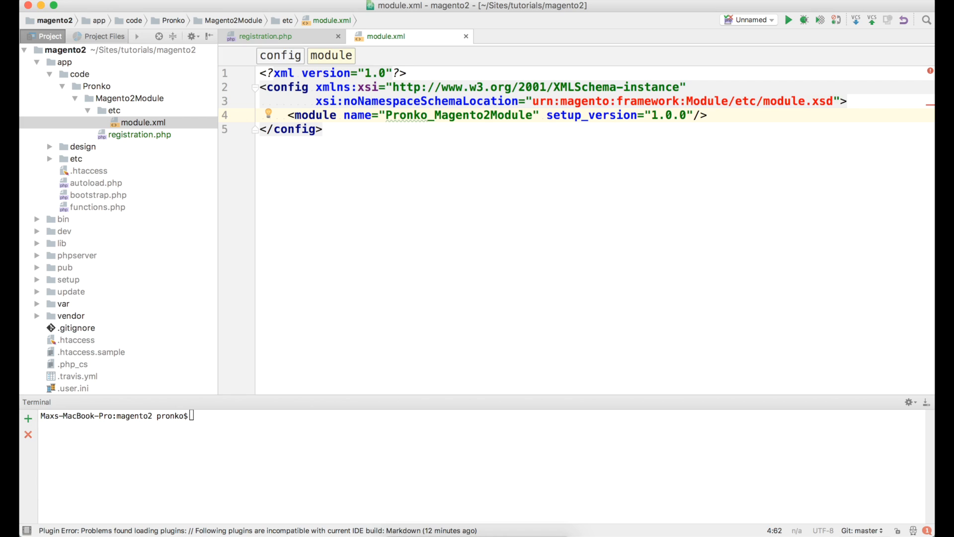
pyautogui.moveTo(325, 454)
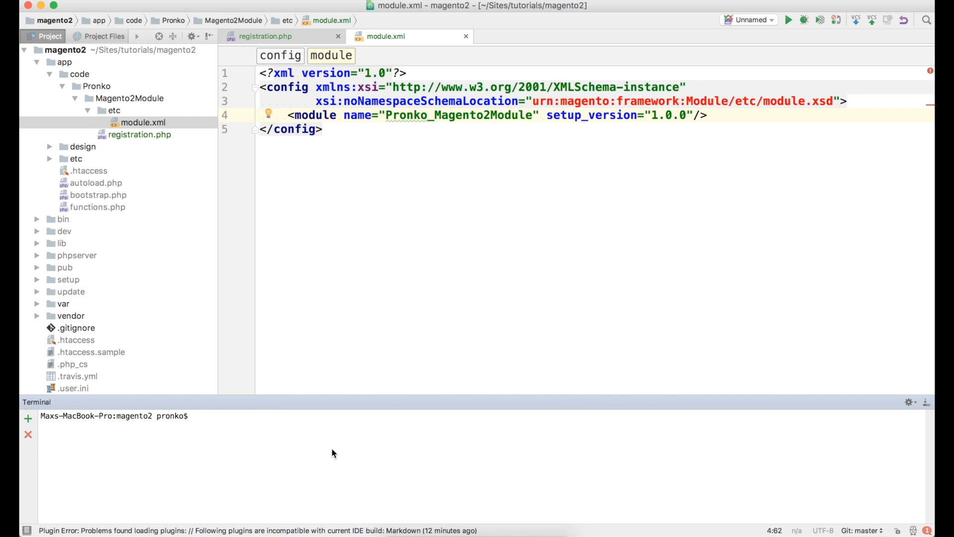
# Run bin/magento dev:urn-catalog:generate .idea/misc.xml in the terminal, then clear it.
pyautogui.write('bin/magento')
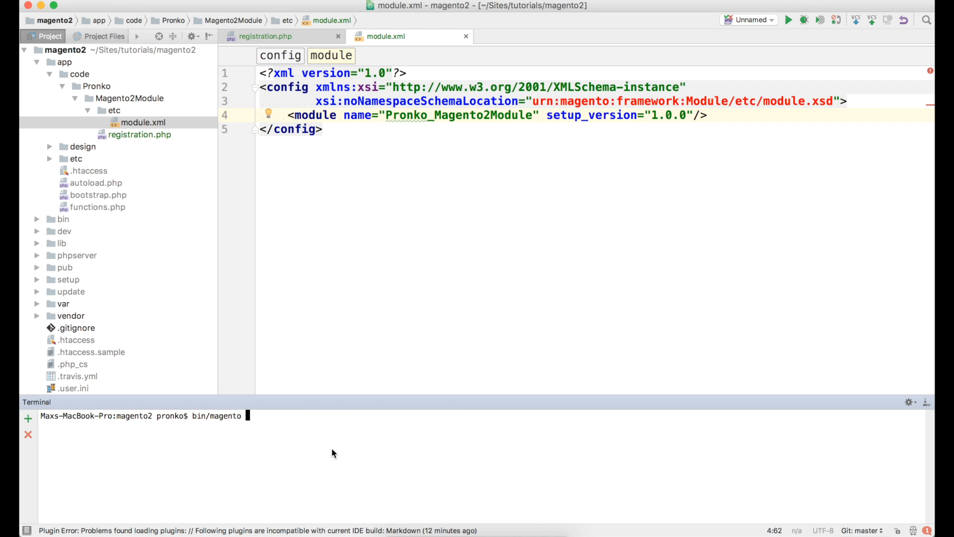
pyautogui.write('dev:urn-')
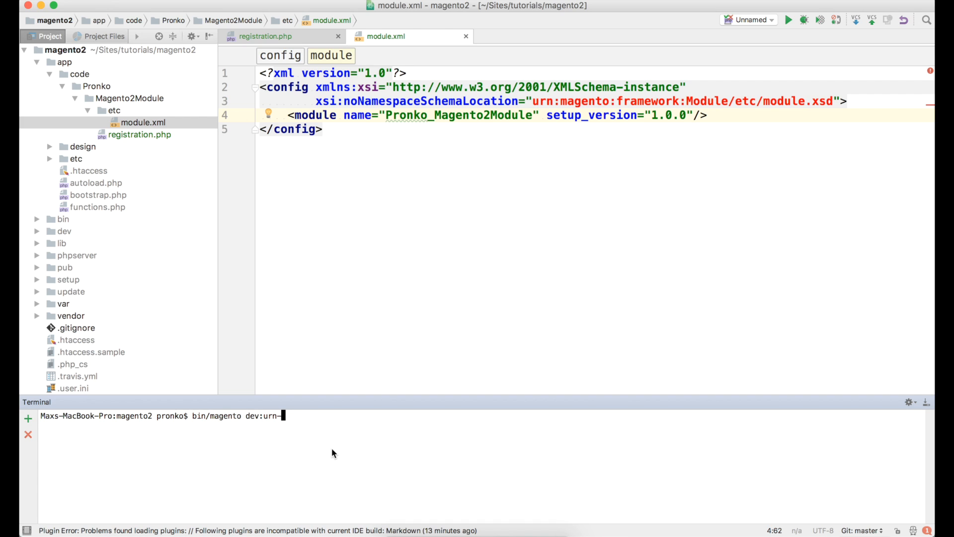
pyautogui.write('catalog:generate')
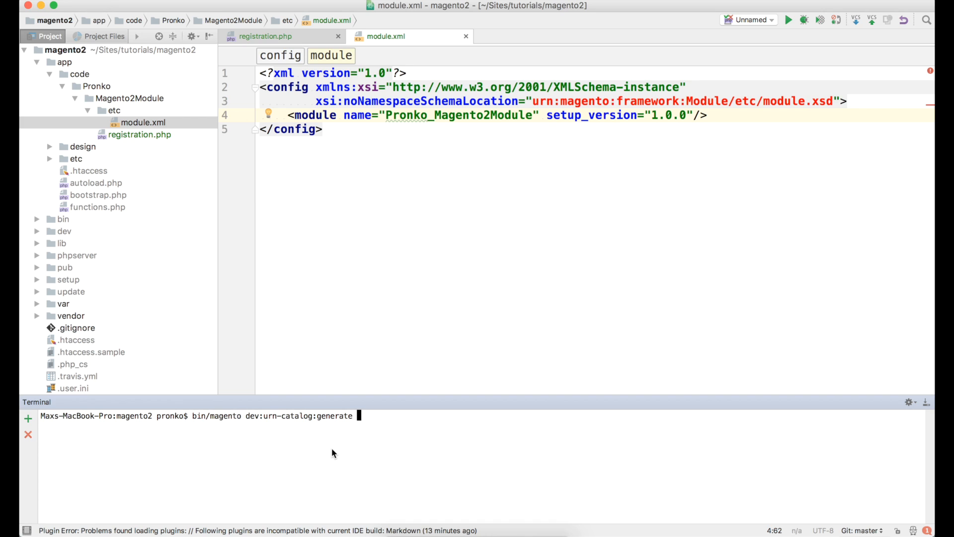
pyautogui.write('.ide')
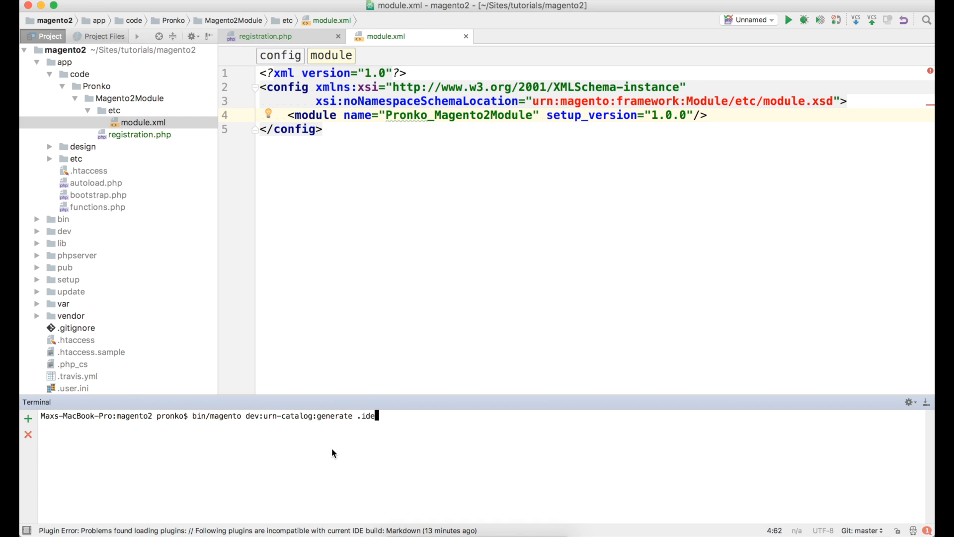
pyautogui.write('a/')
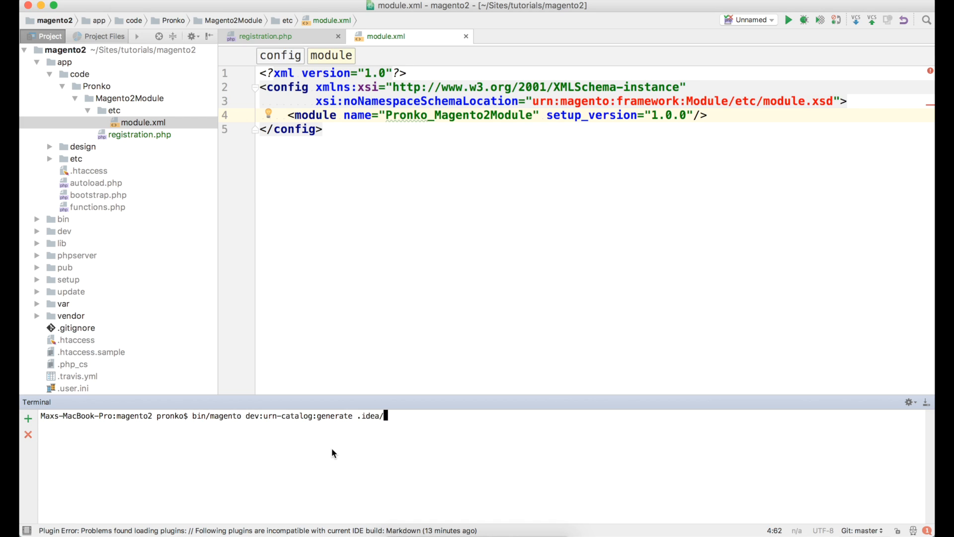
pyautogui.write('misc.')
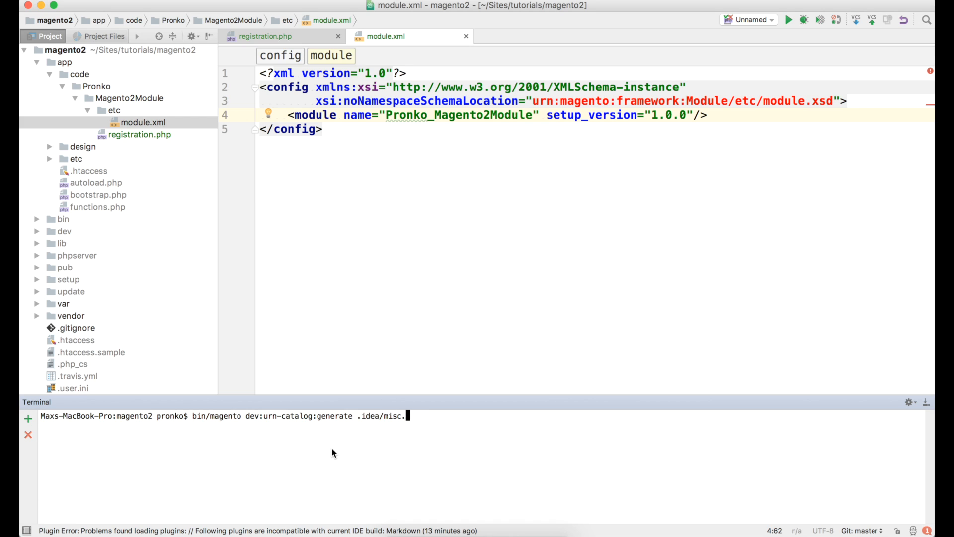
pyautogui.write('xml')
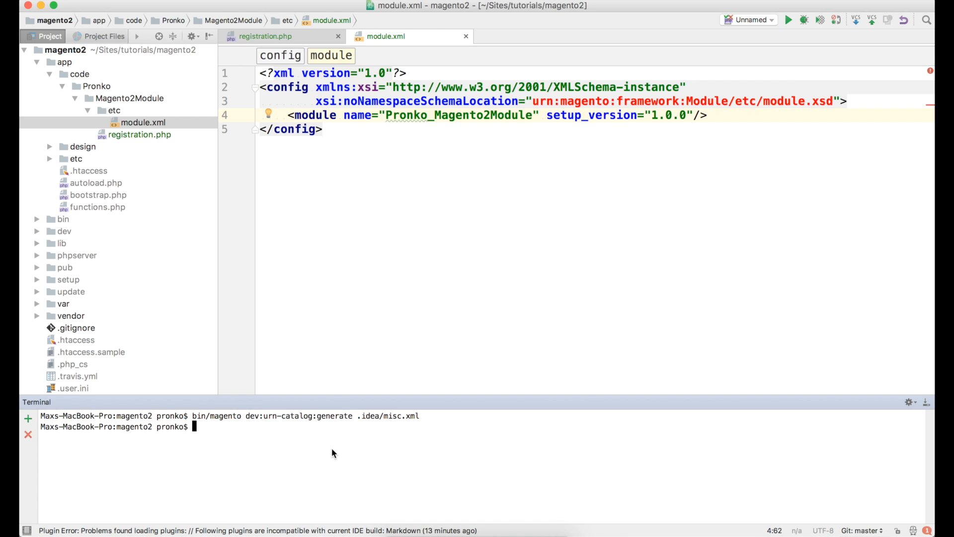
pyautogui.write('clear')
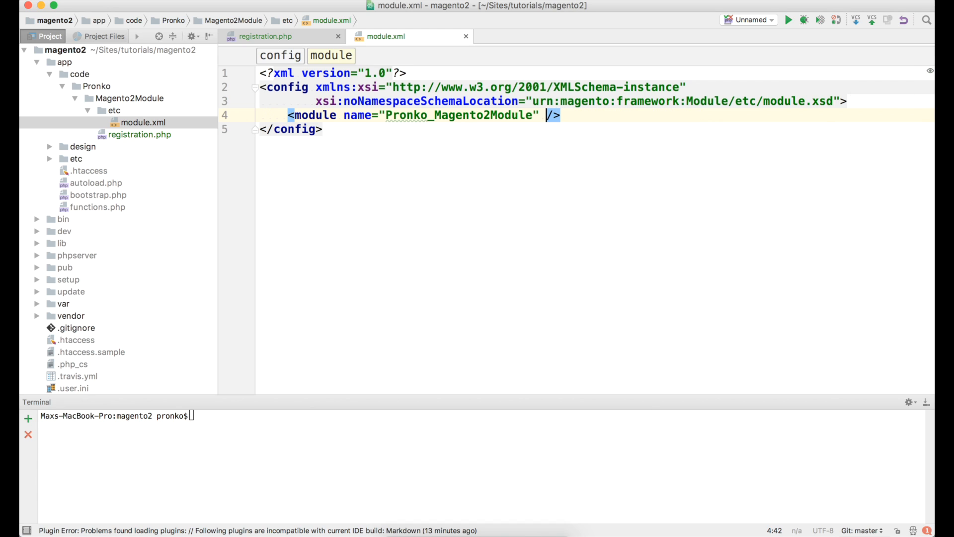
# Retype setup_version="1.0.0" on the module element using autocompletion.
pyautogui.write('setup_version="')
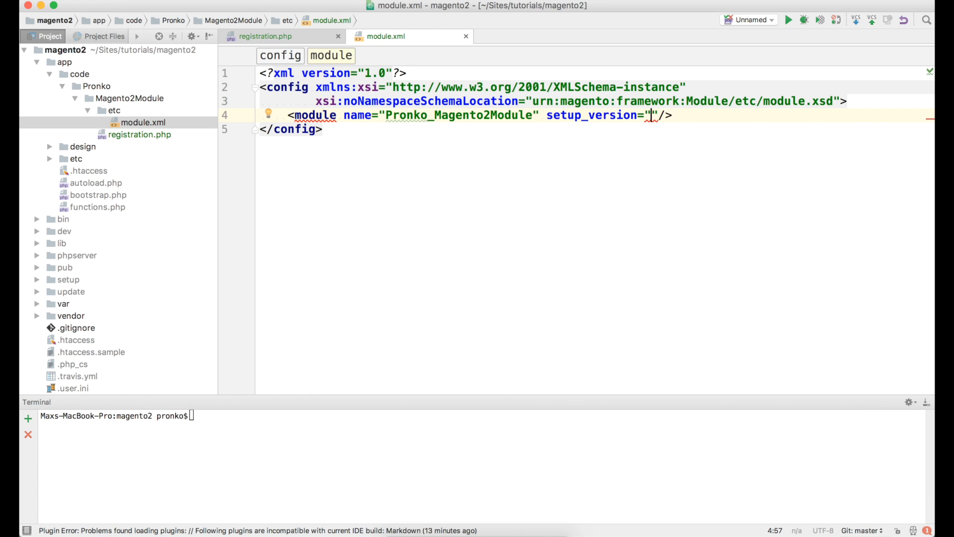
pyautogui.write('1.0.0')
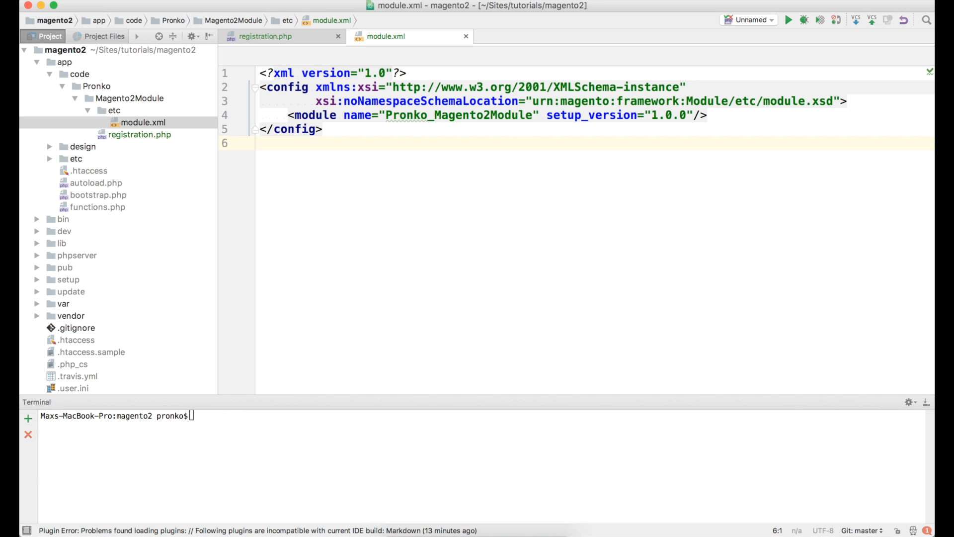
pyautogui.moveTo(878, 87)
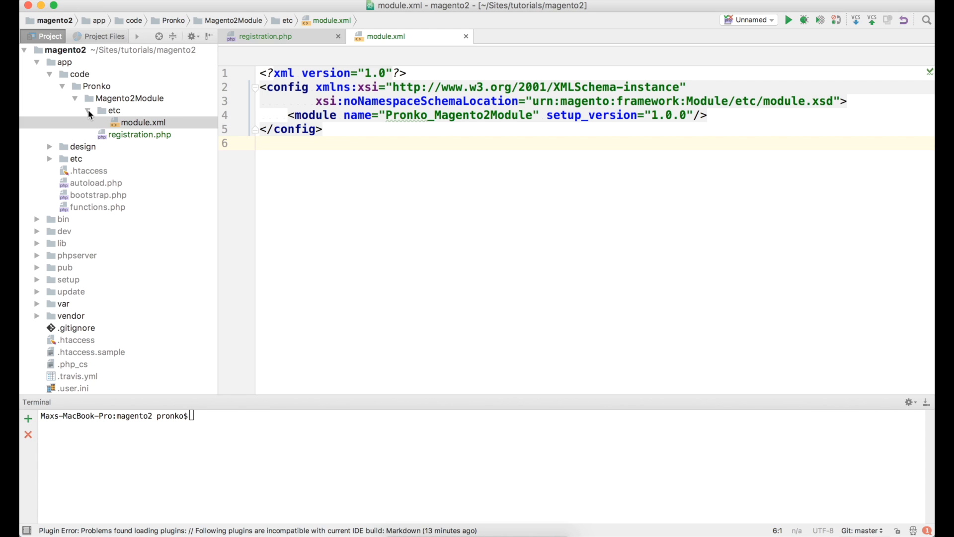
# Add a new composer.json file to Magento2Module and add it to Git.
pyautogui.click(113, 110)
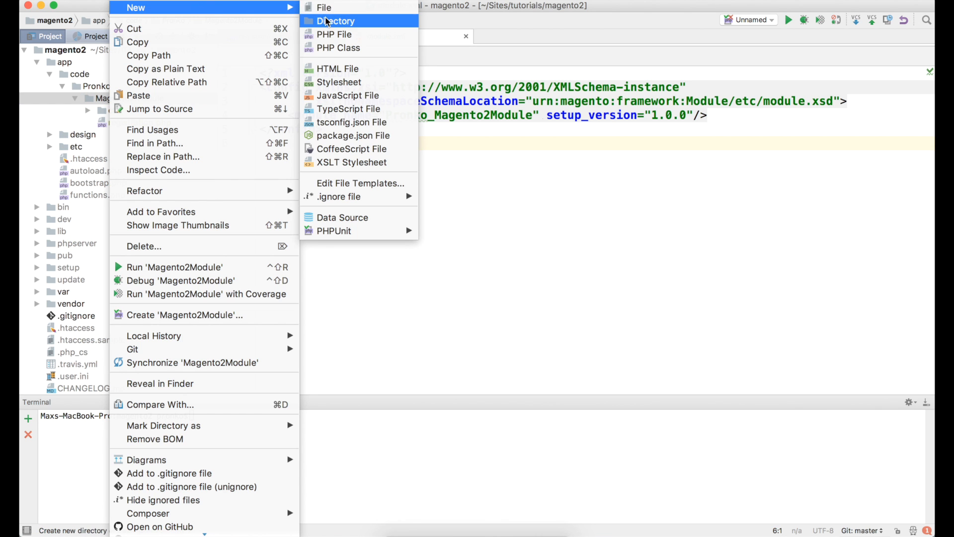
pyautogui.click(325, 8)
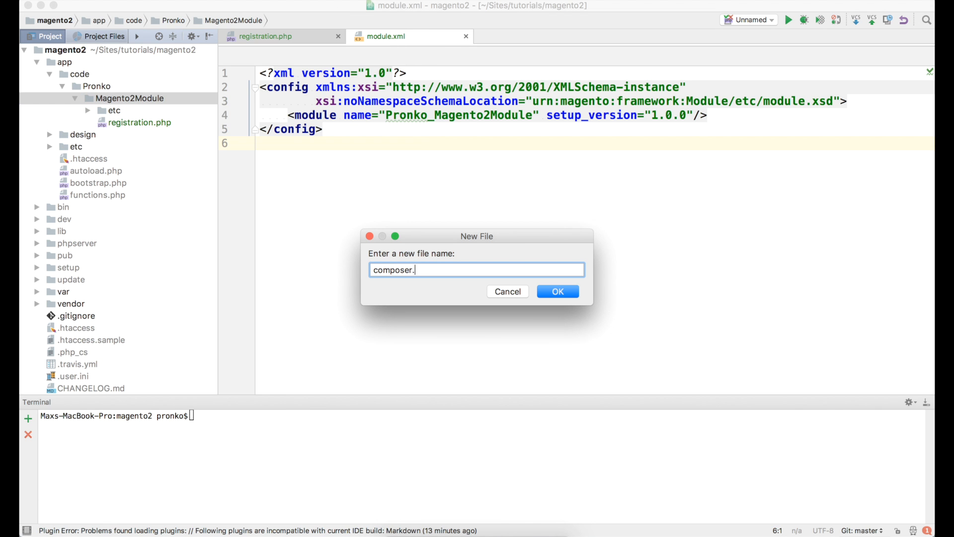
pyautogui.write('json')
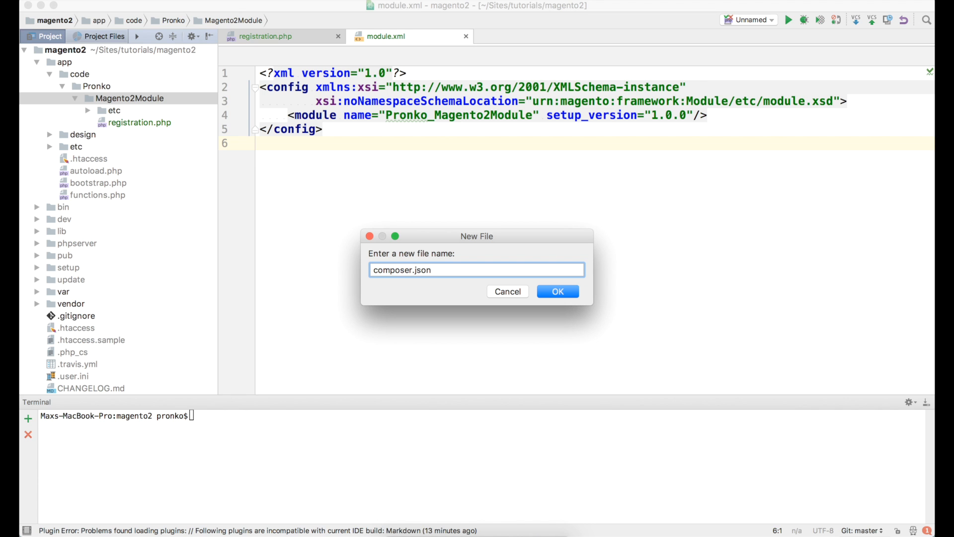
pyautogui.click(556, 290)
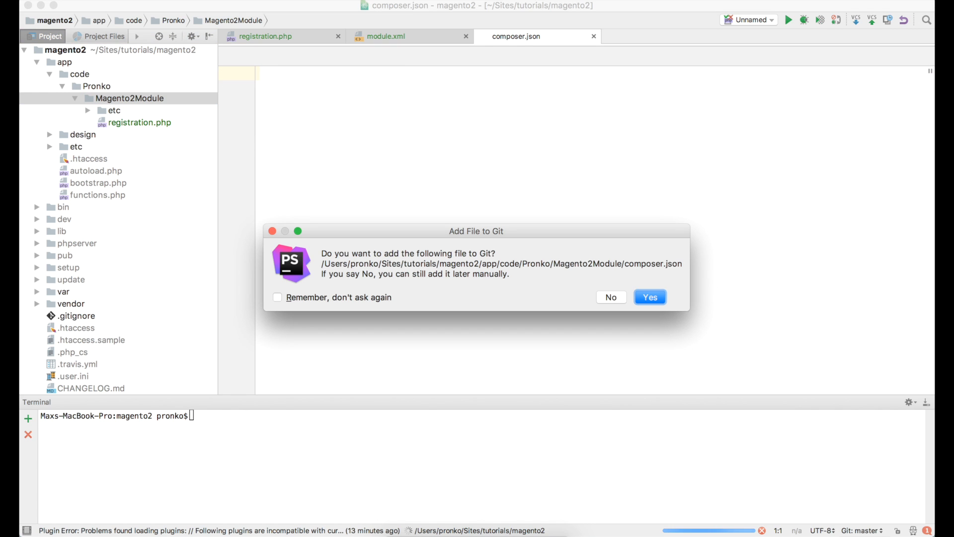
pyautogui.click(650, 297)
pyautogui.write('"')
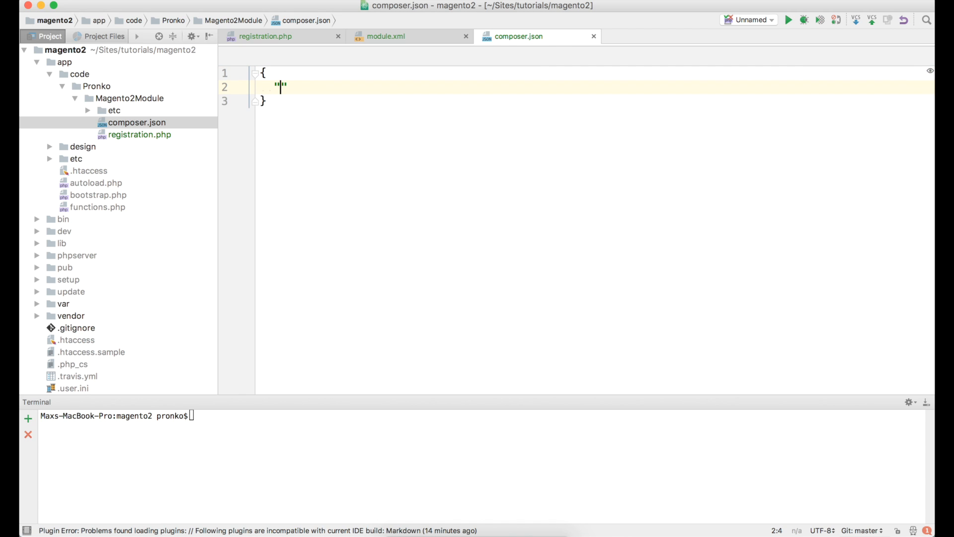
# Add the package name and the description 'My awesome Magento 2 module' to composer.json.
pyautogui.write('"name"')
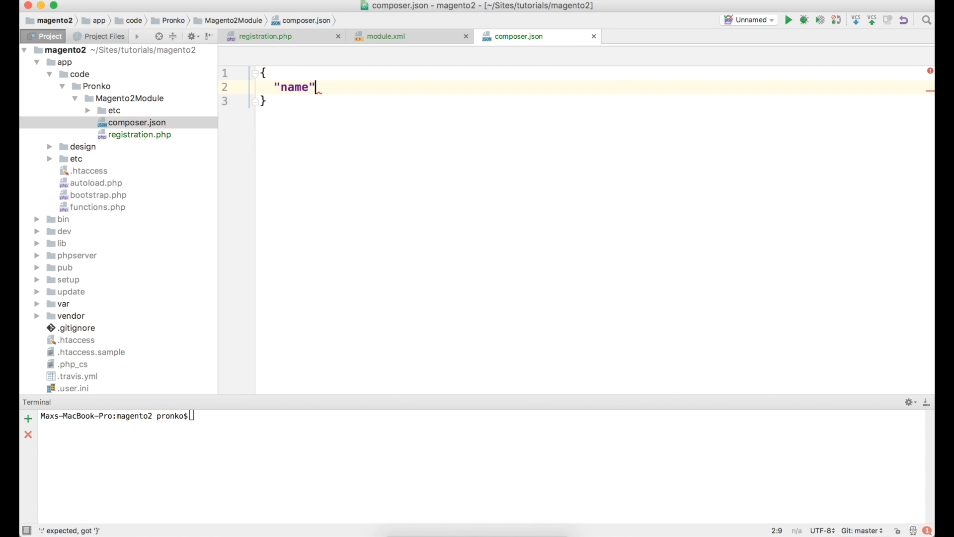
pyautogui.write(': "pro"')
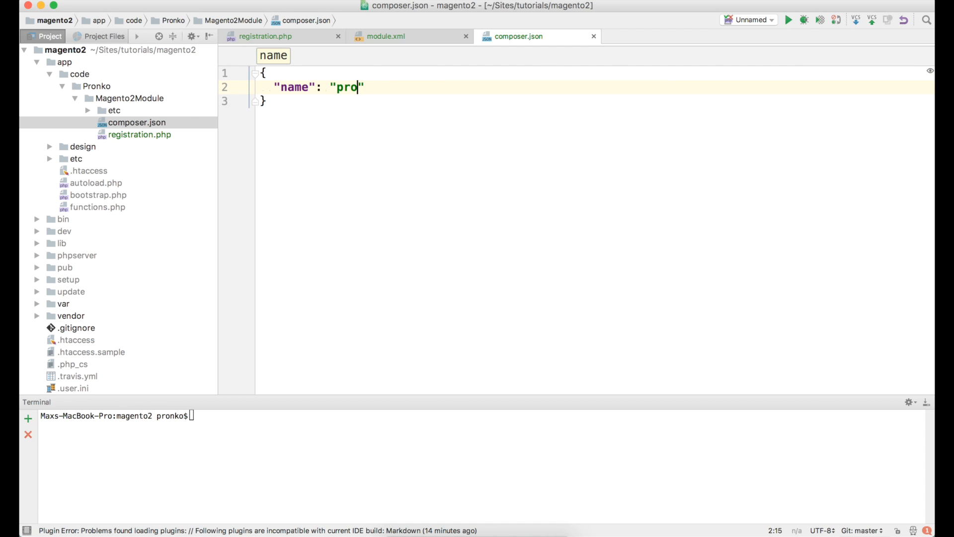
pyautogui.write('nko/magento-2-modu')
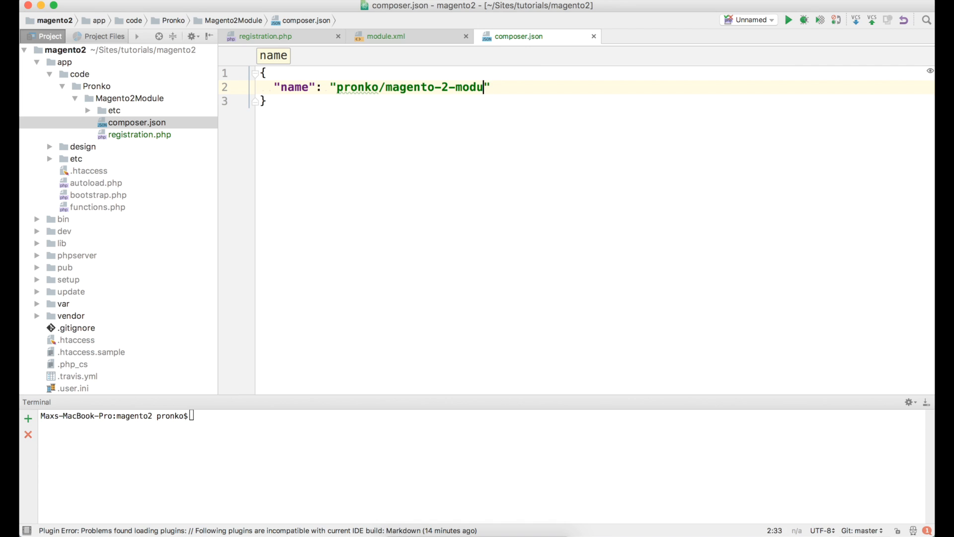
pyautogui.write('le",')
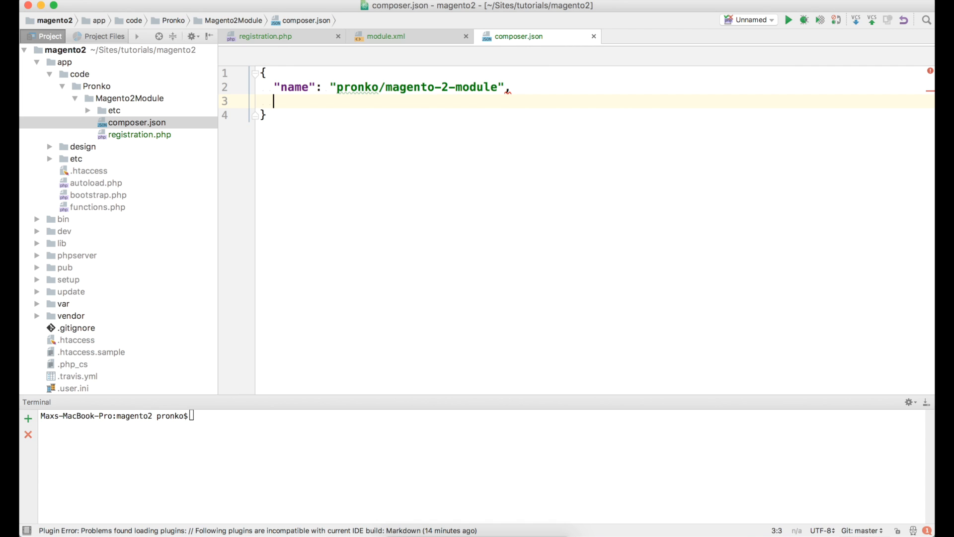
pyautogui.write('"description"')
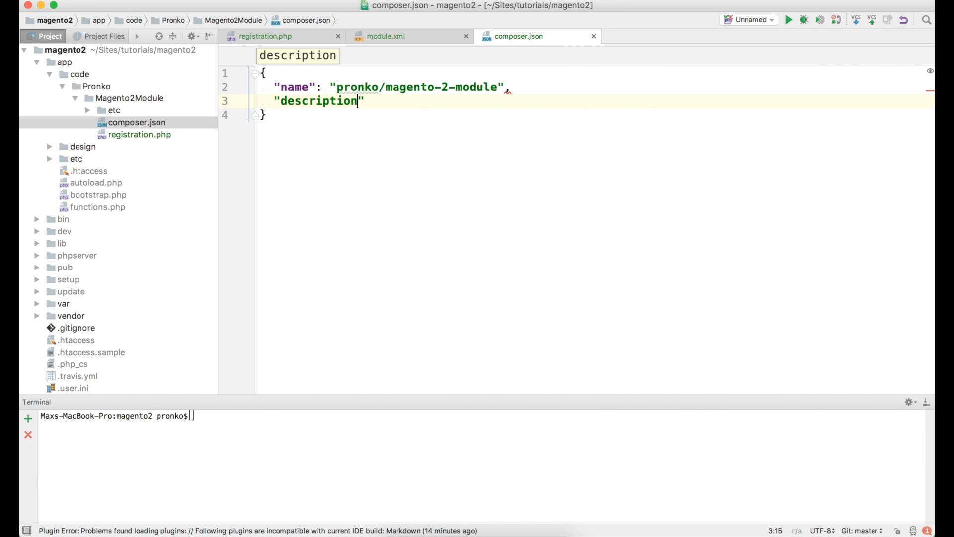
pyautogui.write(': ""')
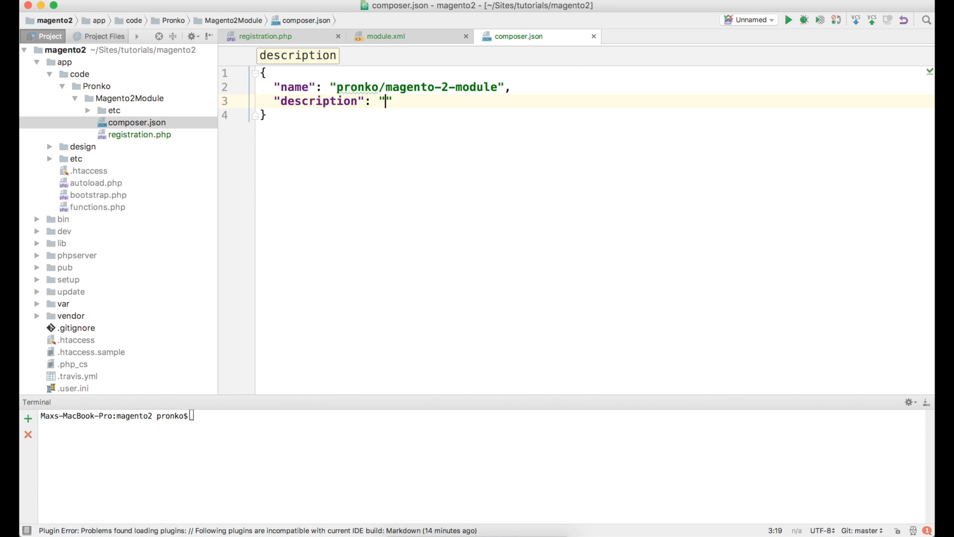
pyautogui.write('My awe')
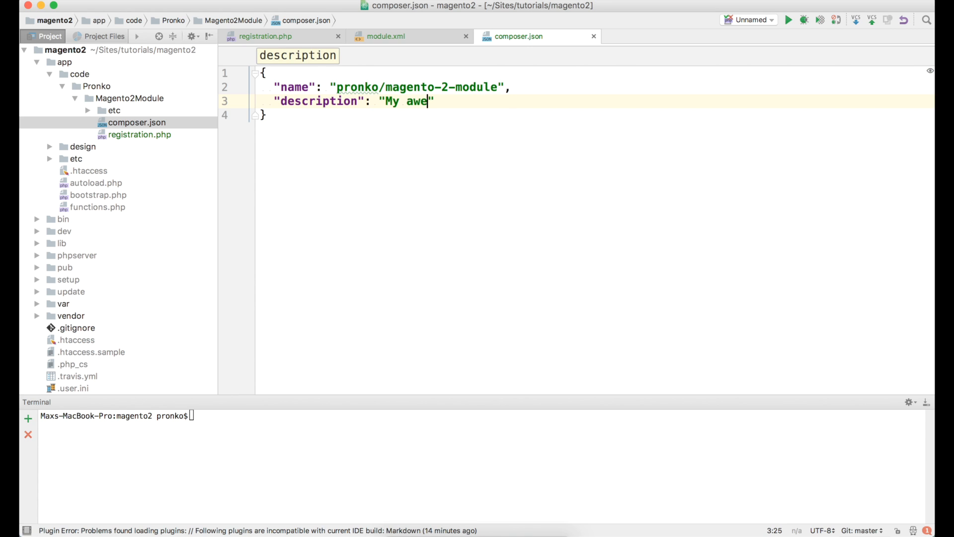
pyautogui.write('some')
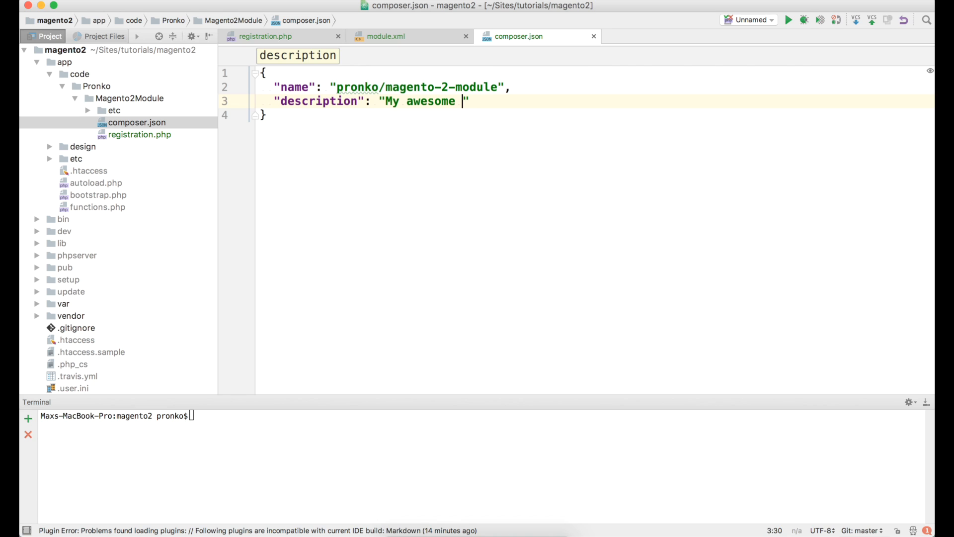
pyautogui.write('Magento 2 module')
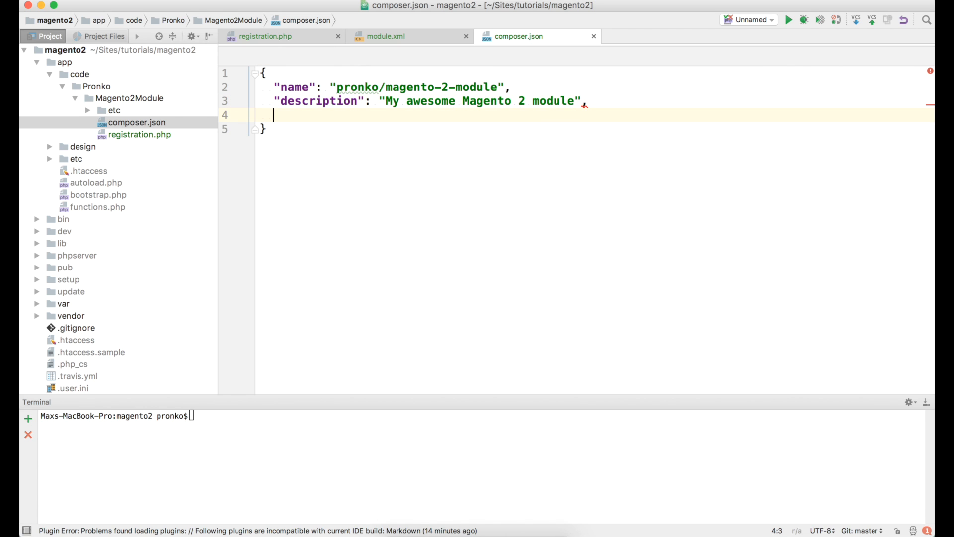
# Add type magento2-module, version 1.0.0 and an empty require object.
pyautogui.write('"type":')
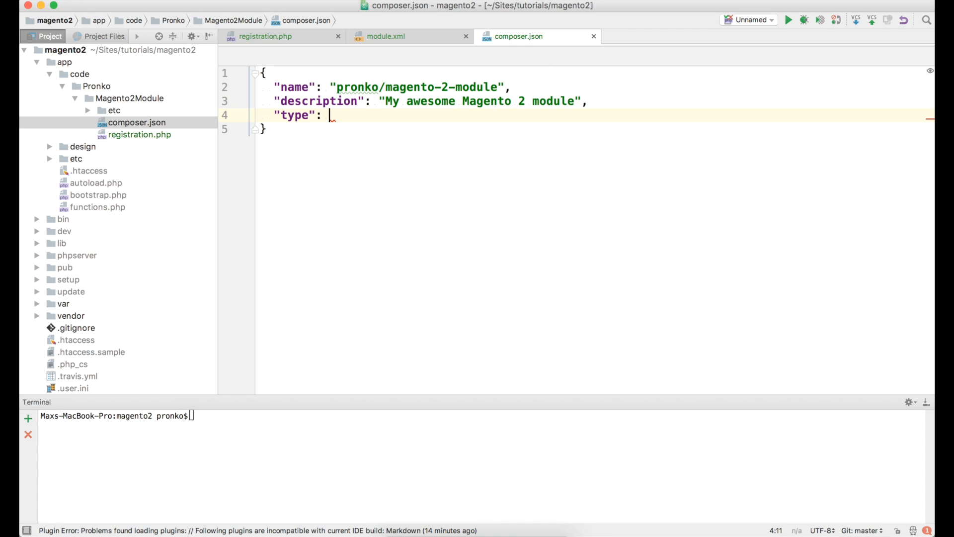
pyautogui.write('"magento"')
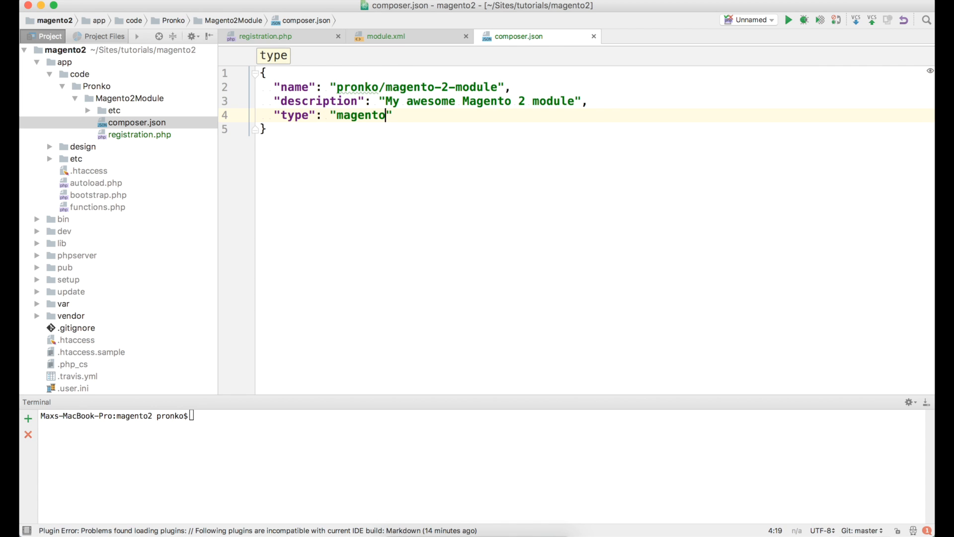
pyautogui.write('2-modul')
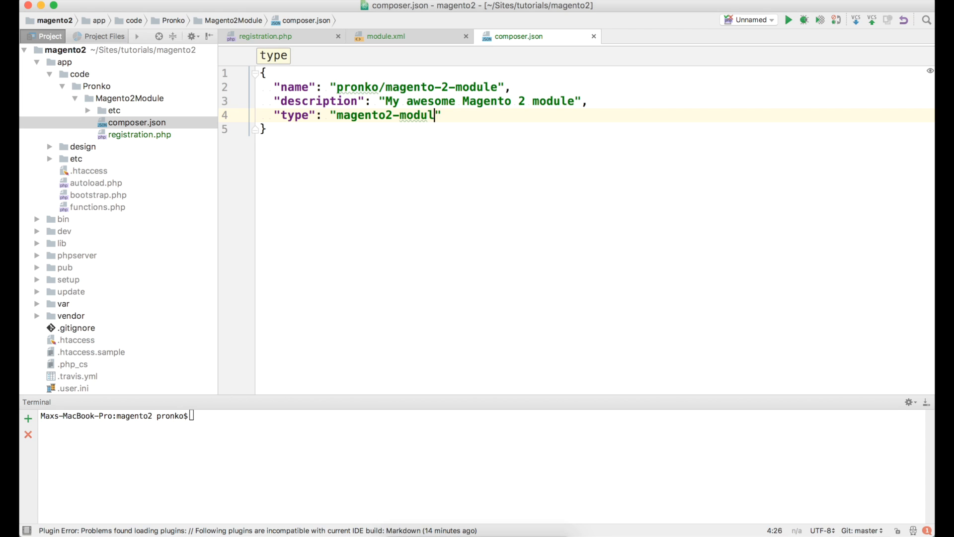
pyautogui.press('enter')
pyautogui.write('"version":')
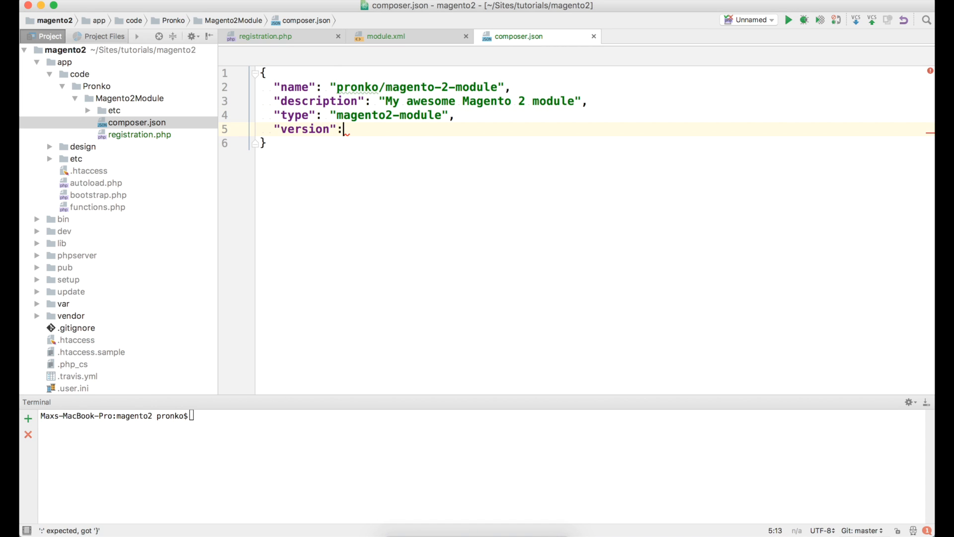
pyautogui.write('"1.0.')
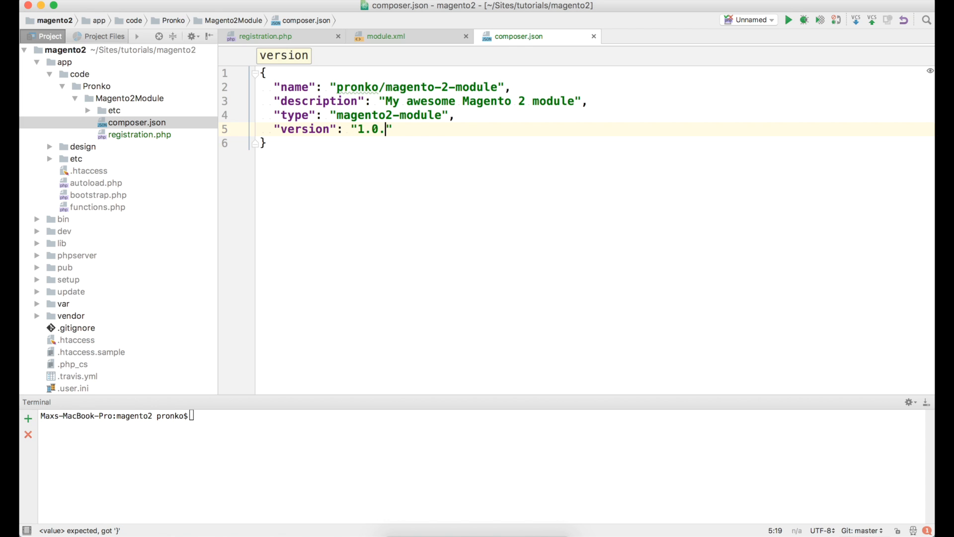
pyautogui.write('0,')
pyautogui.write('"')
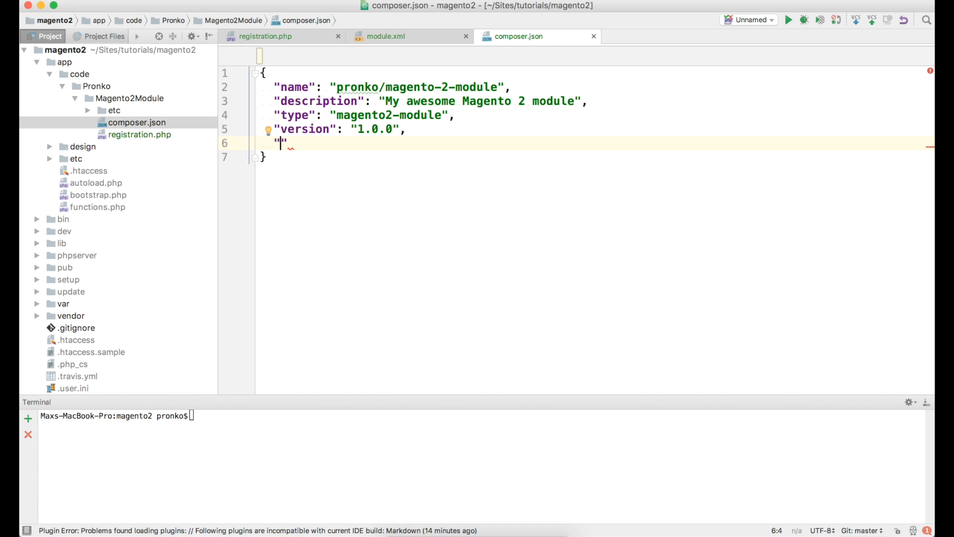
pyautogui.write('require')
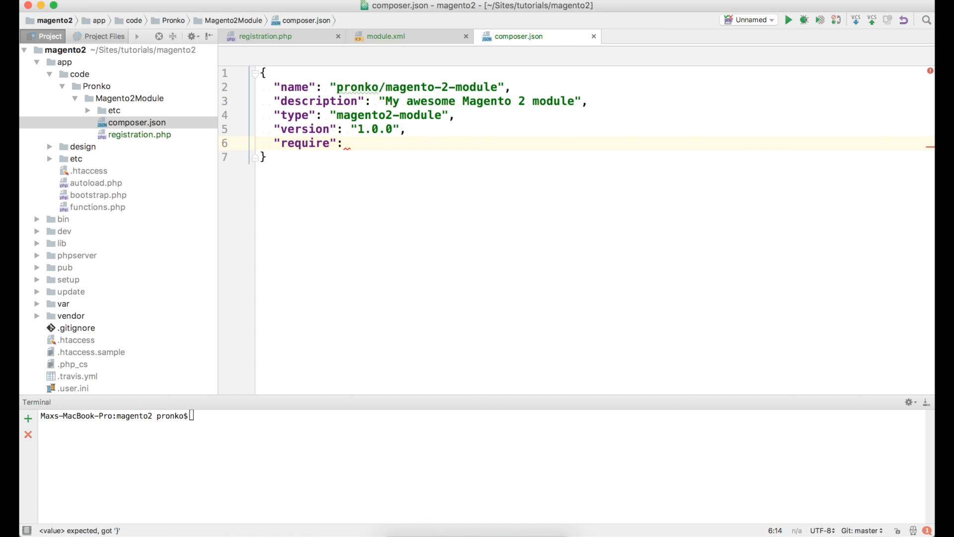
pyautogui.write('{')
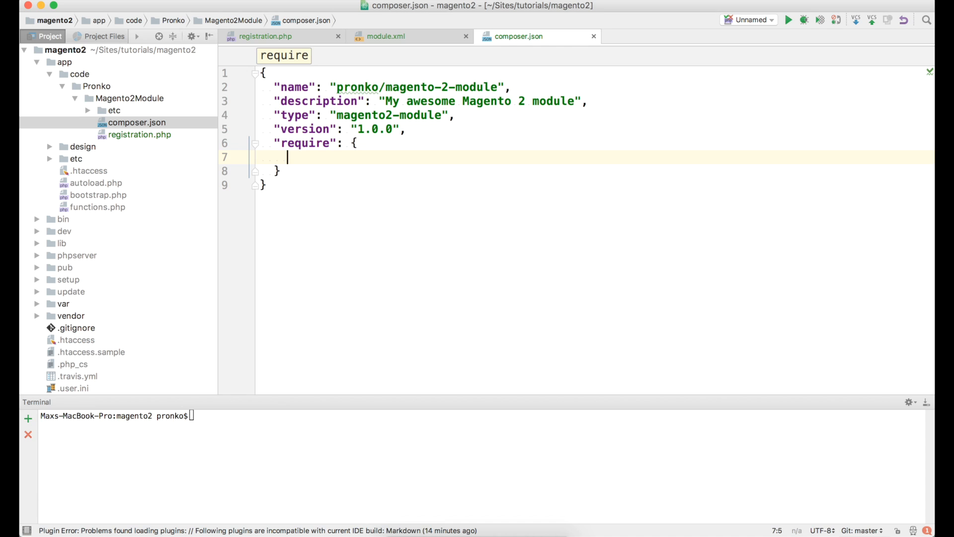
# Require php >=5.5.22|~5.6.0|7.0.2|7.0.4|~7.0.6.
pyautogui.write('"php":')
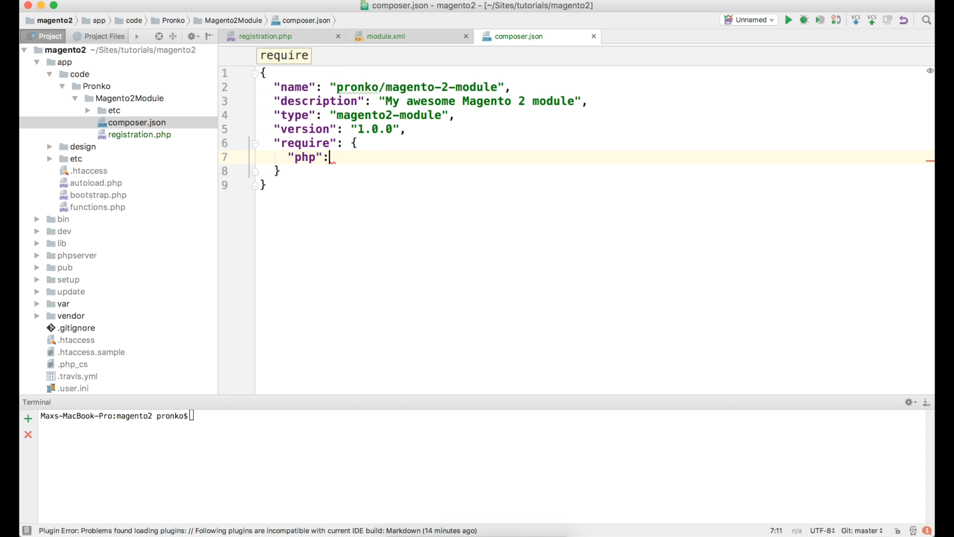
pyautogui.write('""')
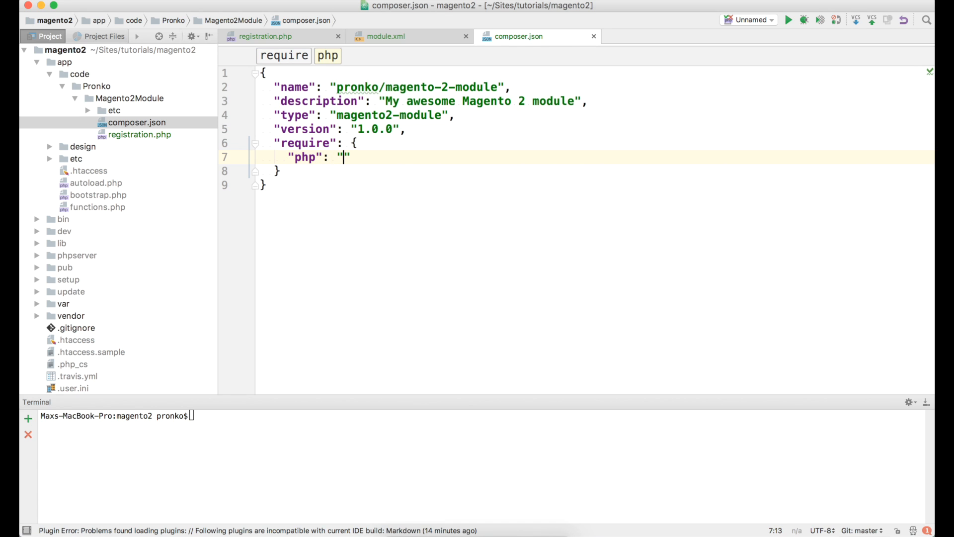
pyautogui.write('>=5.5.22')
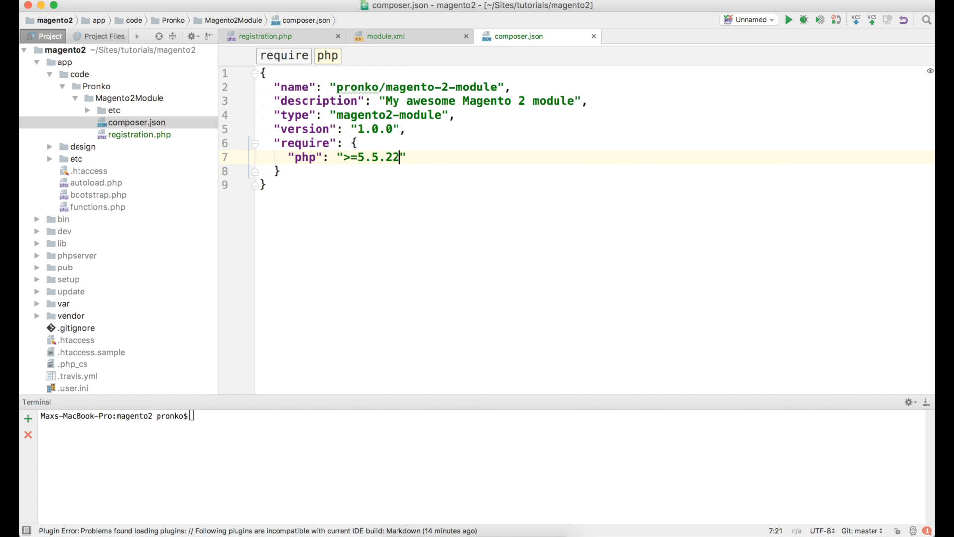
pyautogui.write('|~')
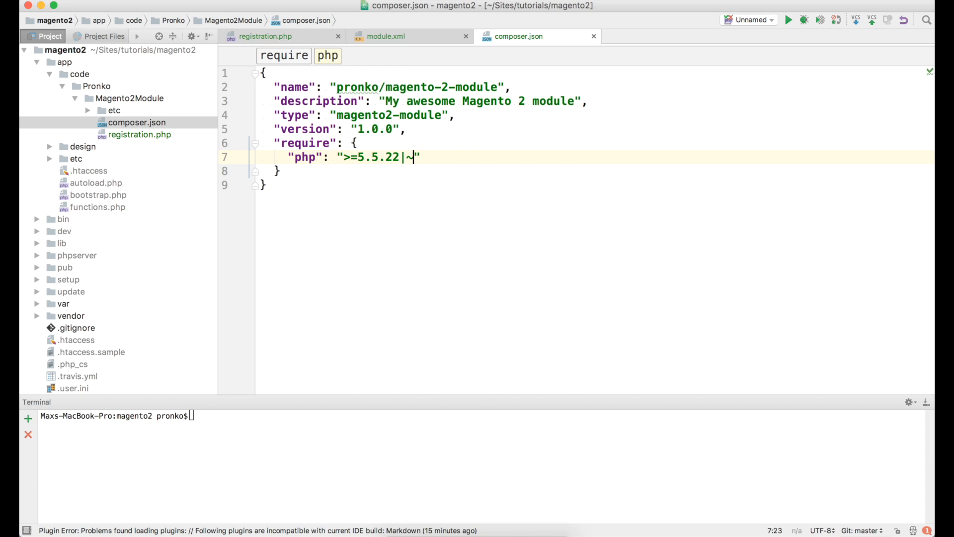
pyautogui.write('5.6.0')
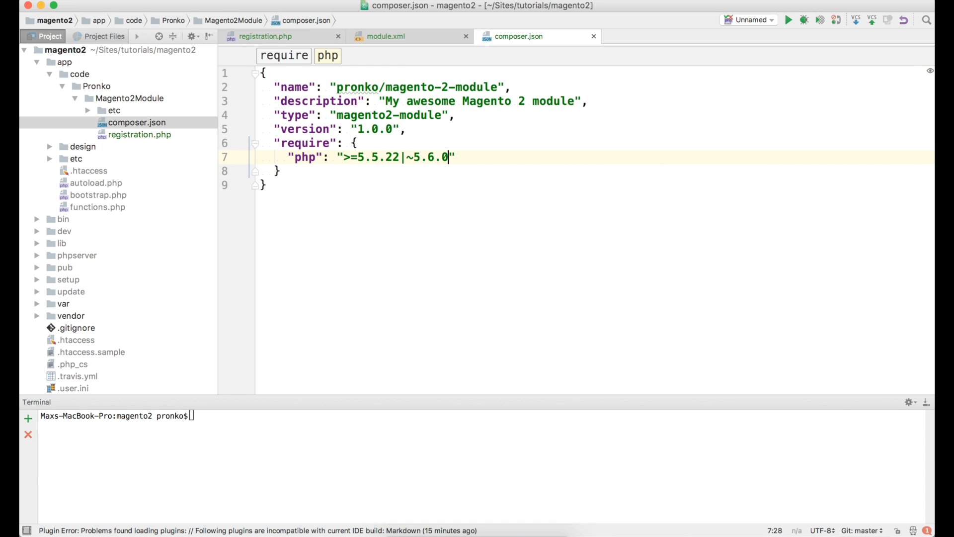
pyautogui.write('|')
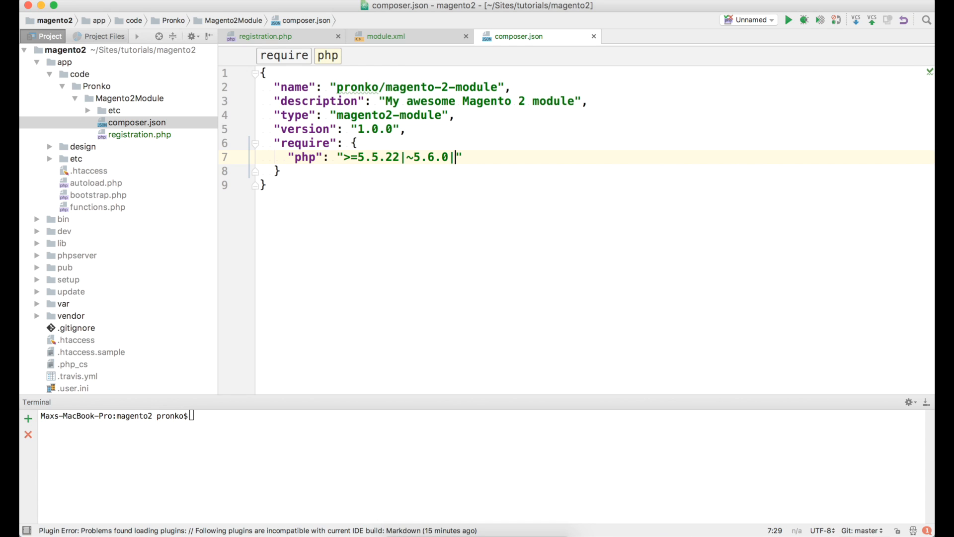
pyautogui.write('5.')
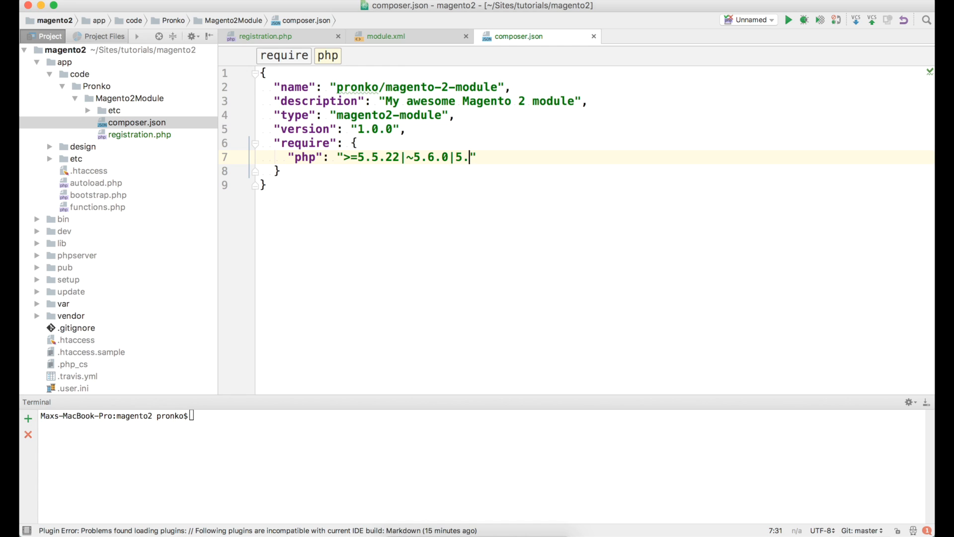
pyautogui.press('Backspace')
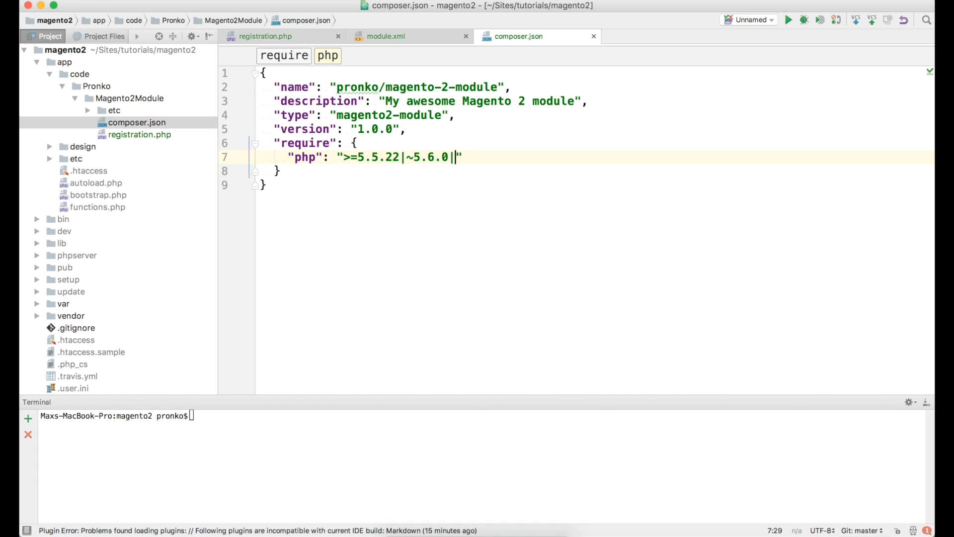
pyautogui.write('7.0.')
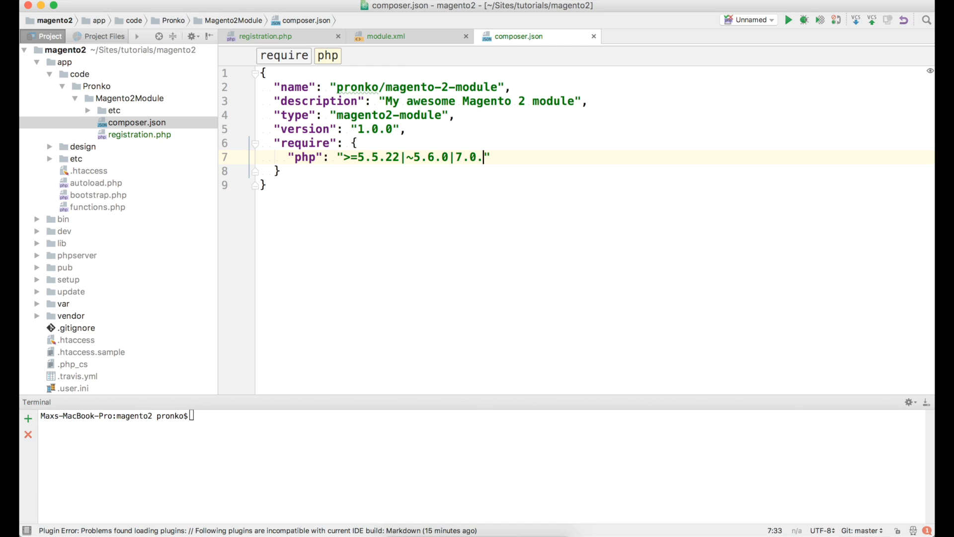
pyautogui.write('2')
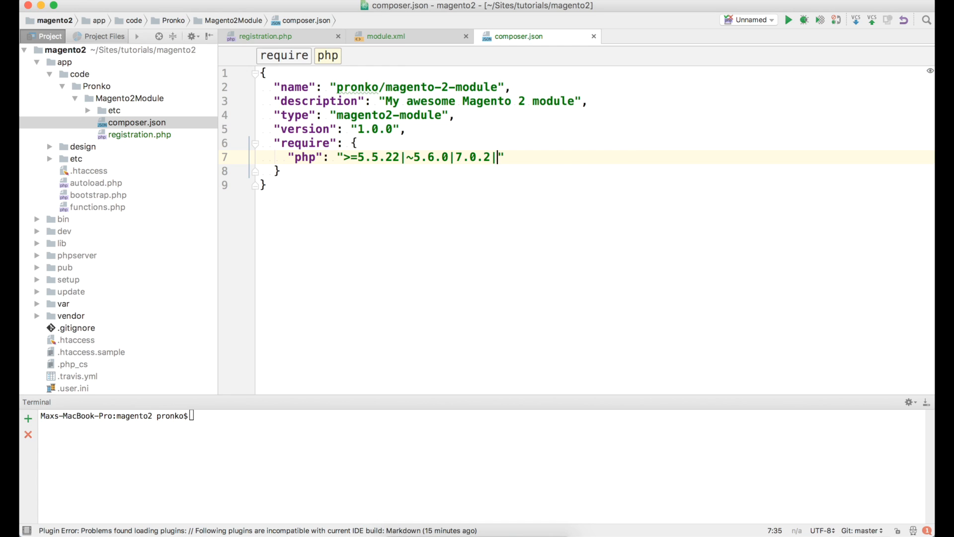
pyautogui.write('|7.0')
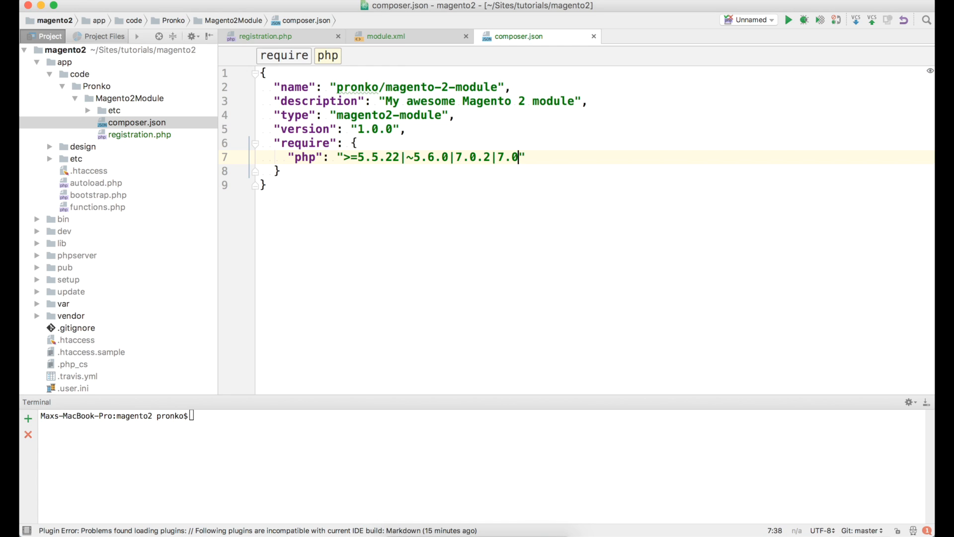
pyautogui.write('4')
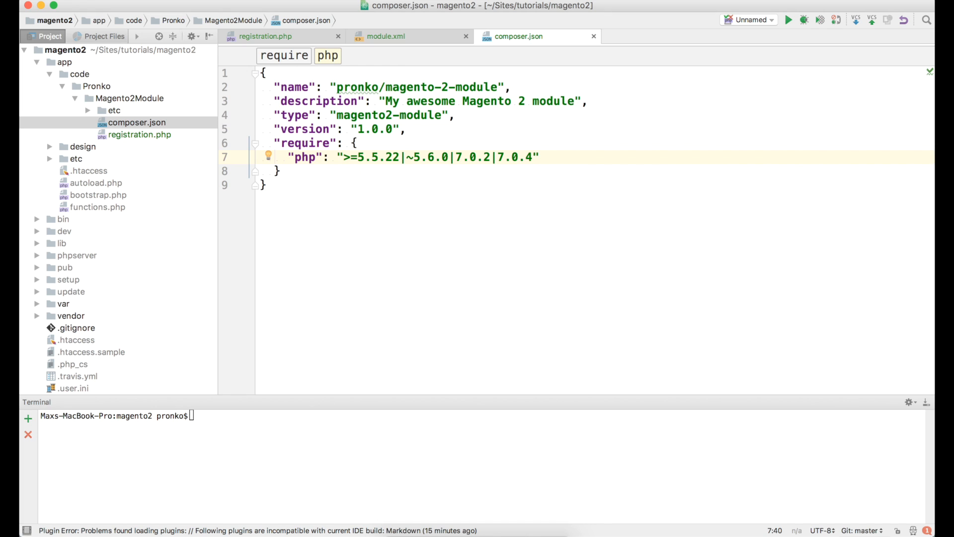
pyautogui.write('|~')
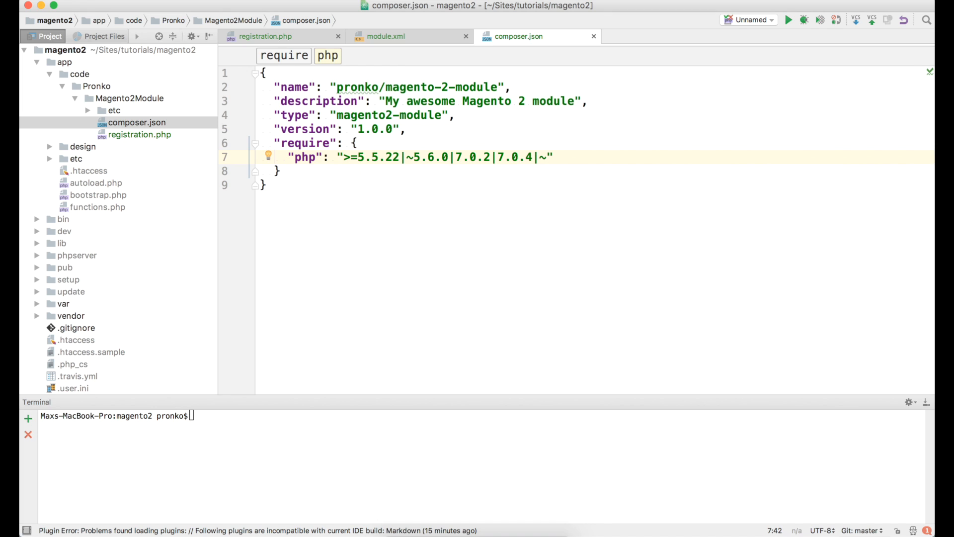
pyautogui.write('7.0.6')
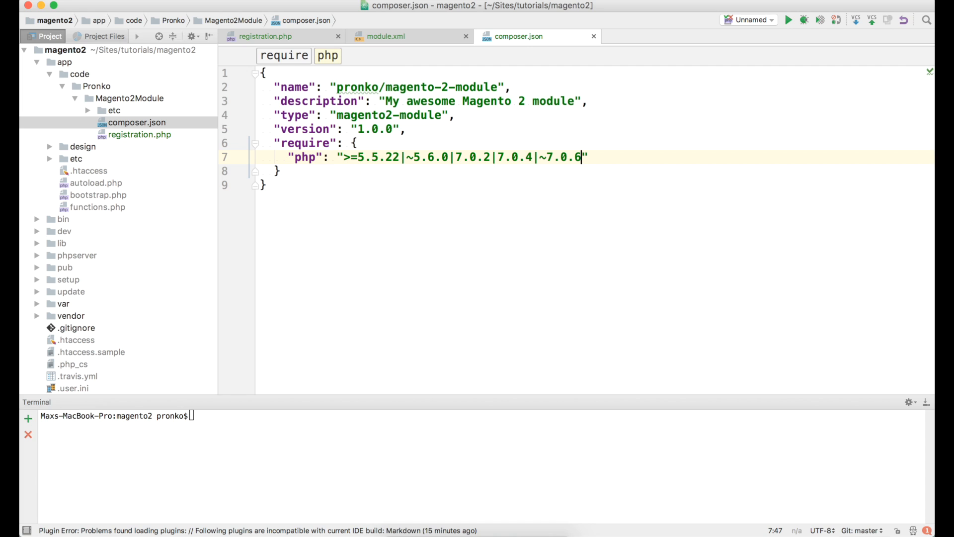
pyautogui.write(',')
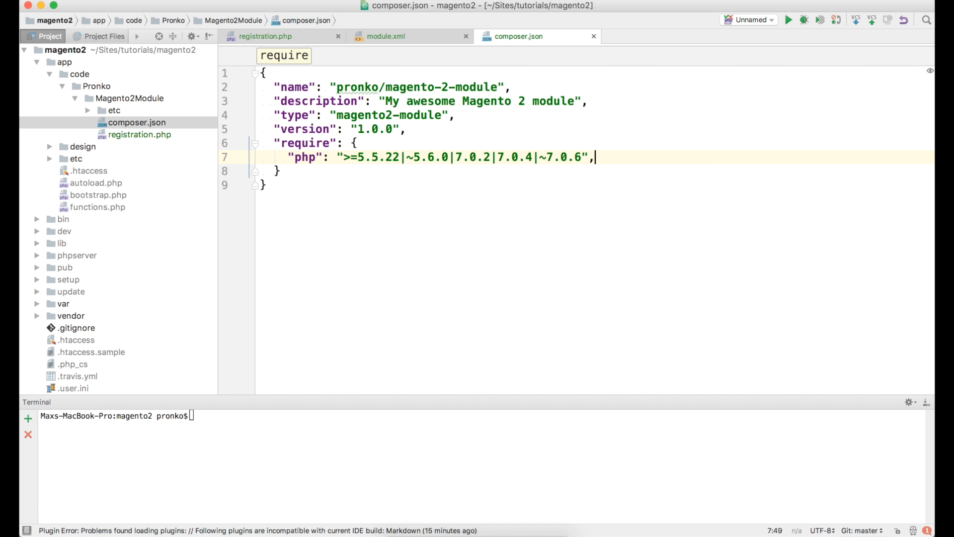
# Require magento/framework version 100.0.*|100.1.*.
pyautogui.write('"magento/fra')
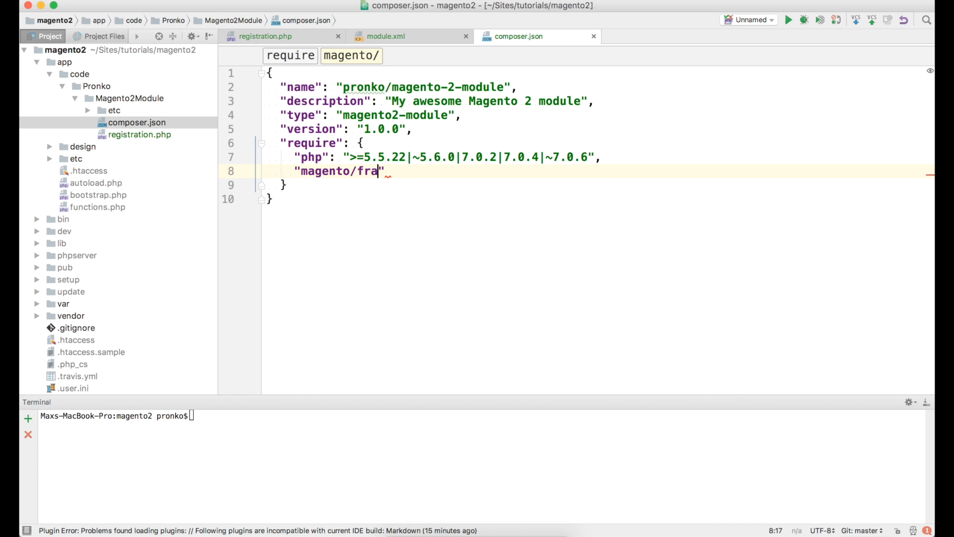
pyautogui.write('mework')
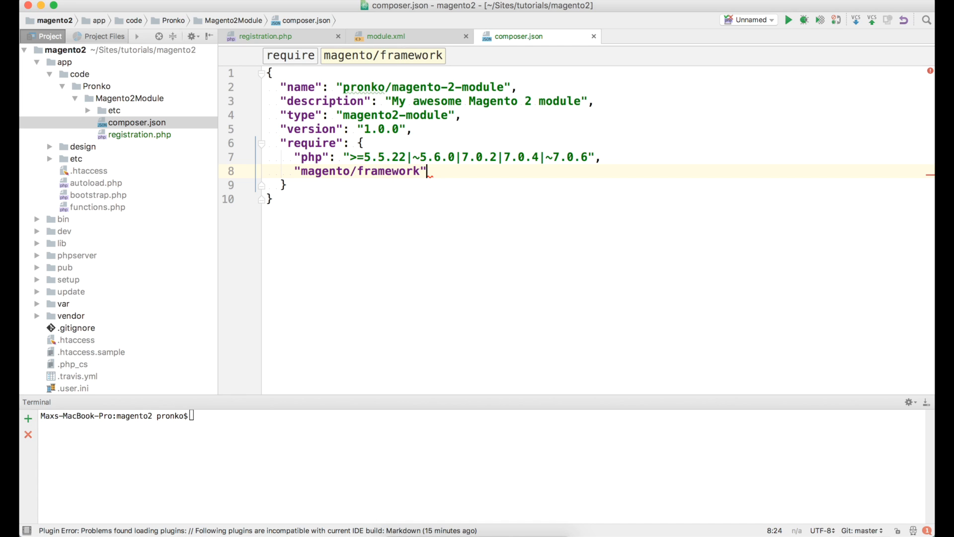
pyautogui.write(': "10"')
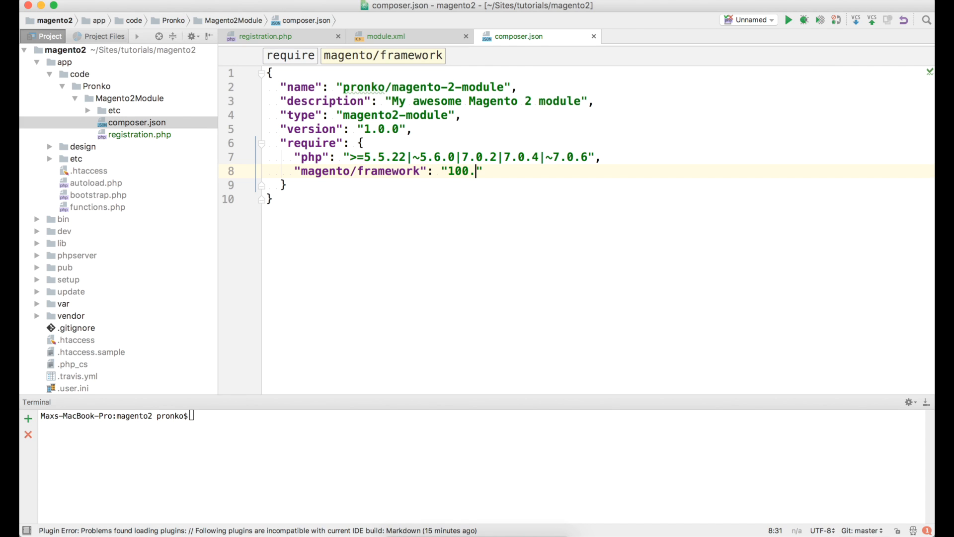
pyautogui.write('1')
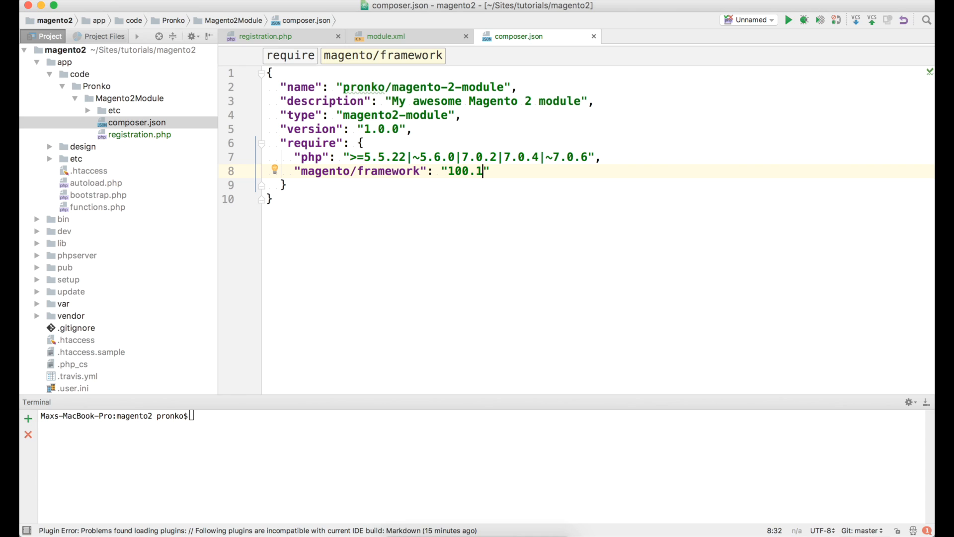
pyautogui.write('.*')
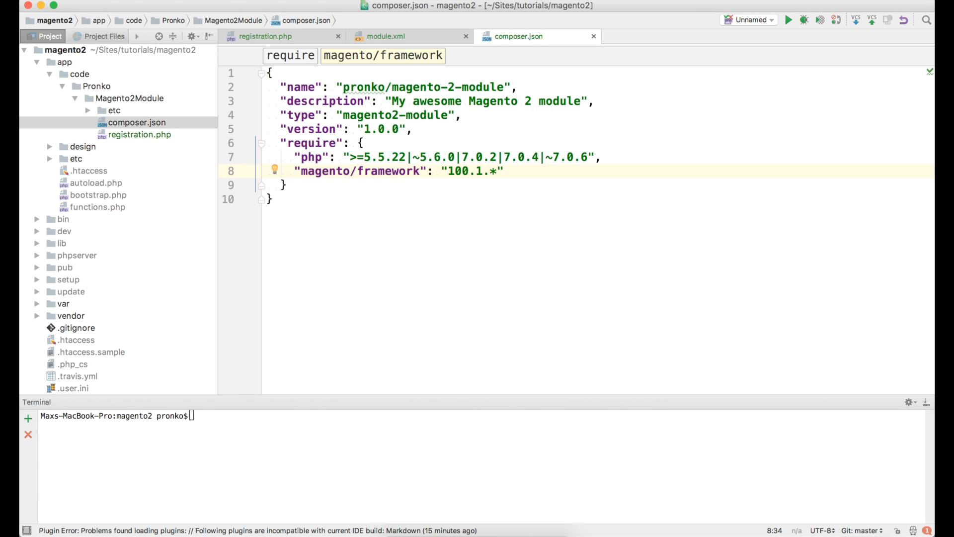
pyautogui.click(448, 171)
pyautogui.write('|')
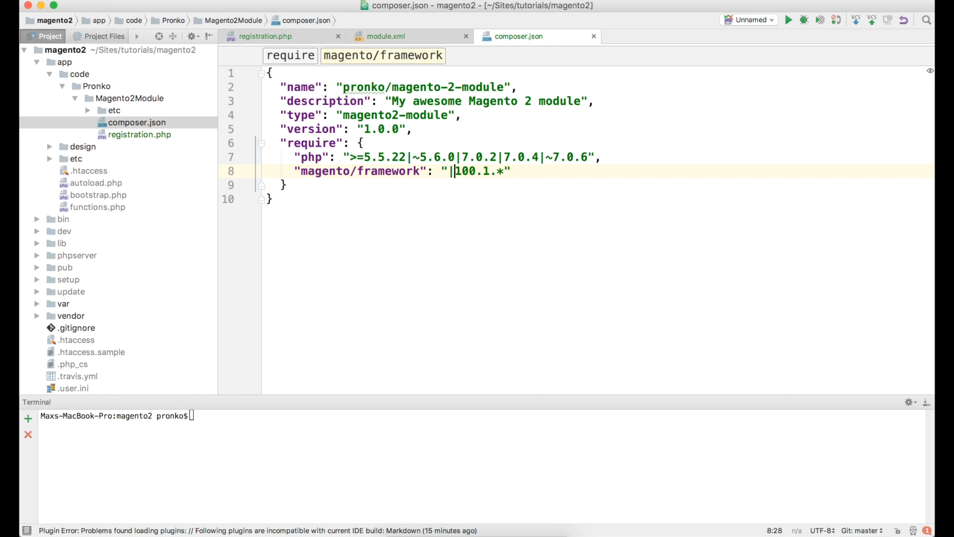
pyautogui.write('100.0.')
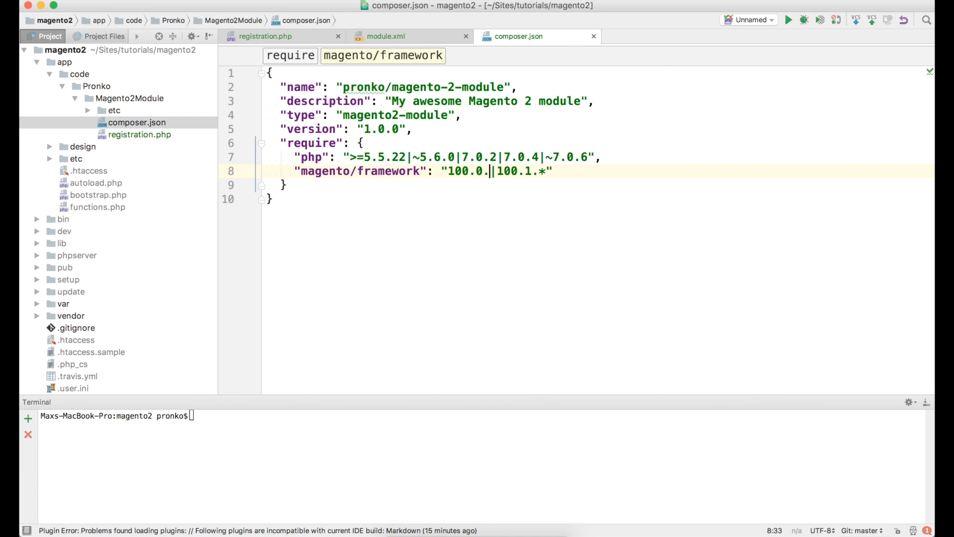
pyautogui.write('*')
pyautogui.click(599, 184)
pyautogui.write(',')
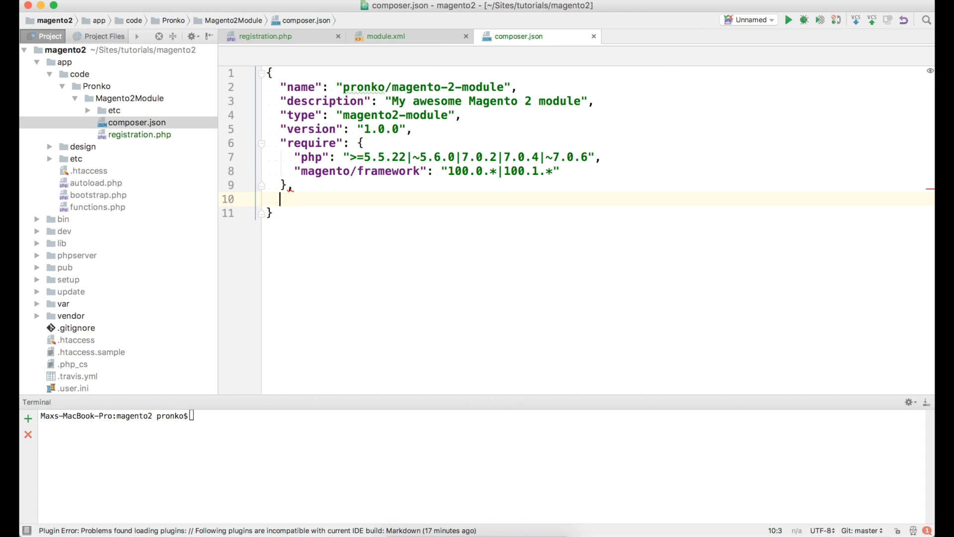
pyautogui.write('"repositori"')
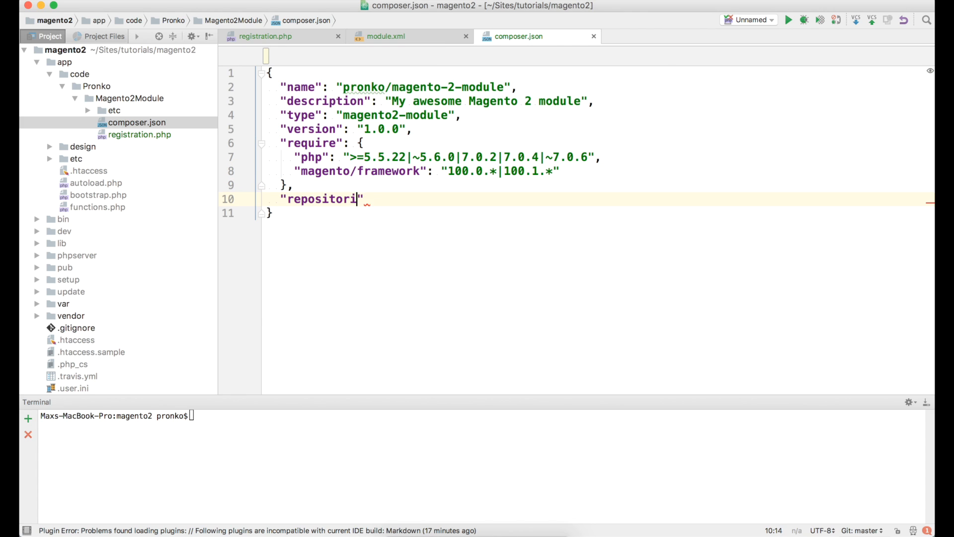
pyautogui.write('es": {')
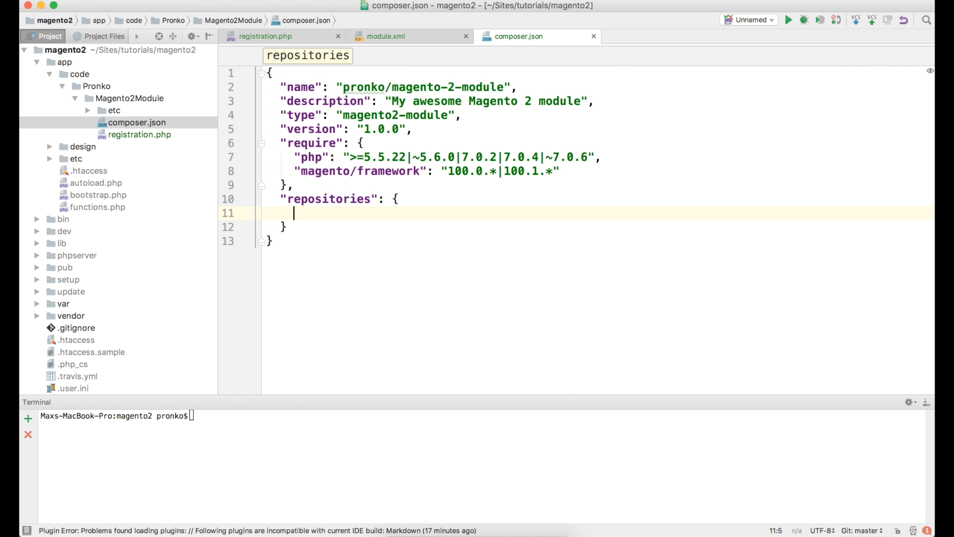
pyautogui.write('"type":')
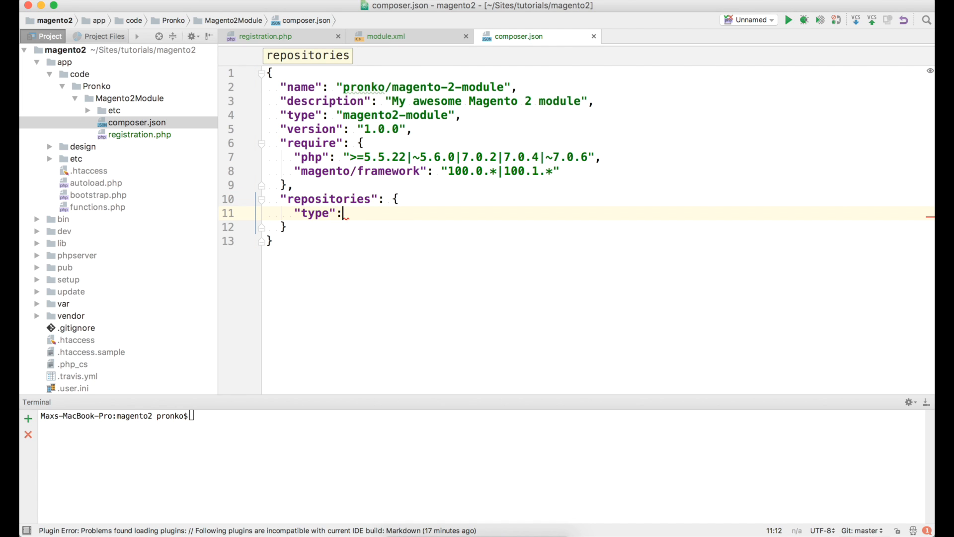
pyautogui.write('""')
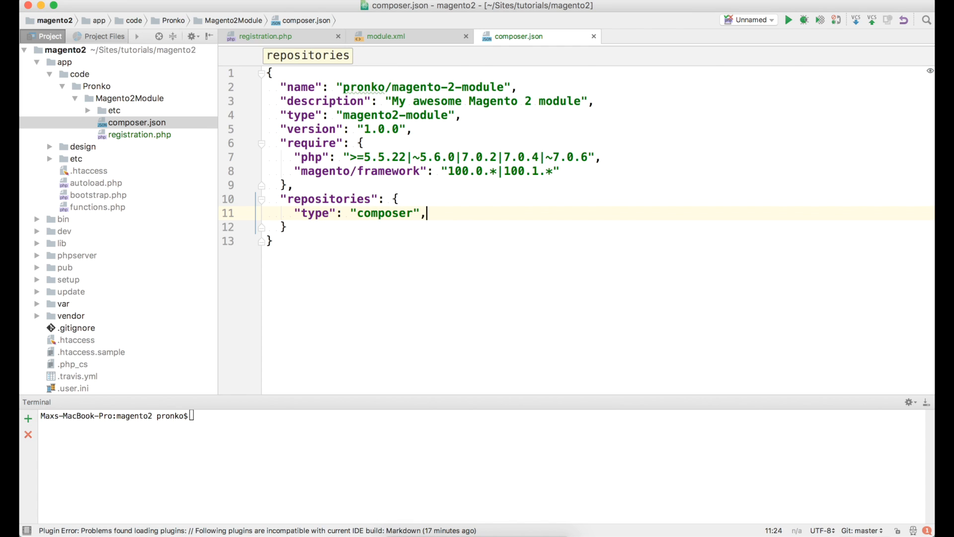
pyautogui.write('"u"')
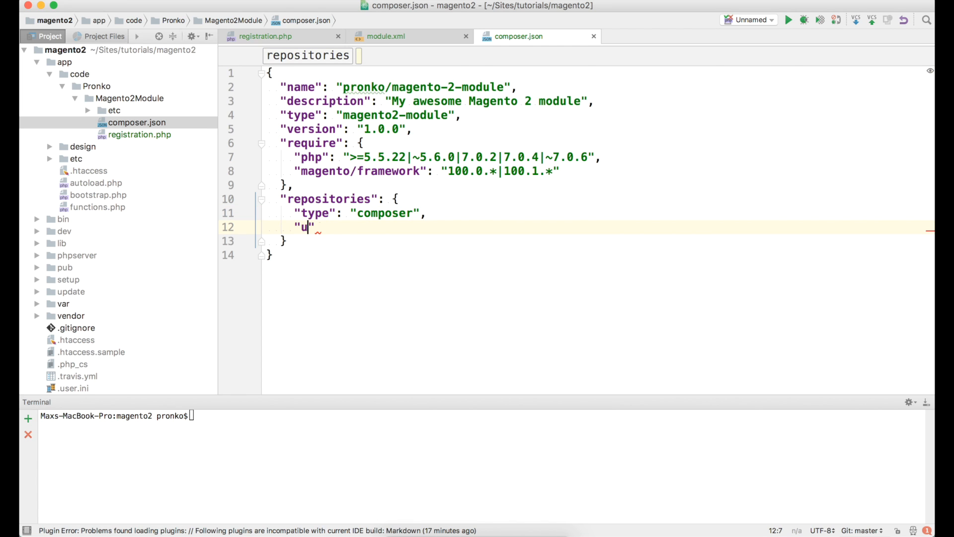
pyautogui.write('rl": "https://"')
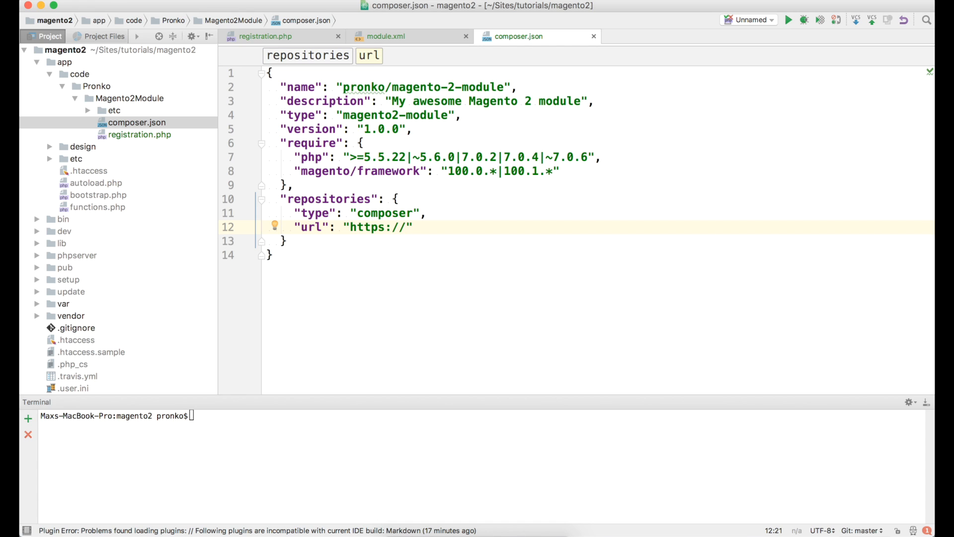
pyautogui.write('repo.magento.c')
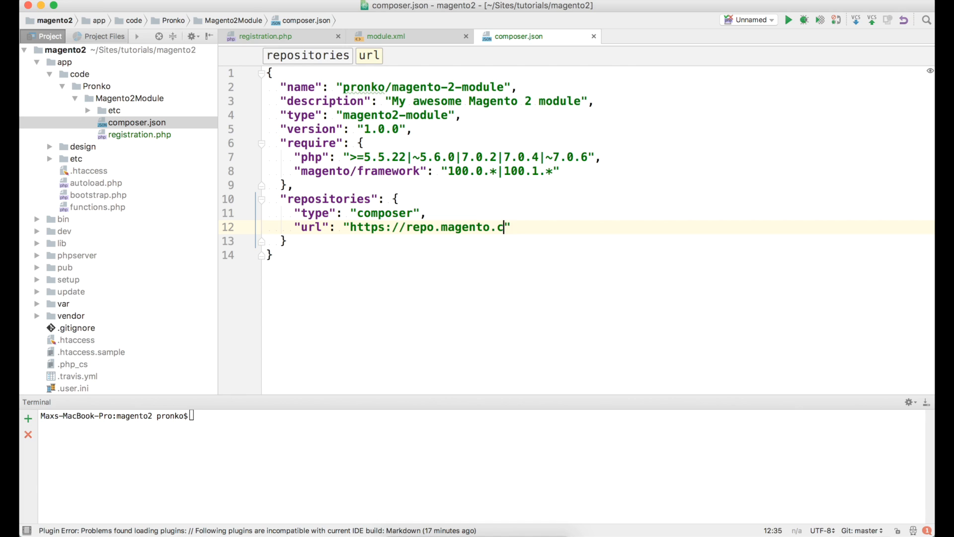
pyautogui.write('om/"')
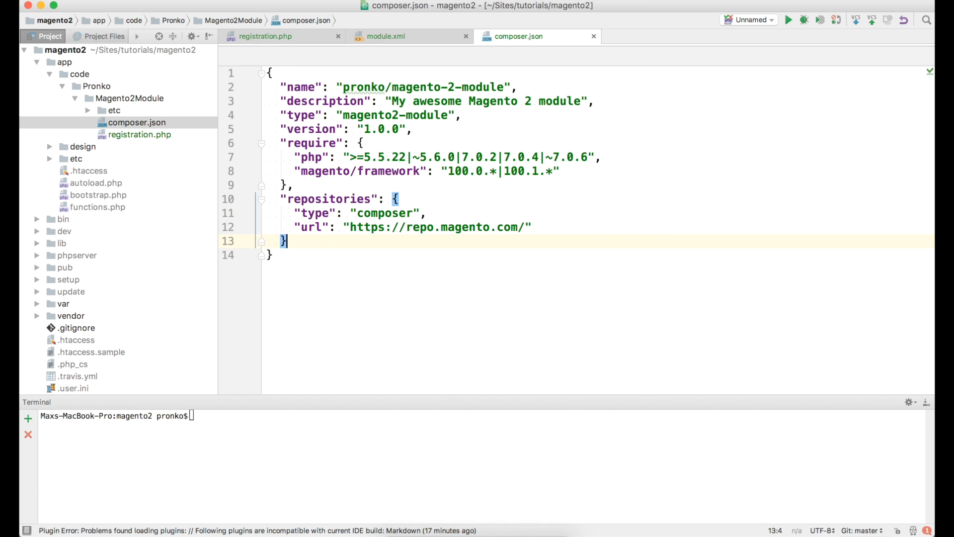
# Set minimum-stability to stable.
pyautogui.write('"mini"')
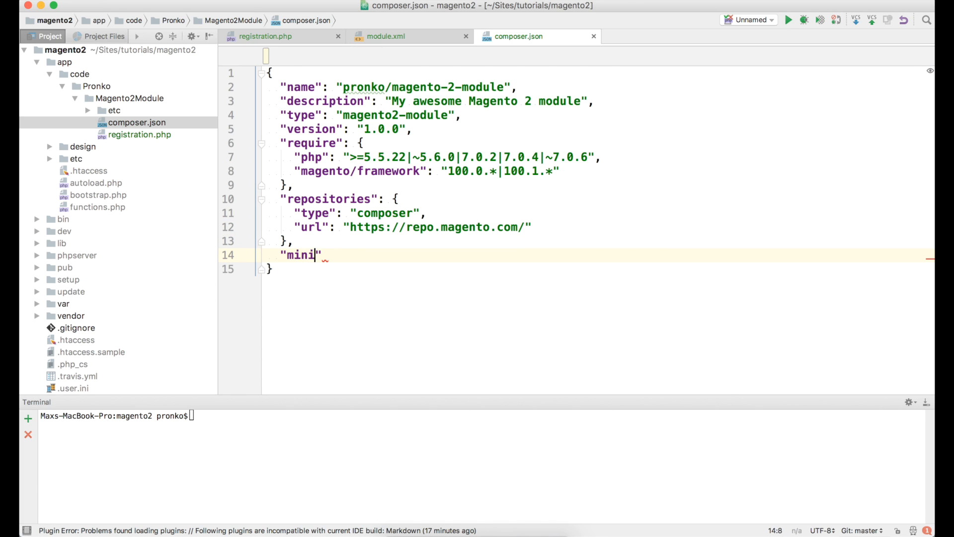
pyautogui.write('mum-')
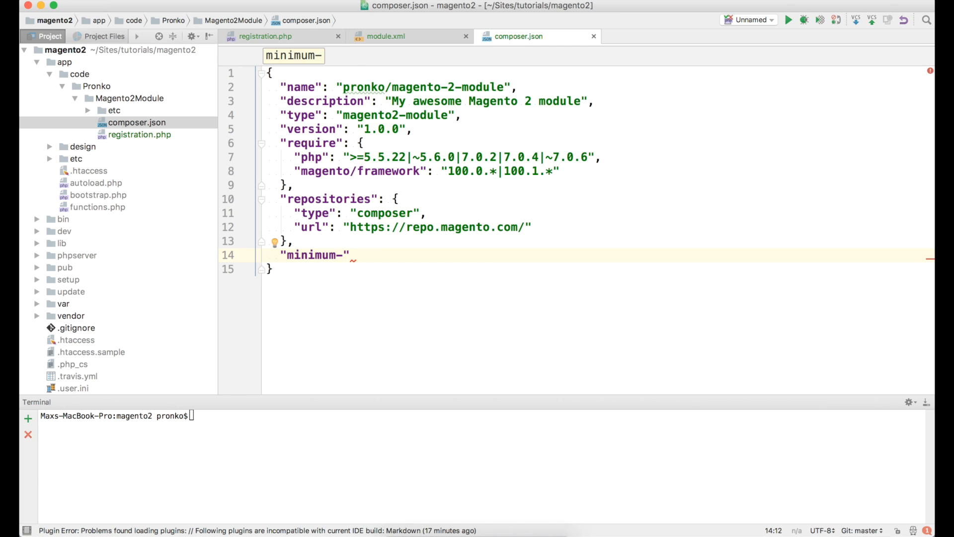
pyautogui.write('stability')
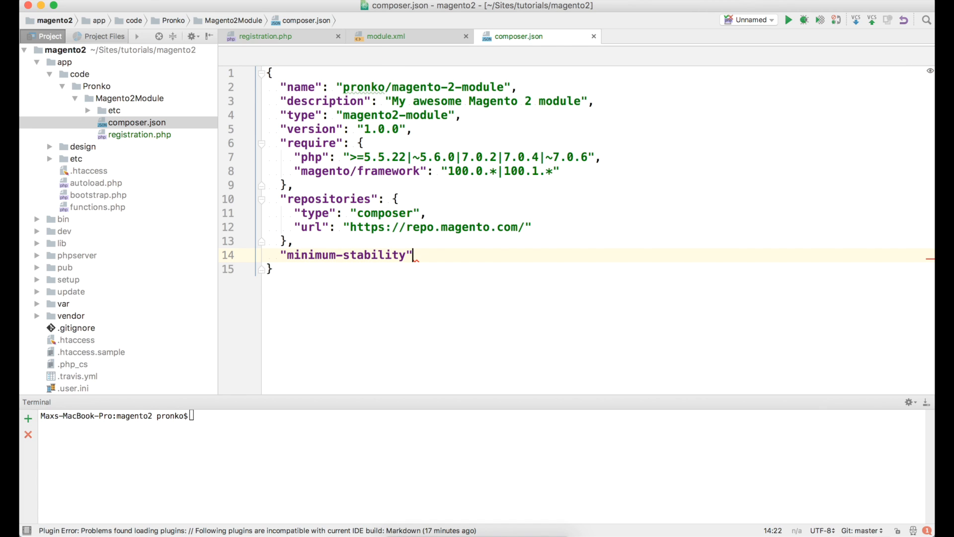
pyautogui.write(': "stable",')
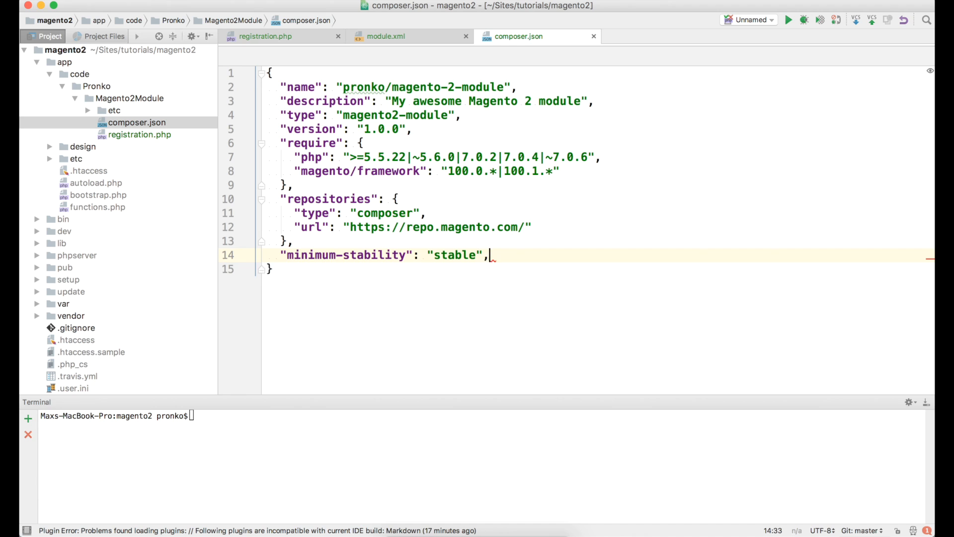
pyautogui.write('"au"')
pyautogui.write('"file')
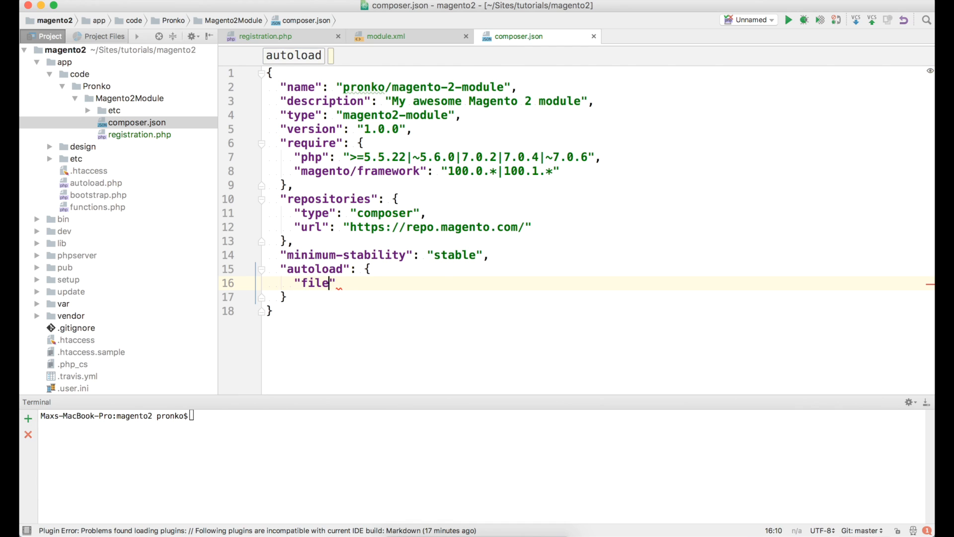
# Autoload registration.php as a file and map Pronko\\Magento2Module\\ via psr-4 to an empty path.
pyautogui.write('s')
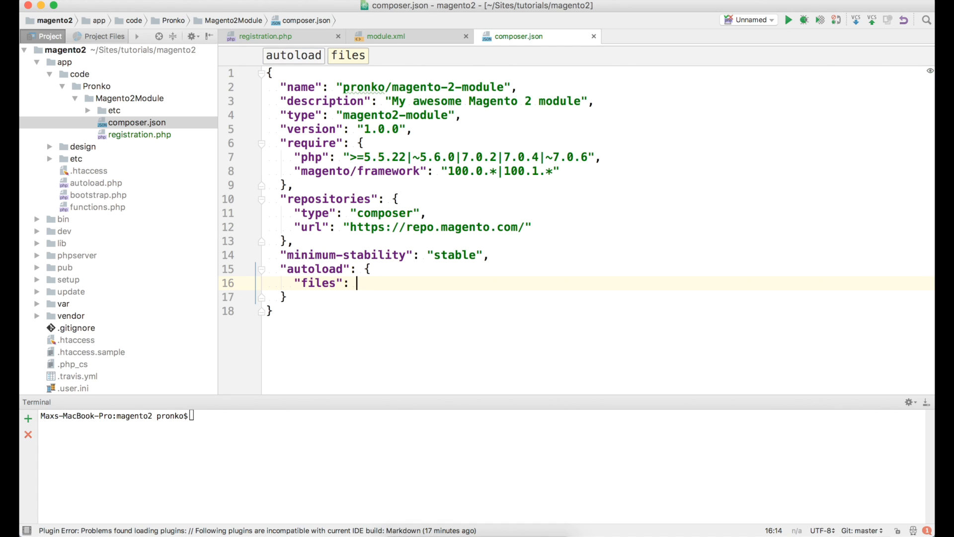
pyautogui.write('[')
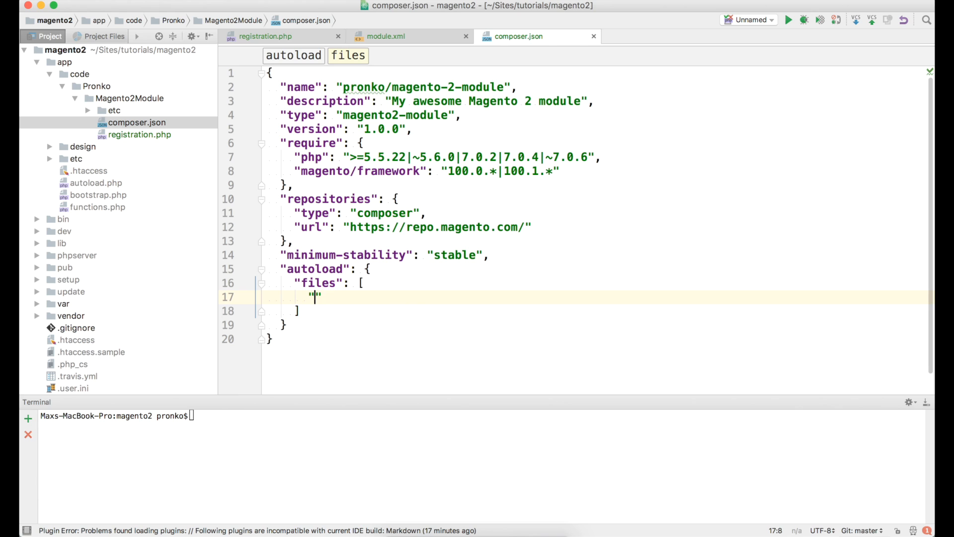
pyautogui.write('registration.')
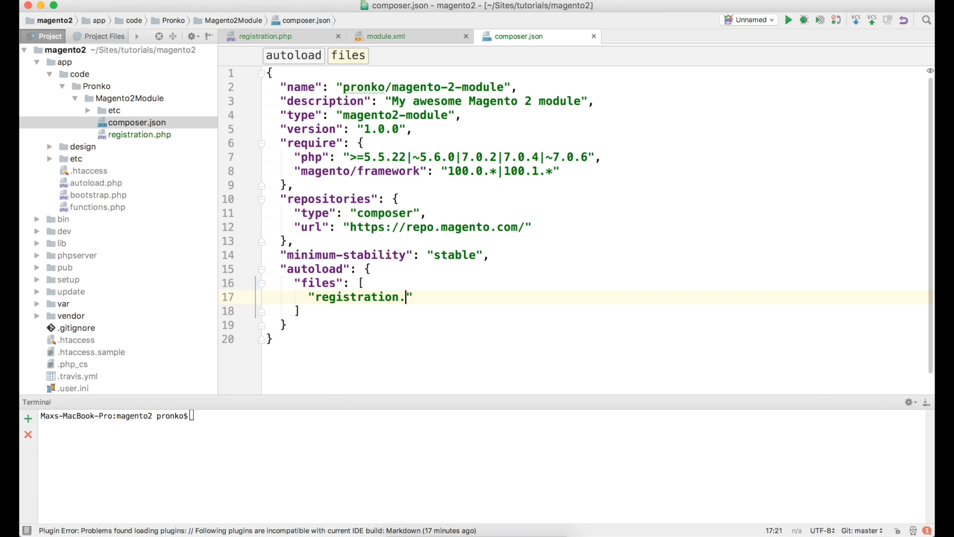
pyautogui.write('php')
pyautogui.write('"psr-4')
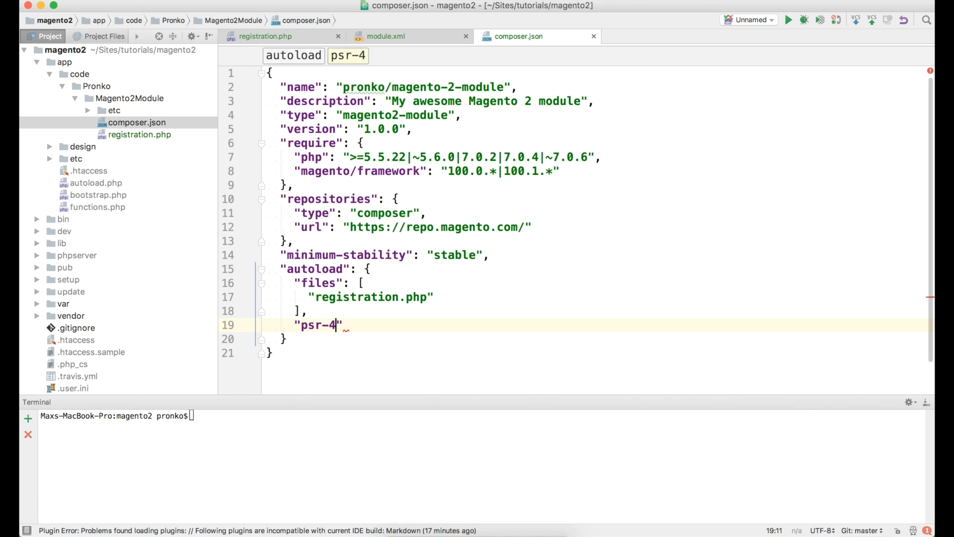
pyautogui.write(': {')
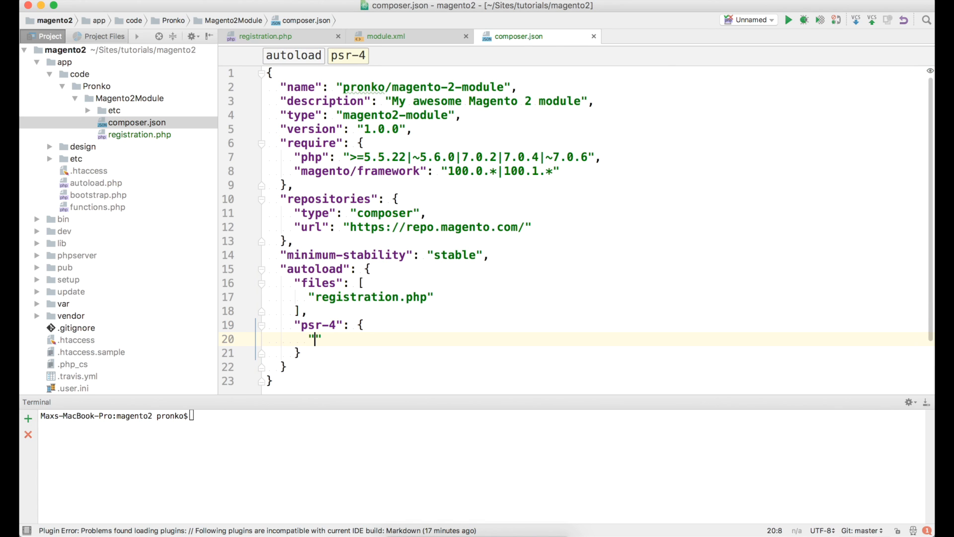
pyautogui.write('Pron')
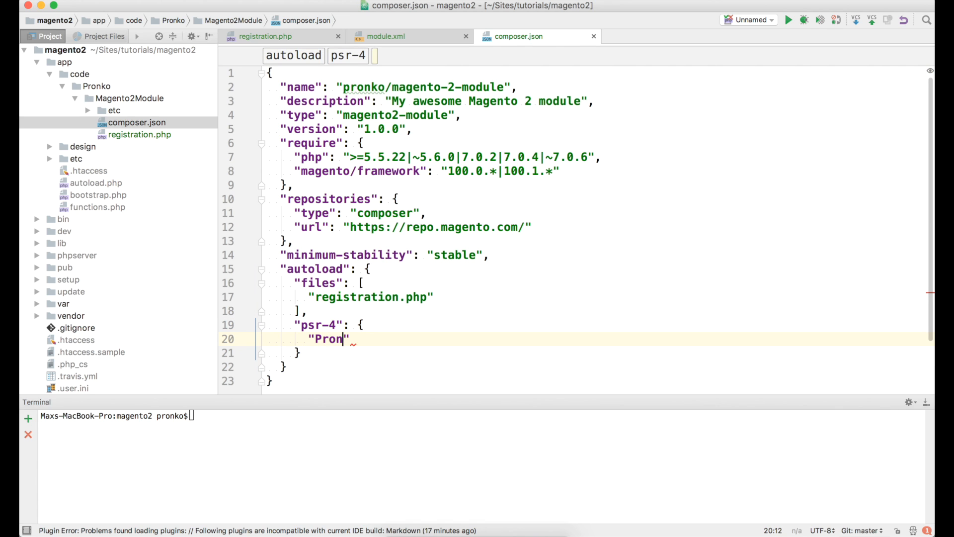
pyautogui.write('ko\\')
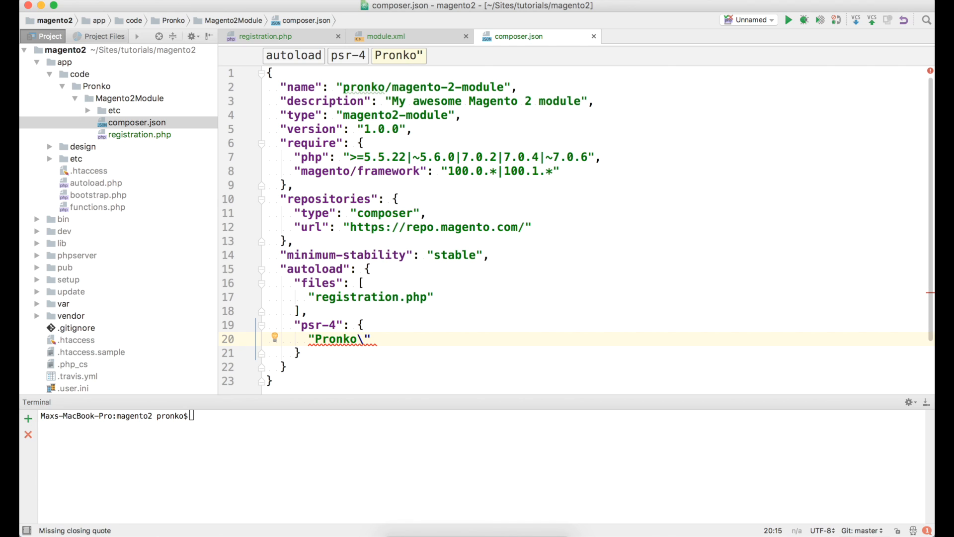
pyautogui.write('\\Magento2Module')
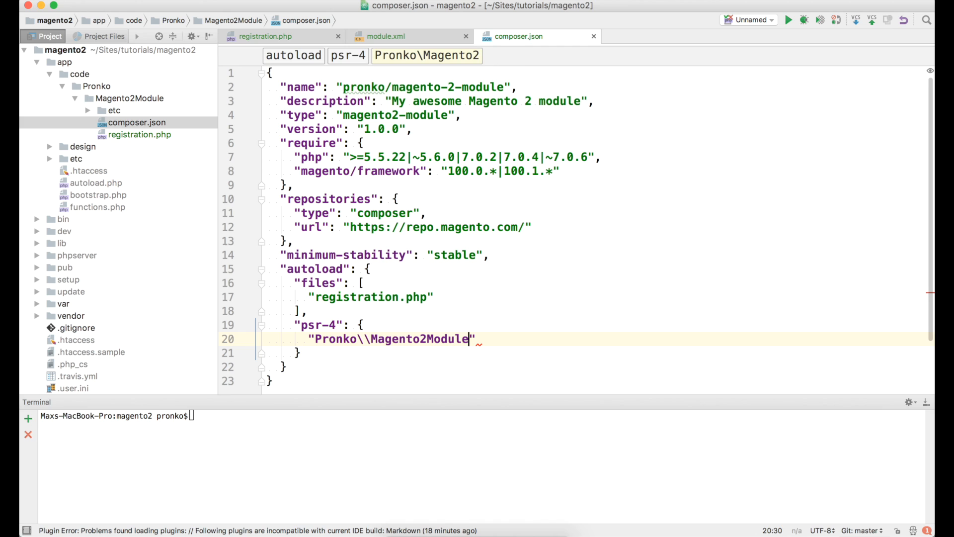
pyautogui.write('\\\\')
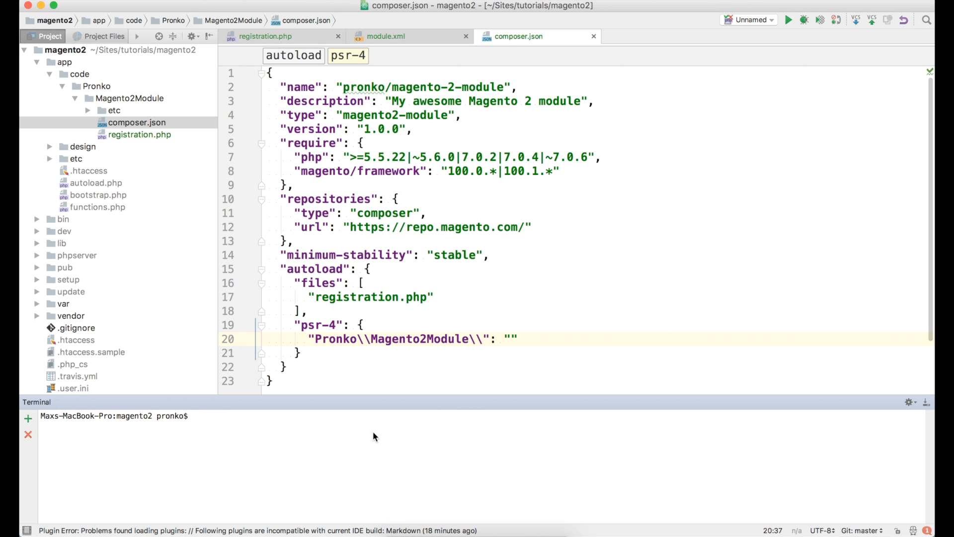
# Check bin/magento module:status and enable the Pronko_Magento2Module module.
pyautogui.write('bin/magento module')
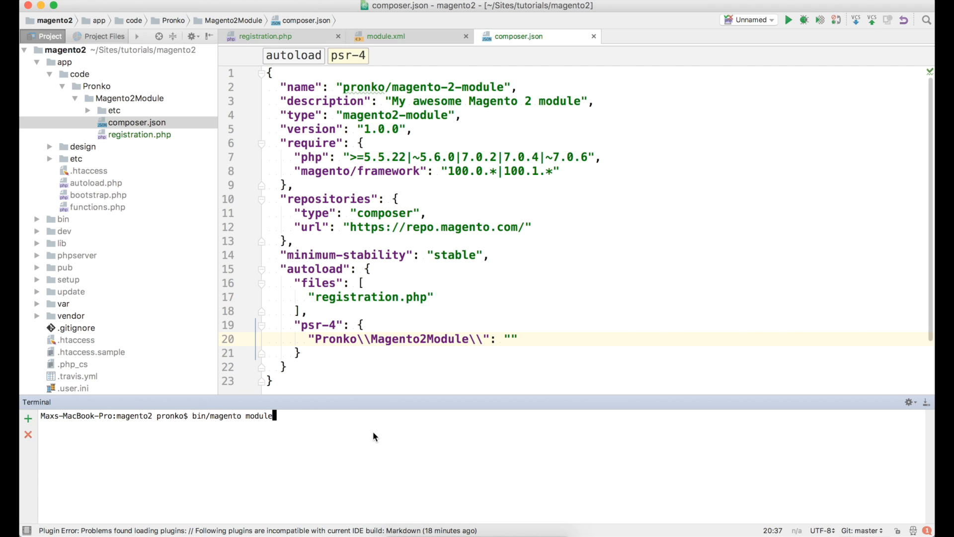
pyautogui.write(':status')
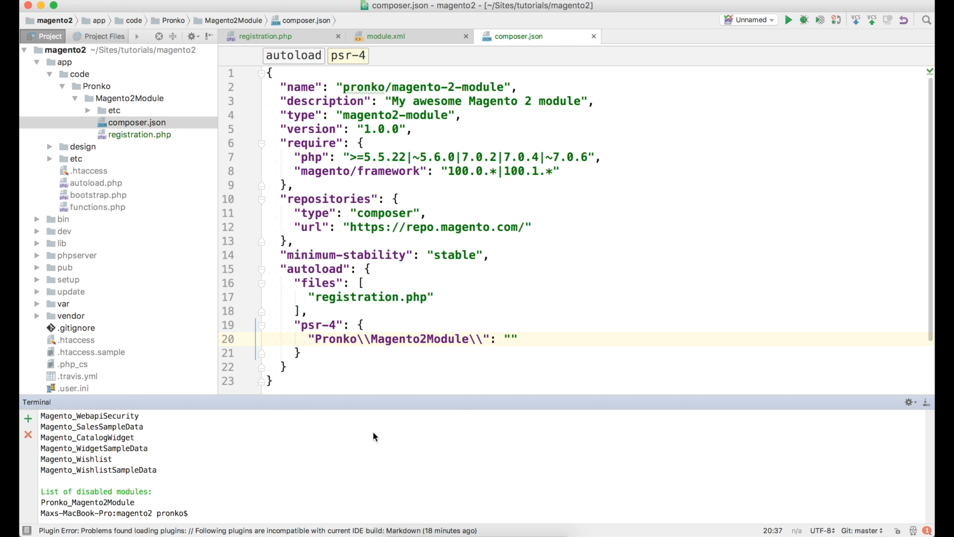
pyautogui.write('bi')
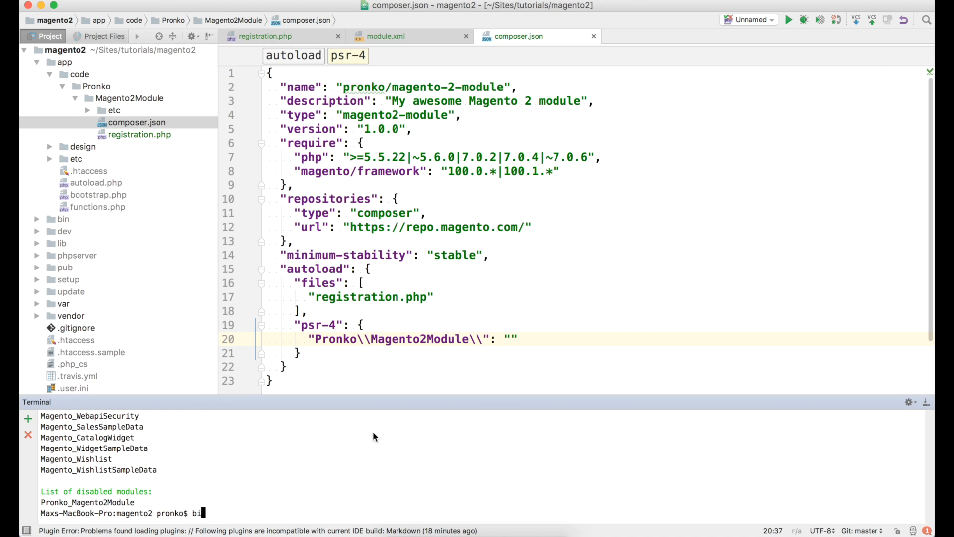
pyautogui.write('n/magento')
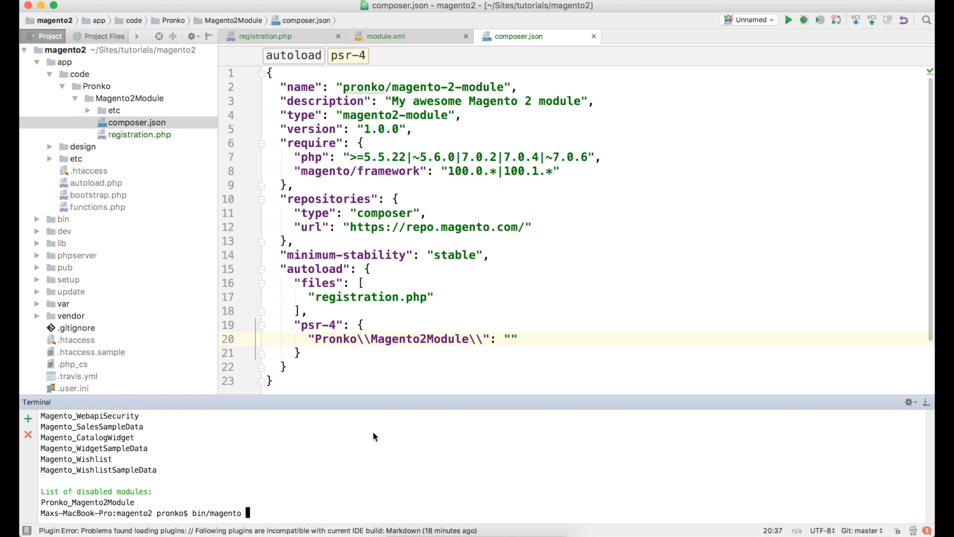
pyautogui.write('module:enable')
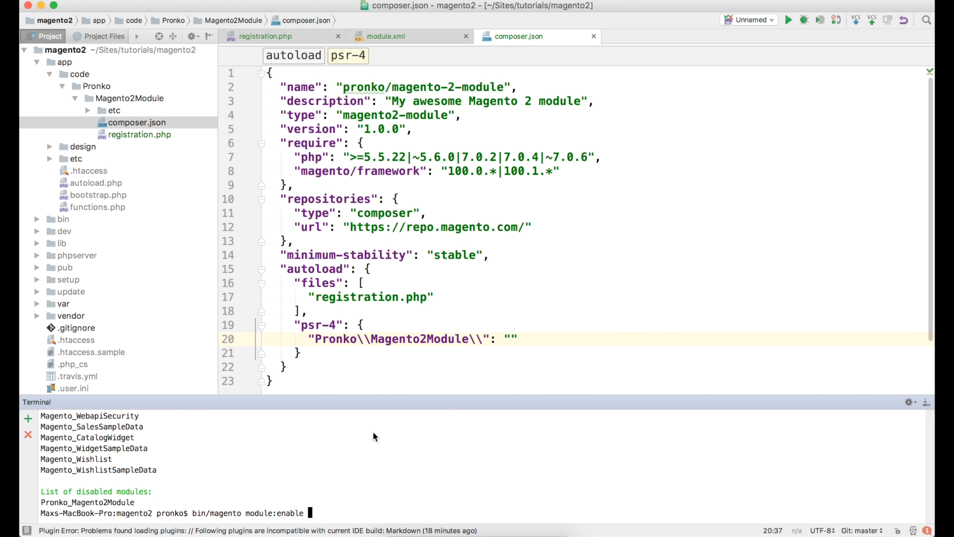
pyautogui.write('Pronko_Mage')
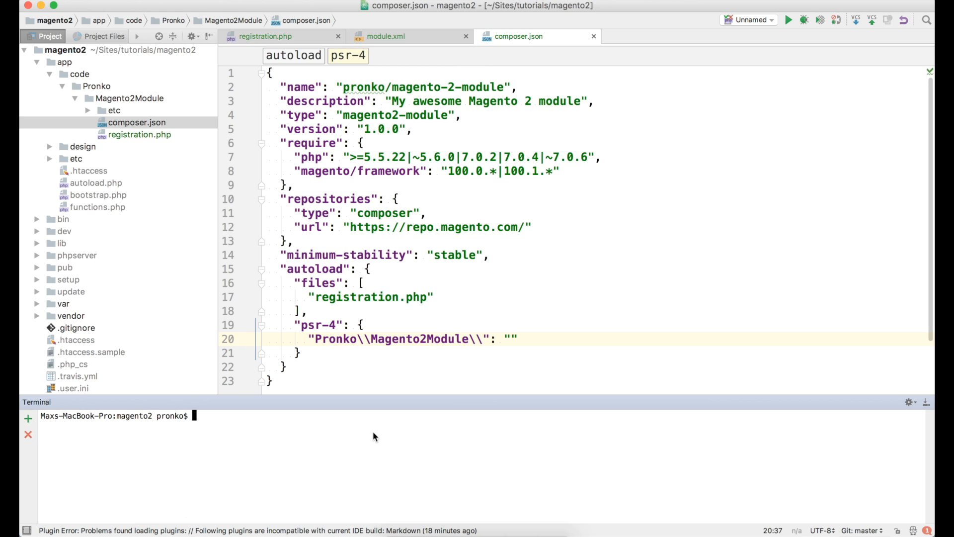
# Run bin/magento setup:upgrade in the terminal.
pyautogui.write('bin/magento')
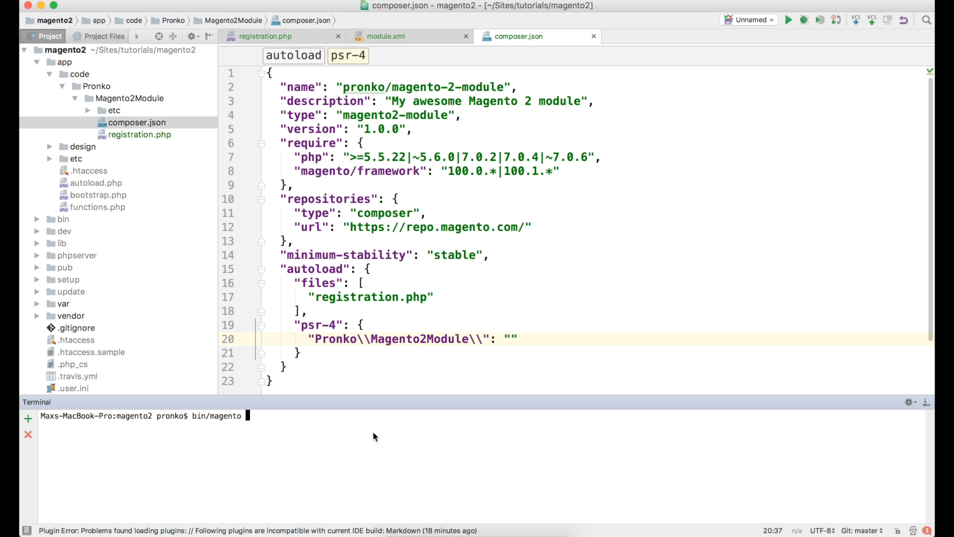
pyautogui.write('setup:')
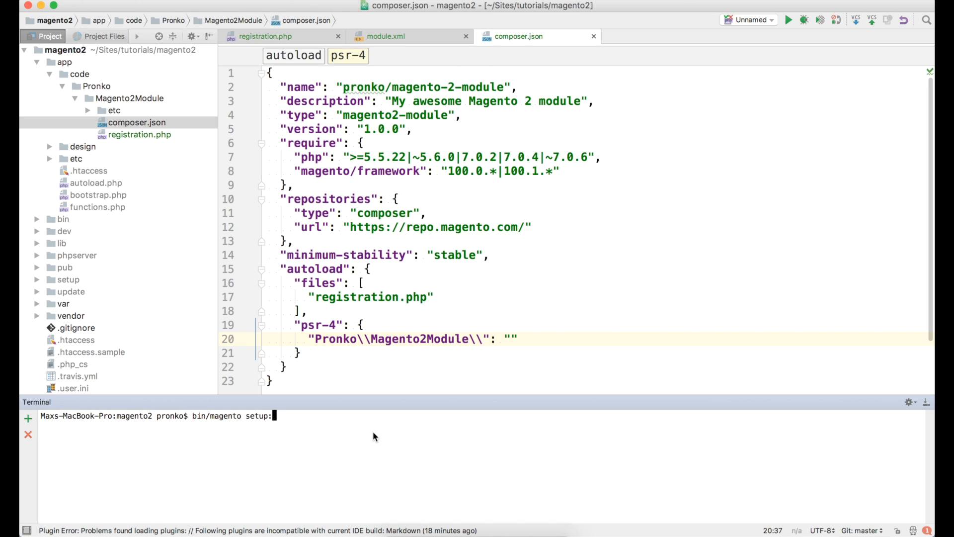
pyautogui.write('upgrade')
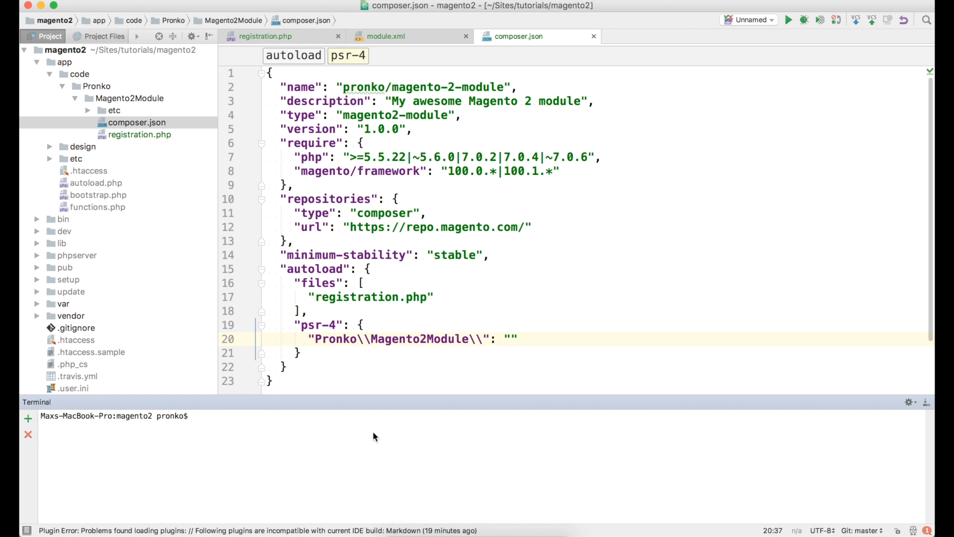
# Create an empty README.md in the Magento2Module folder and add it to Git.
pyautogui.click(130, 98)
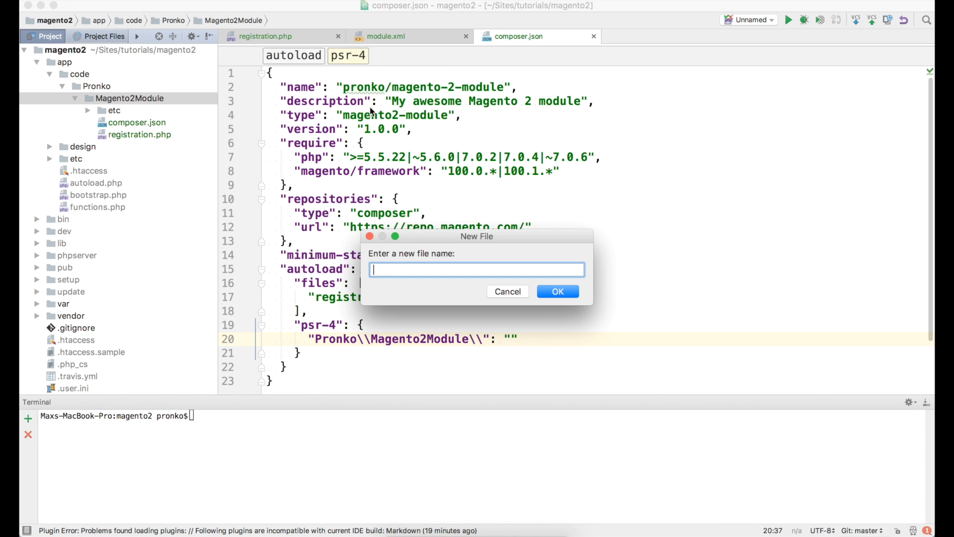
pyautogui.write('README')
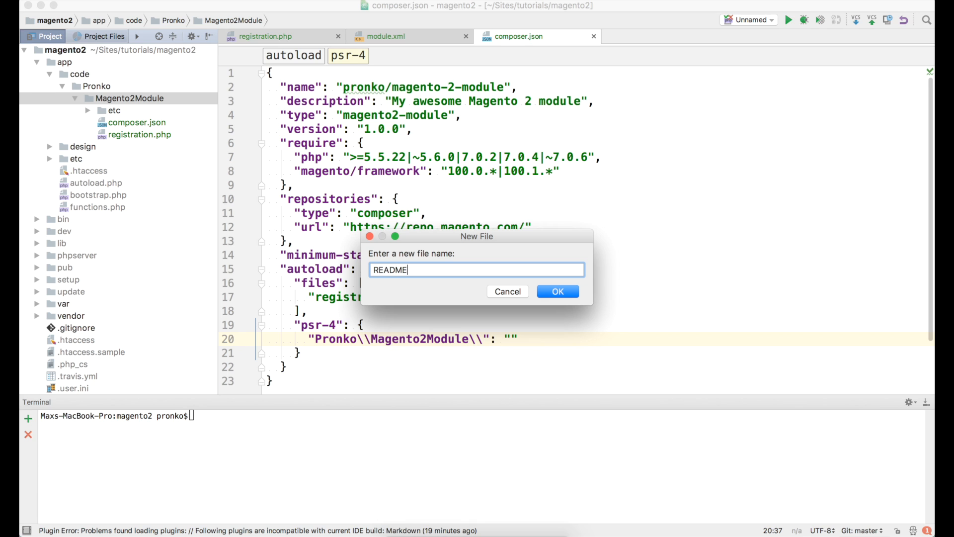
pyautogui.click(556, 292)
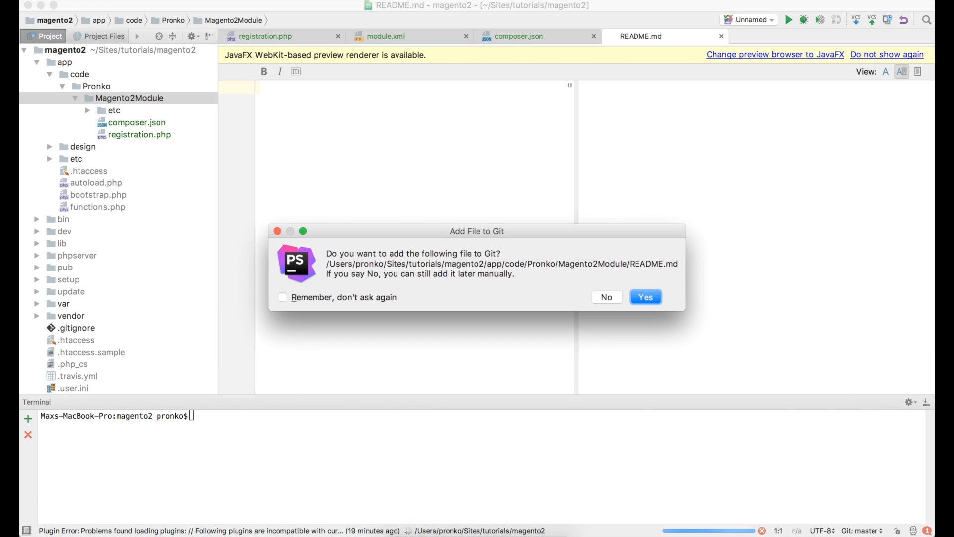
pyautogui.click(645, 297)
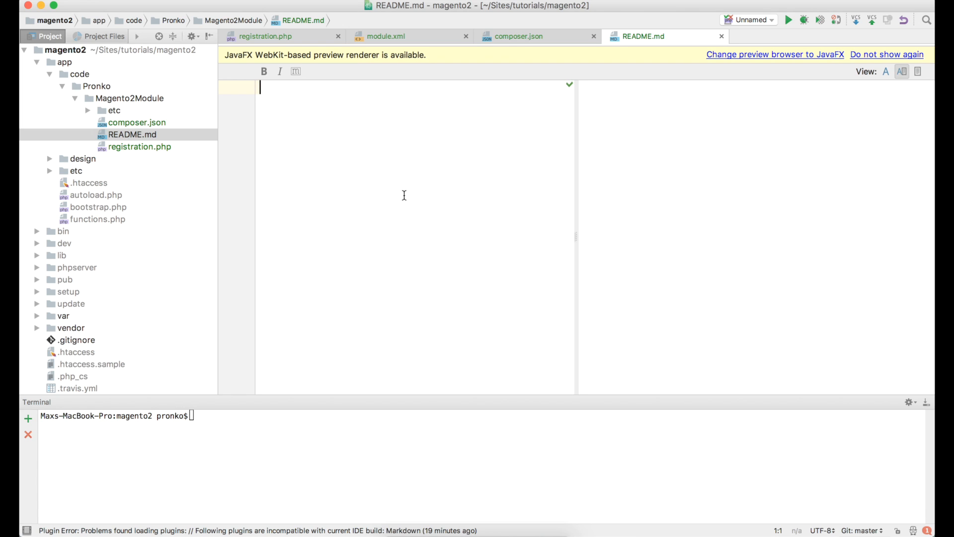
# Write a '## Magento2Module' example module heading and a line about supporting all Magento 2.x versions.
pyautogui.write('## Magento')
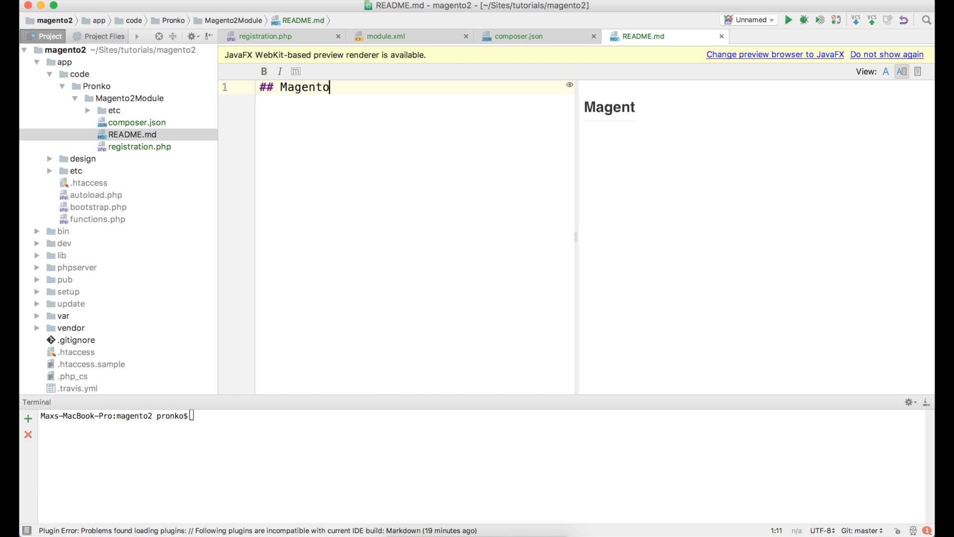
pyautogui.write('2Module')
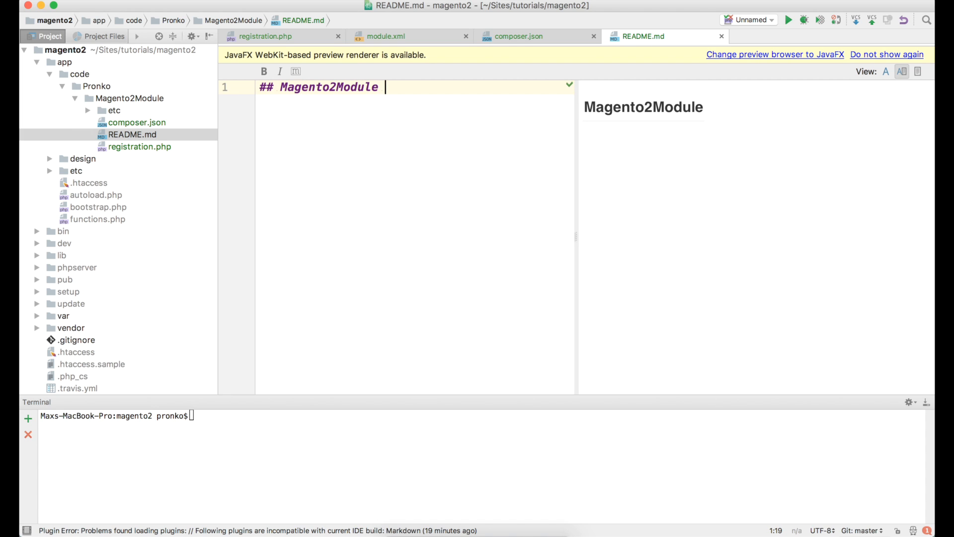
pyautogui.write('e')
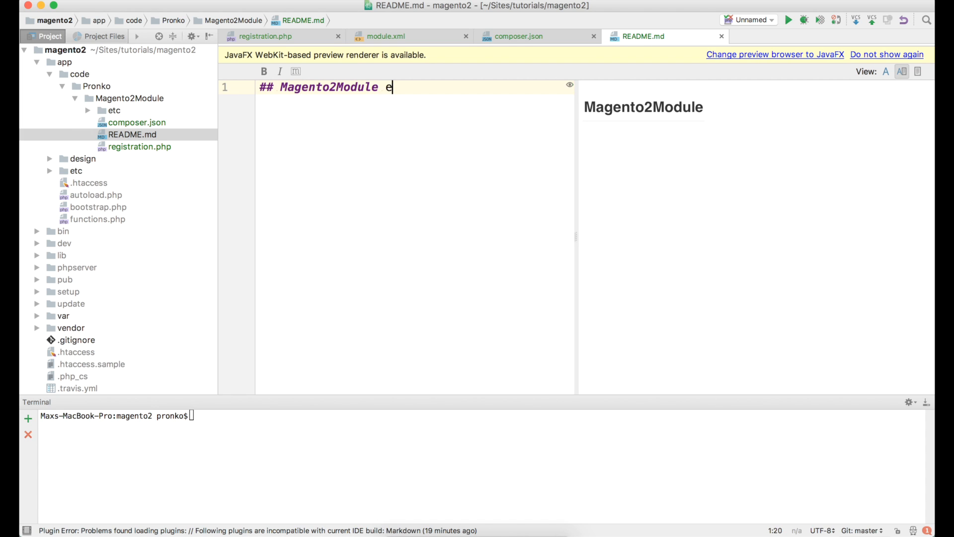
pyautogui.write('xample m')
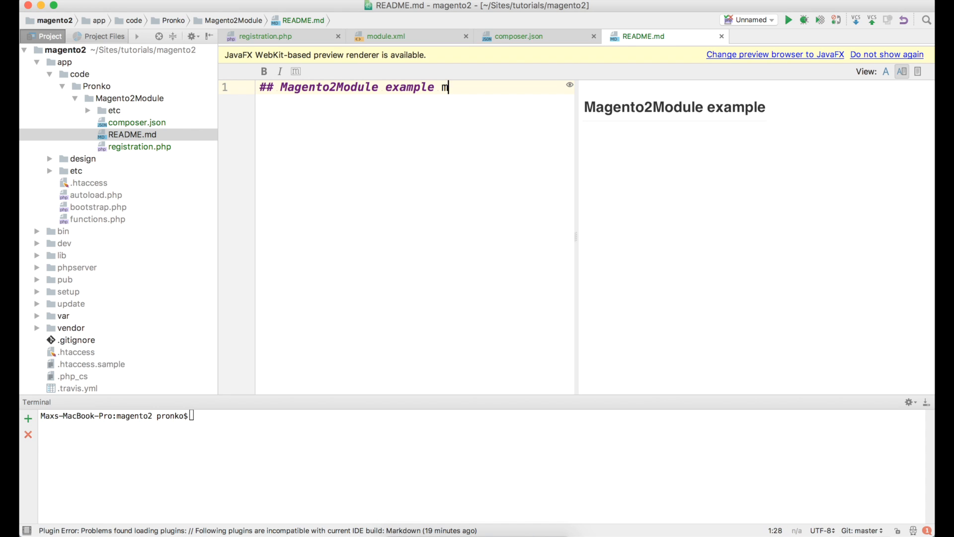
pyautogui.write('odule for Magento')
pyautogui.write('This is')
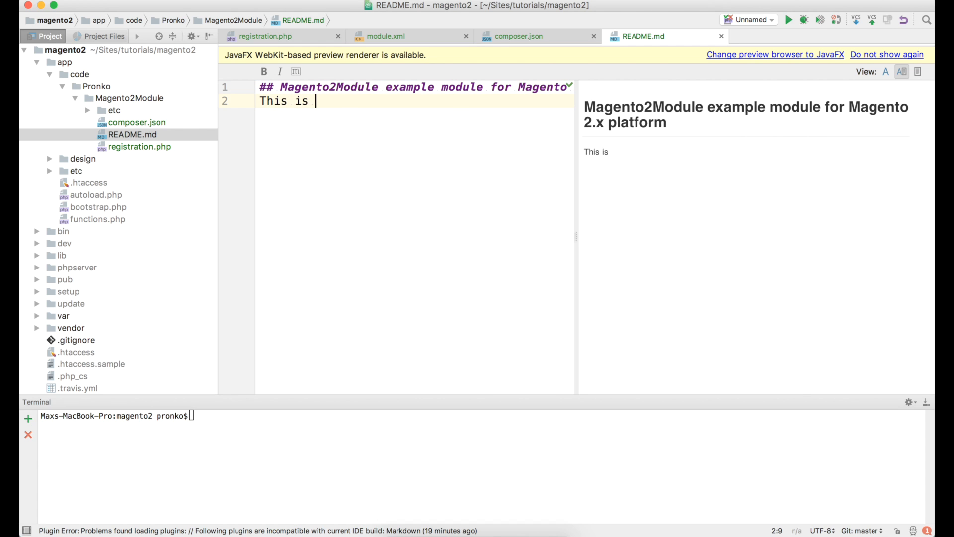
pyautogui.write('my awesome Magento 2 modu')
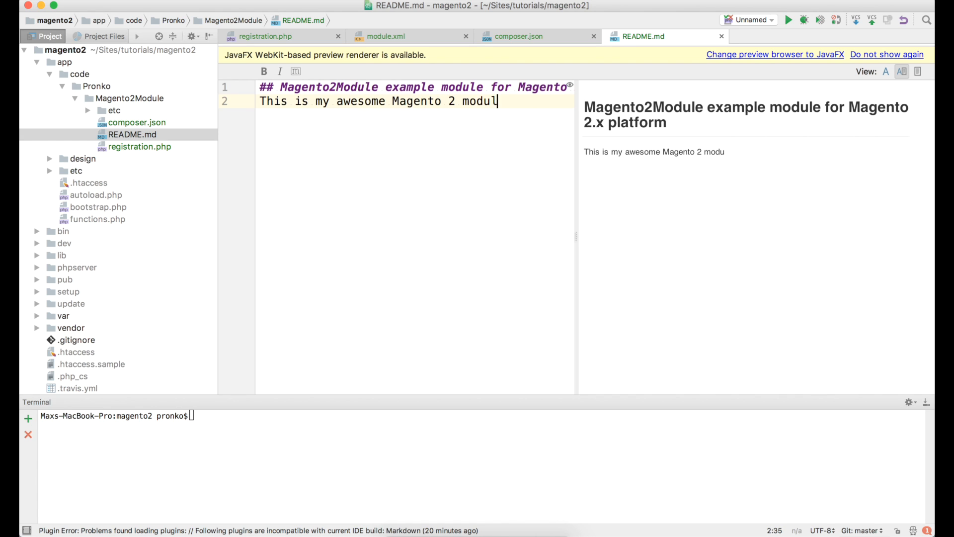
pyautogui.write('le w')
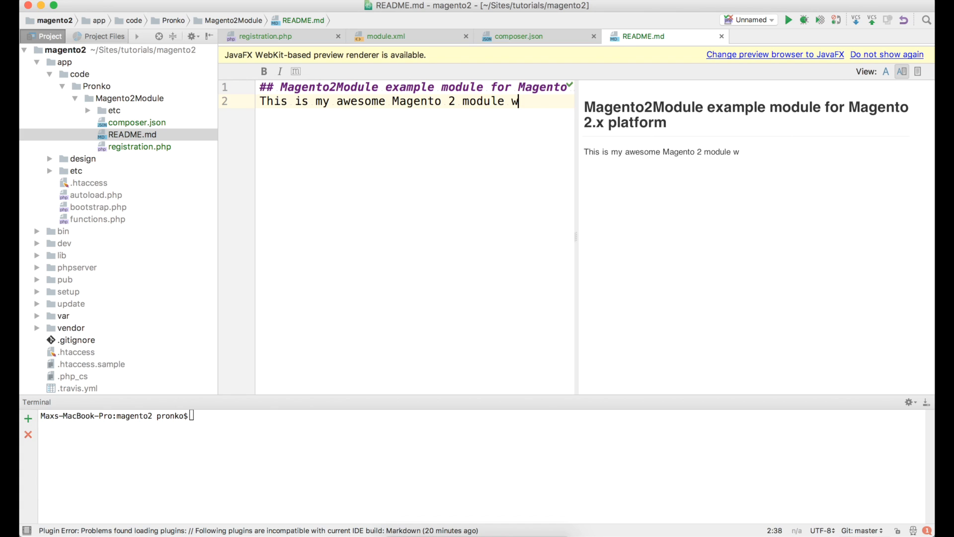
pyautogui.write('chih')
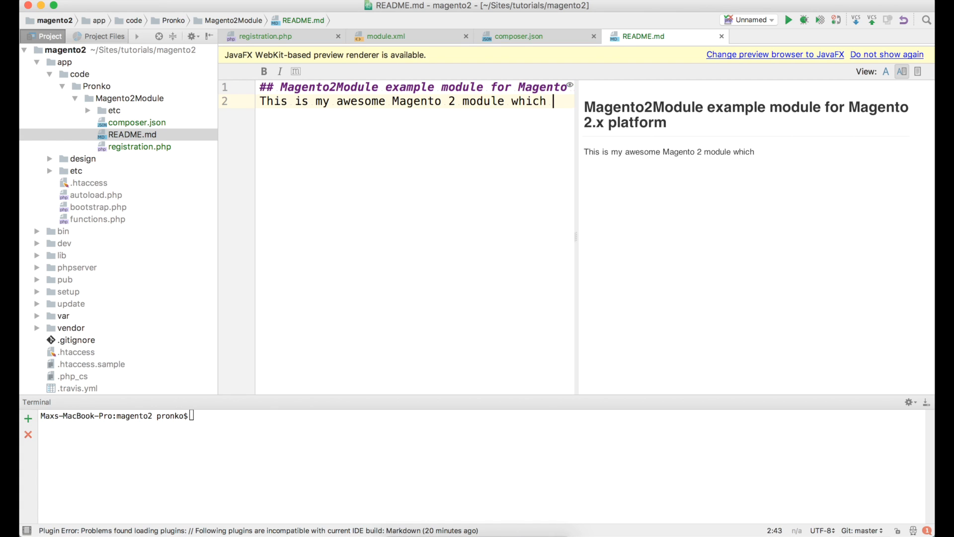
pyautogui.write('support')
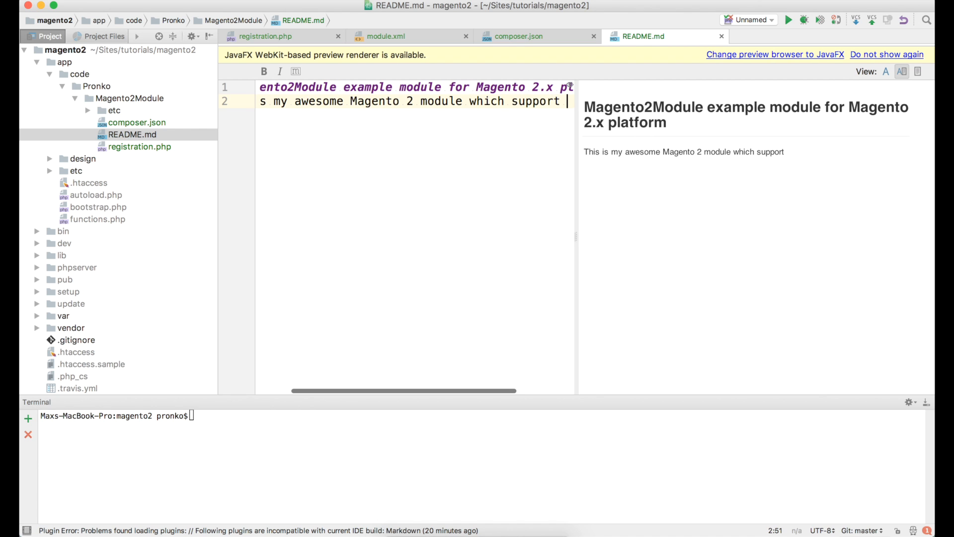
pyautogui.write('s')
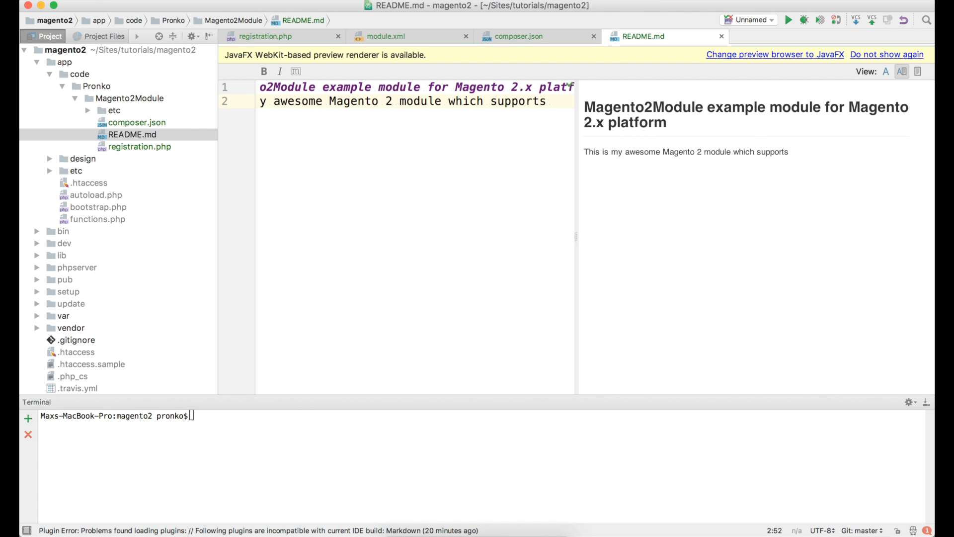
pyautogui.write('all Magento 2.x versions')
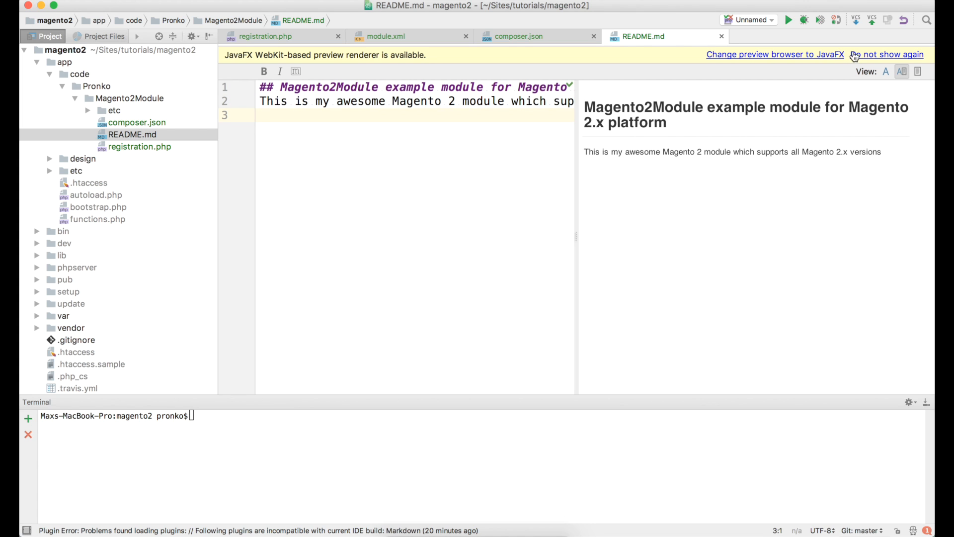
# Permanently dismiss the JavaFX preview banner and expand the etc folder.
pyautogui.click(892, 54)
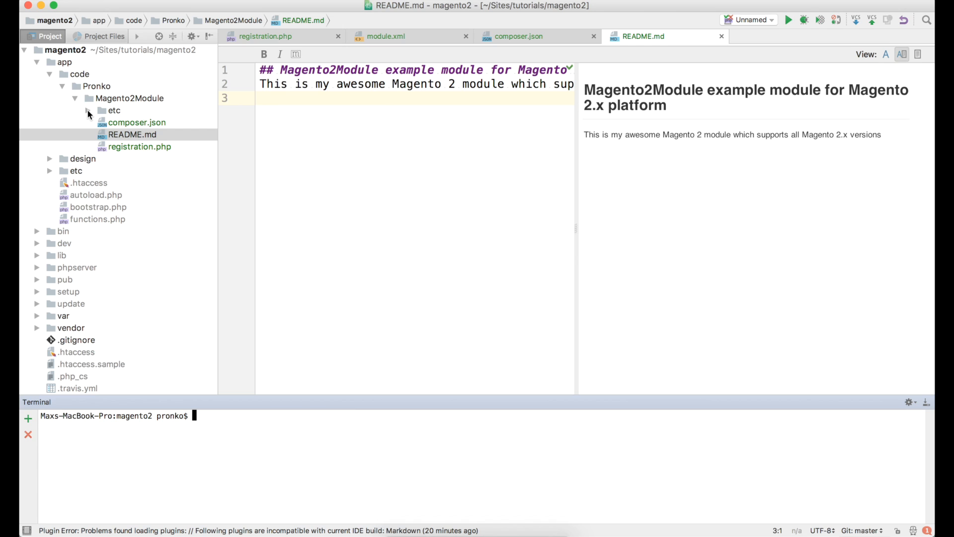
pyautogui.click(87, 110)
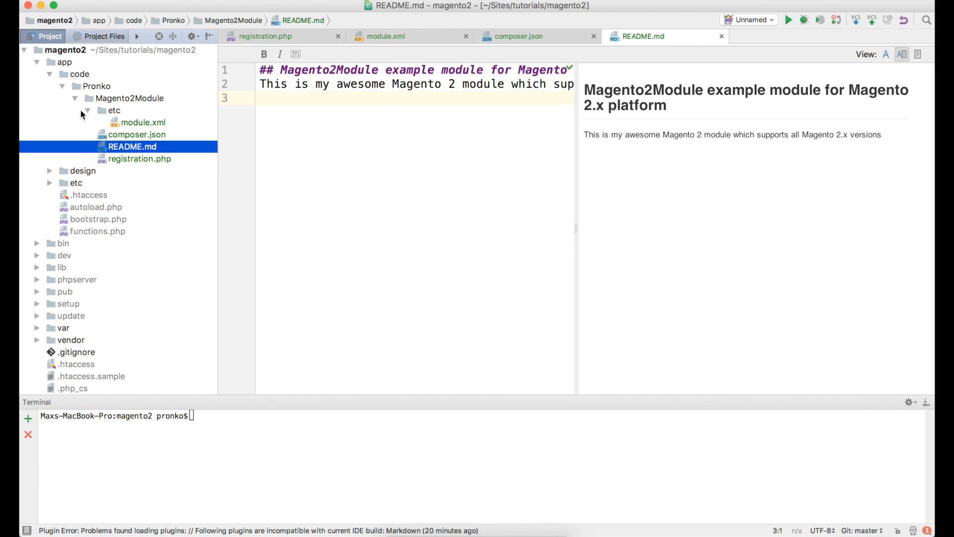
pyautogui.click(87, 111)
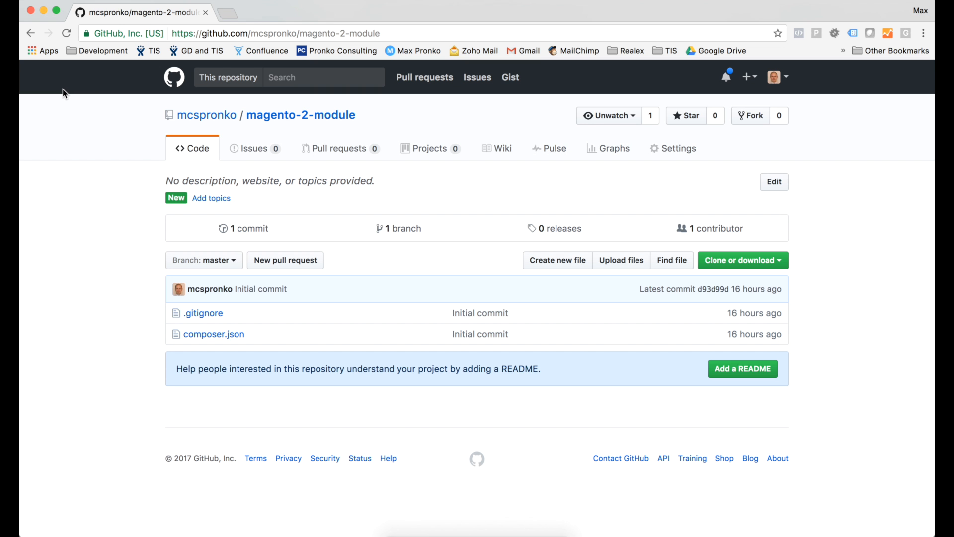
pyautogui.moveTo(109, 154)
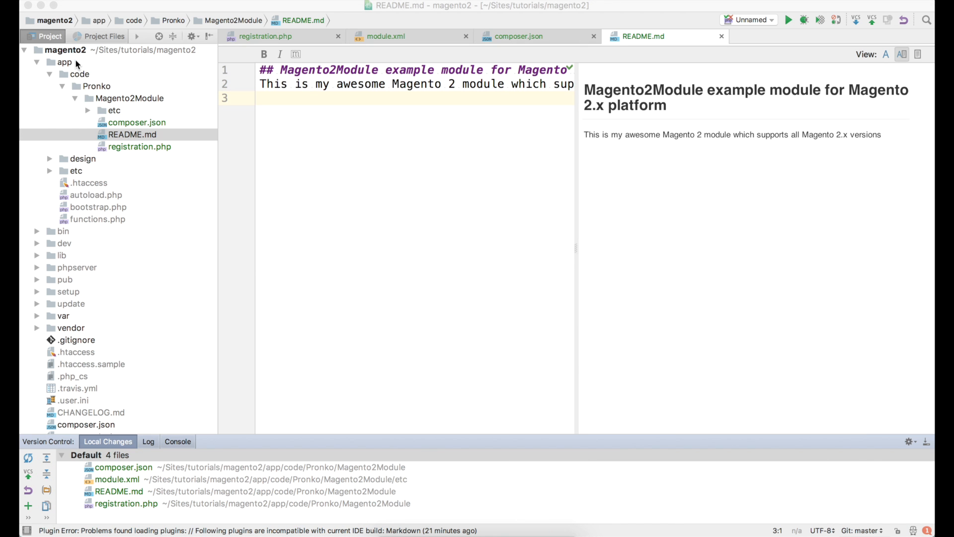
# Commit the four module files as 'My first Magento 2 module' and push to origin master.
pyautogui.click(94, 455)
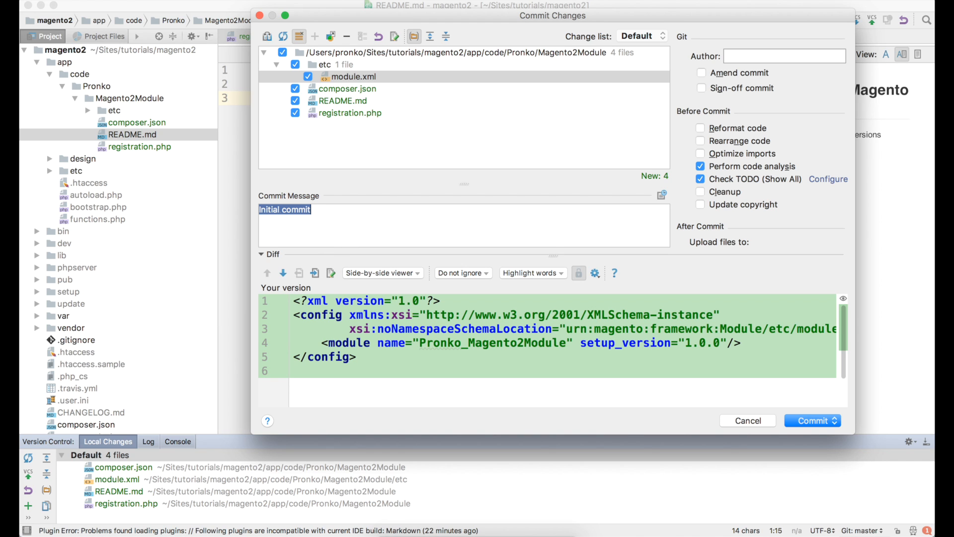
pyautogui.write('My first Magento 2')
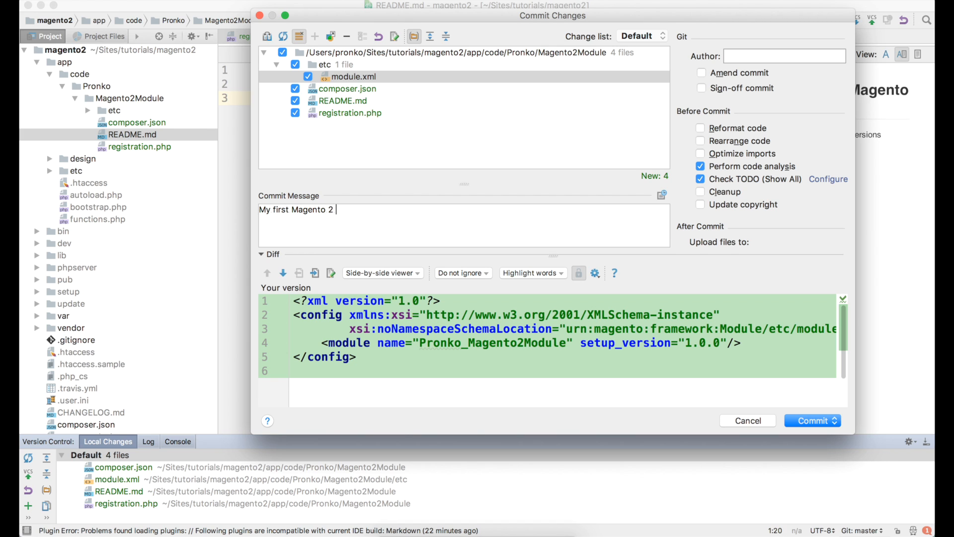
pyautogui.write('module')
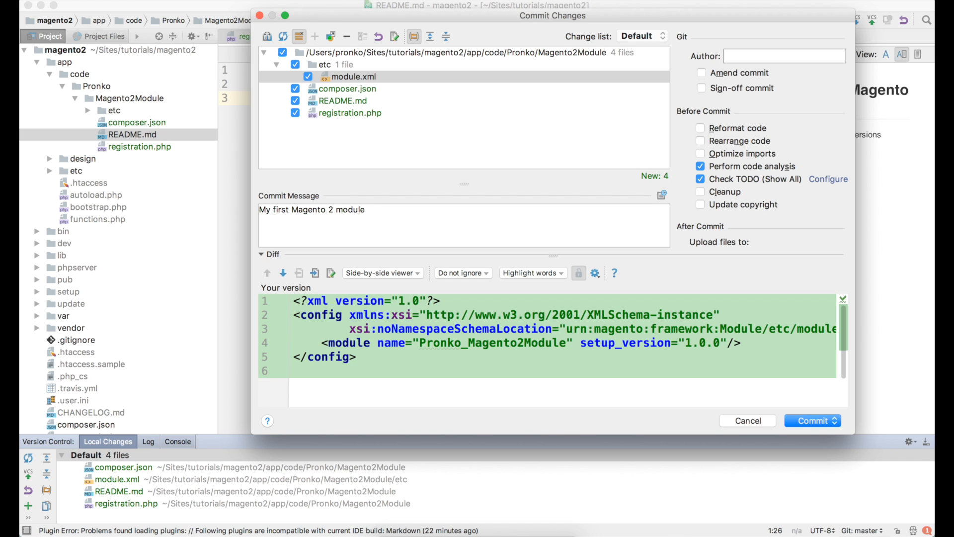
pyautogui.click(839, 421)
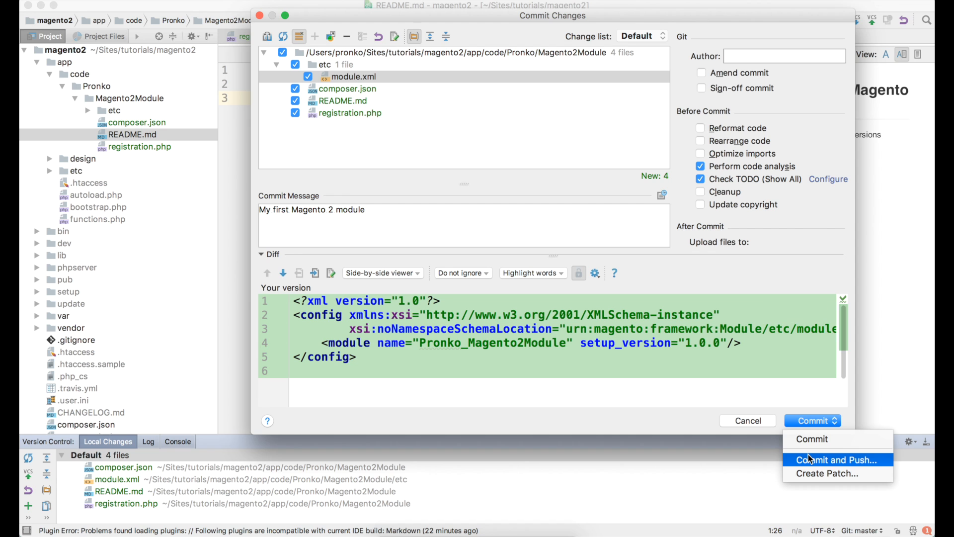
pyautogui.click(837, 459)
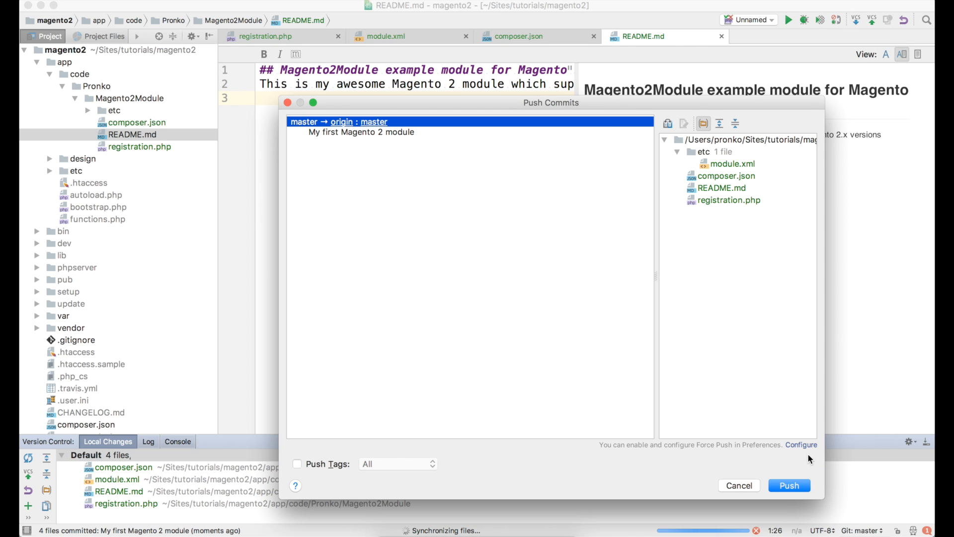
pyautogui.moveTo(779, 480)
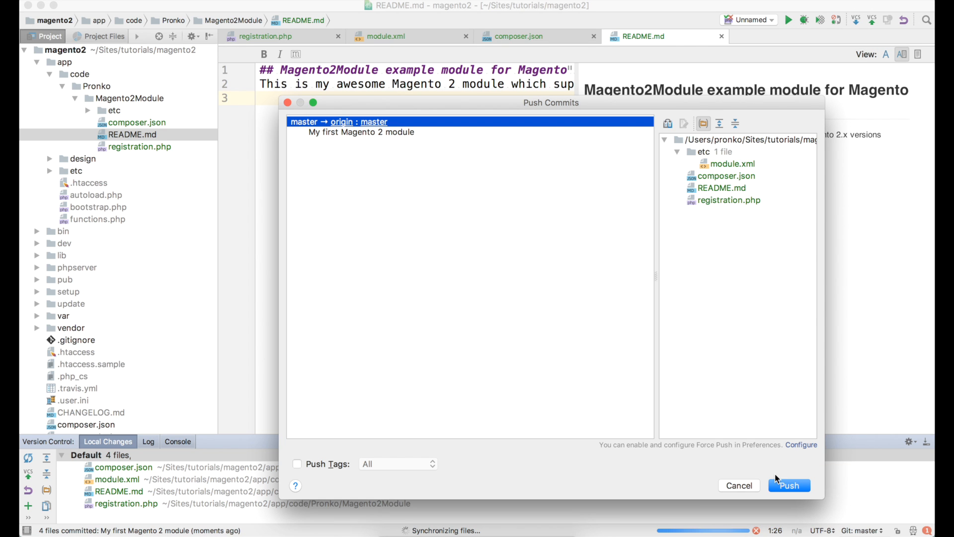
pyautogui.click(789, 485)
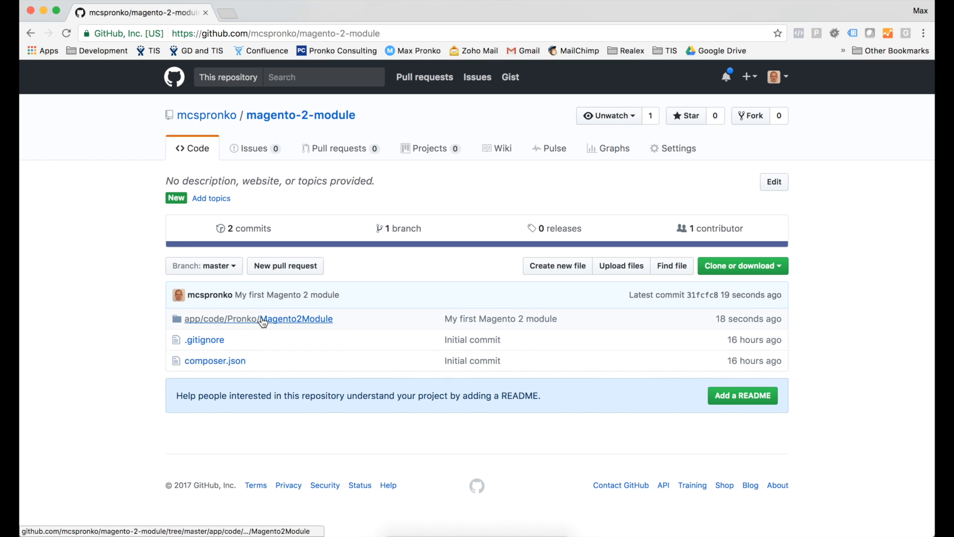
# Open app/code/Pronko/Magento2Module on GitHub and scroll down to the rendered README.
pyautogui.click(258, 318)
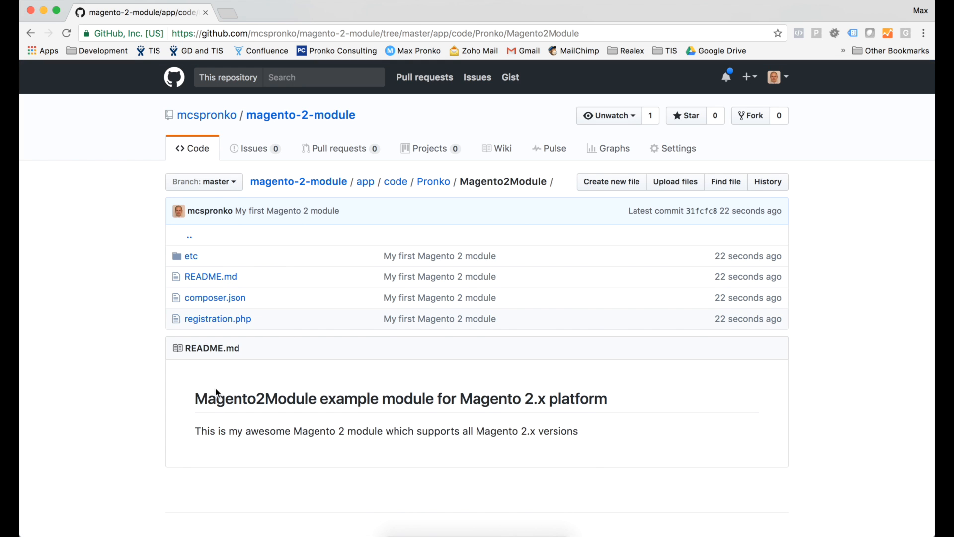
pyautogui.scroll(-3)
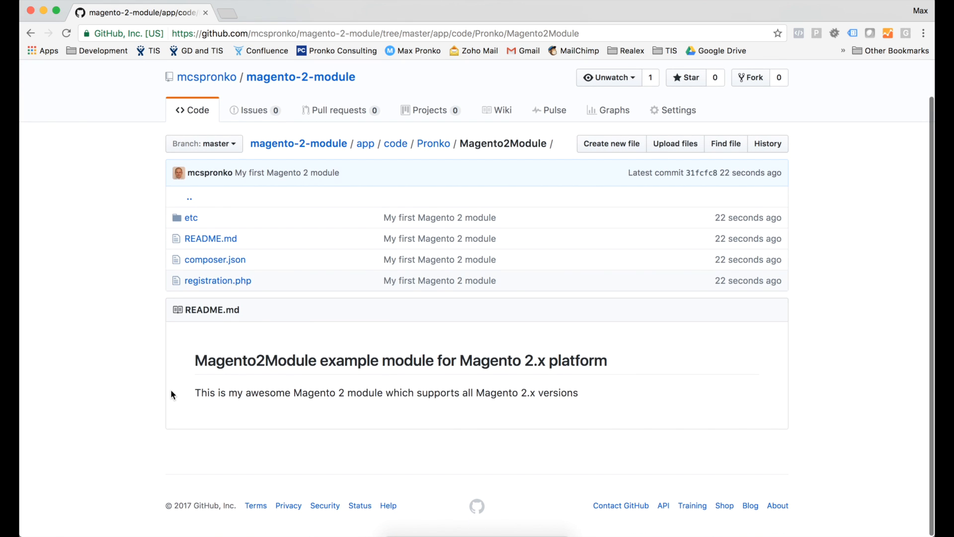